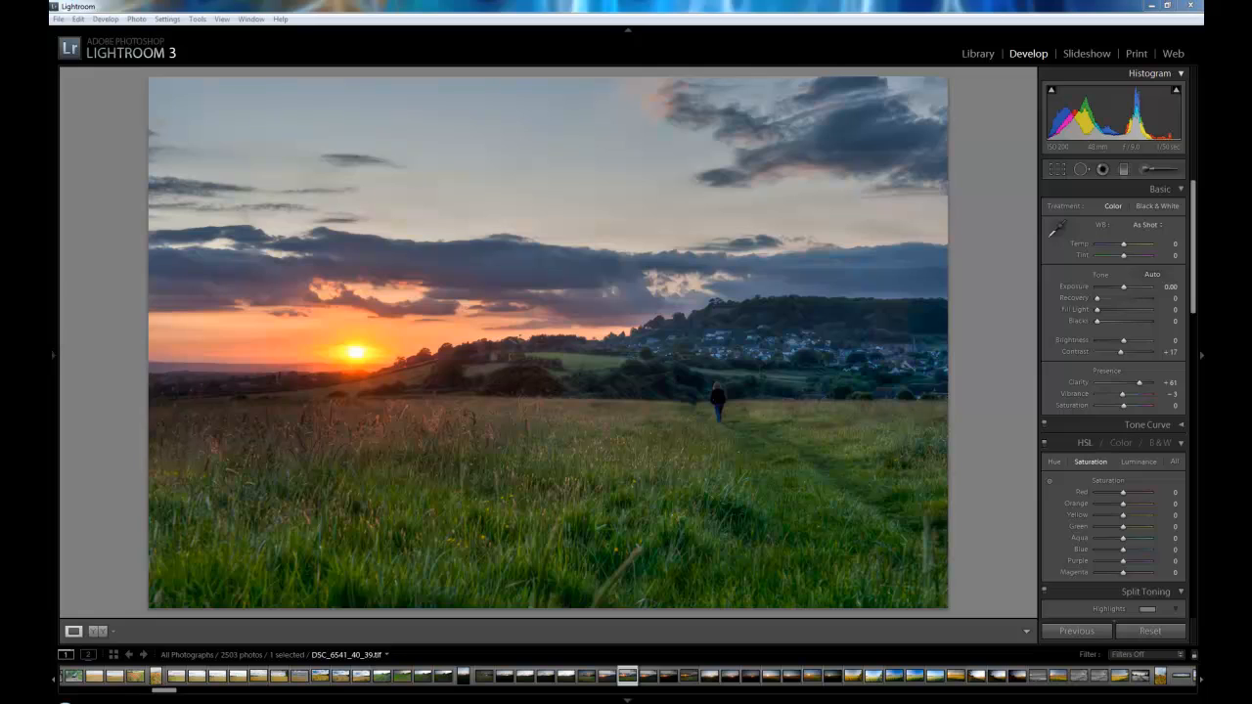
mouse_move(912, 455)
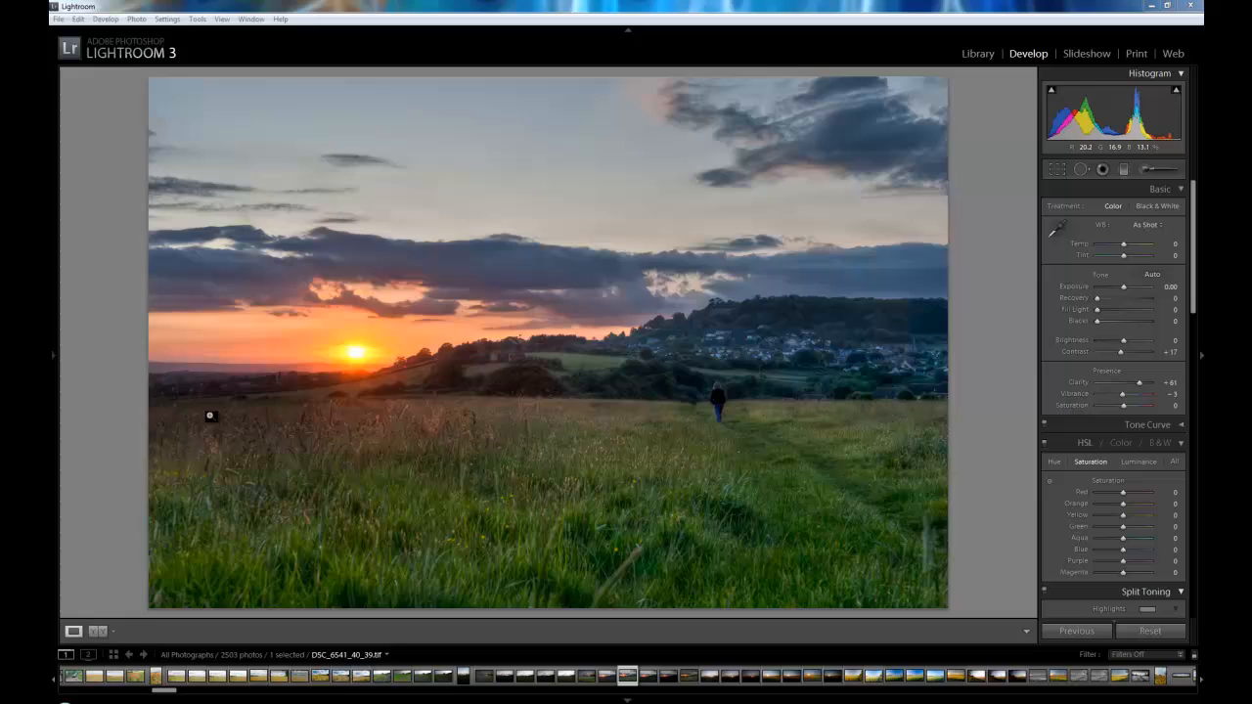
mouse_move(730, 398)
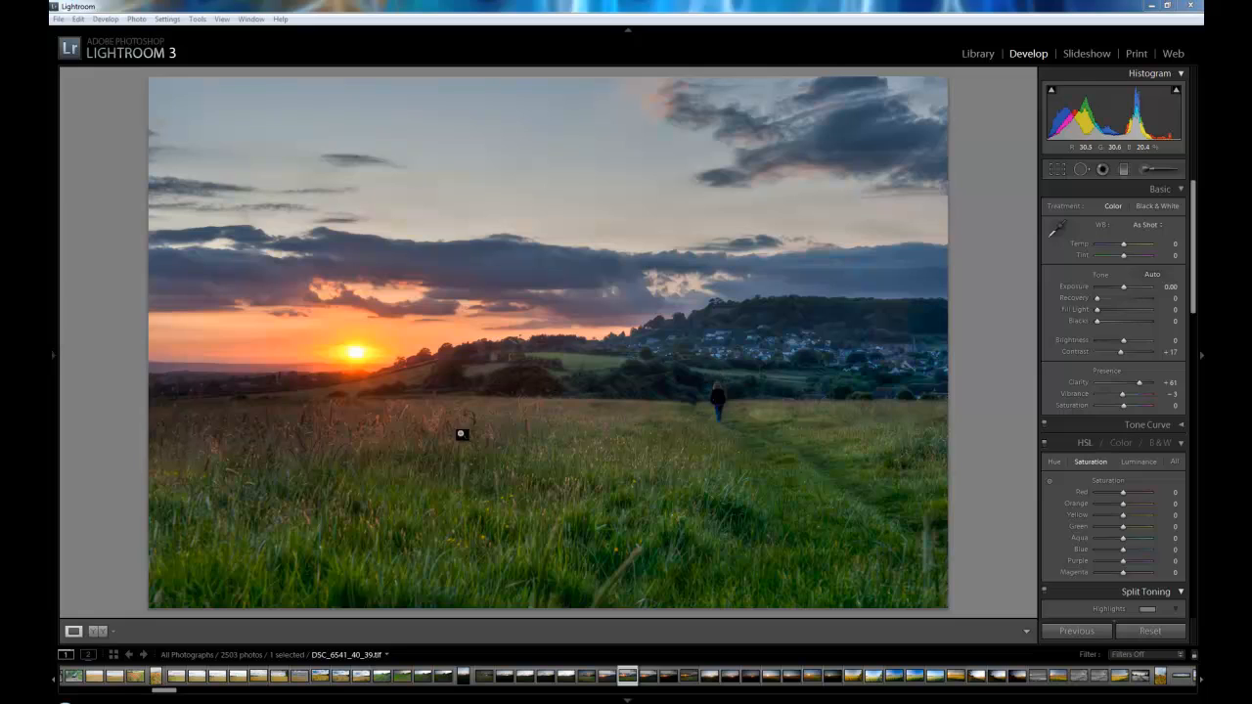
mouse_move(303, 405)
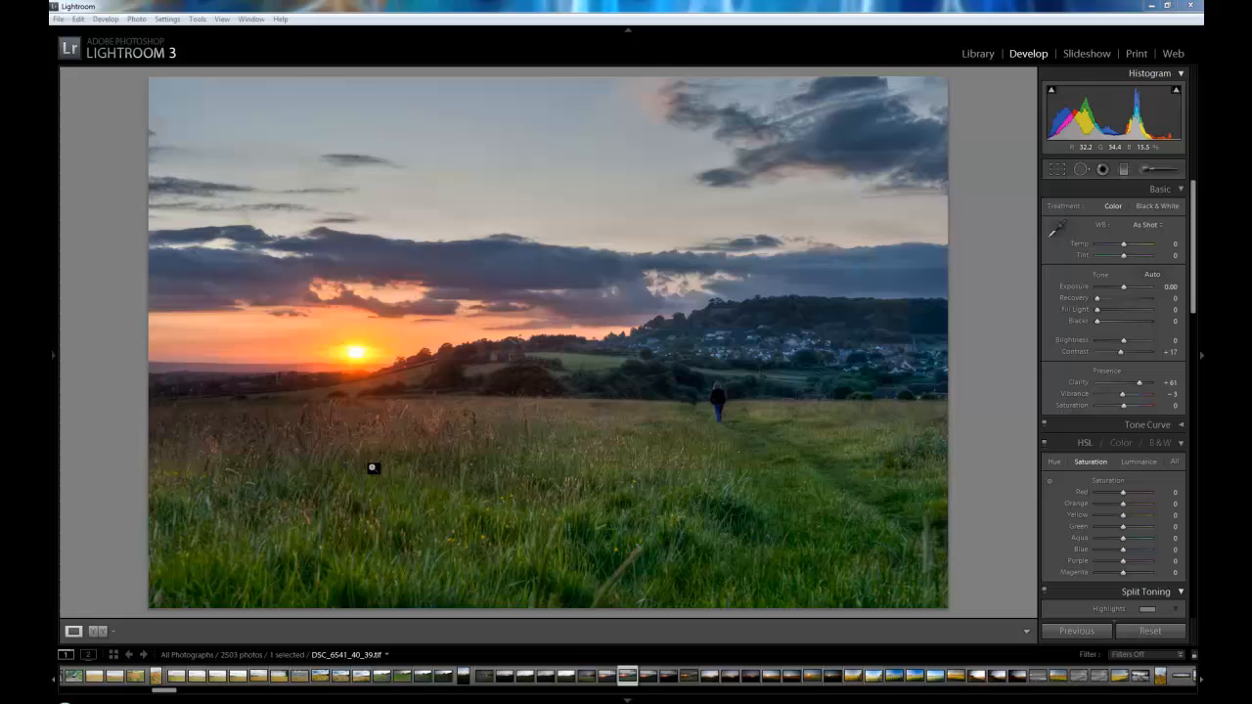
mouse_move(347, 509)
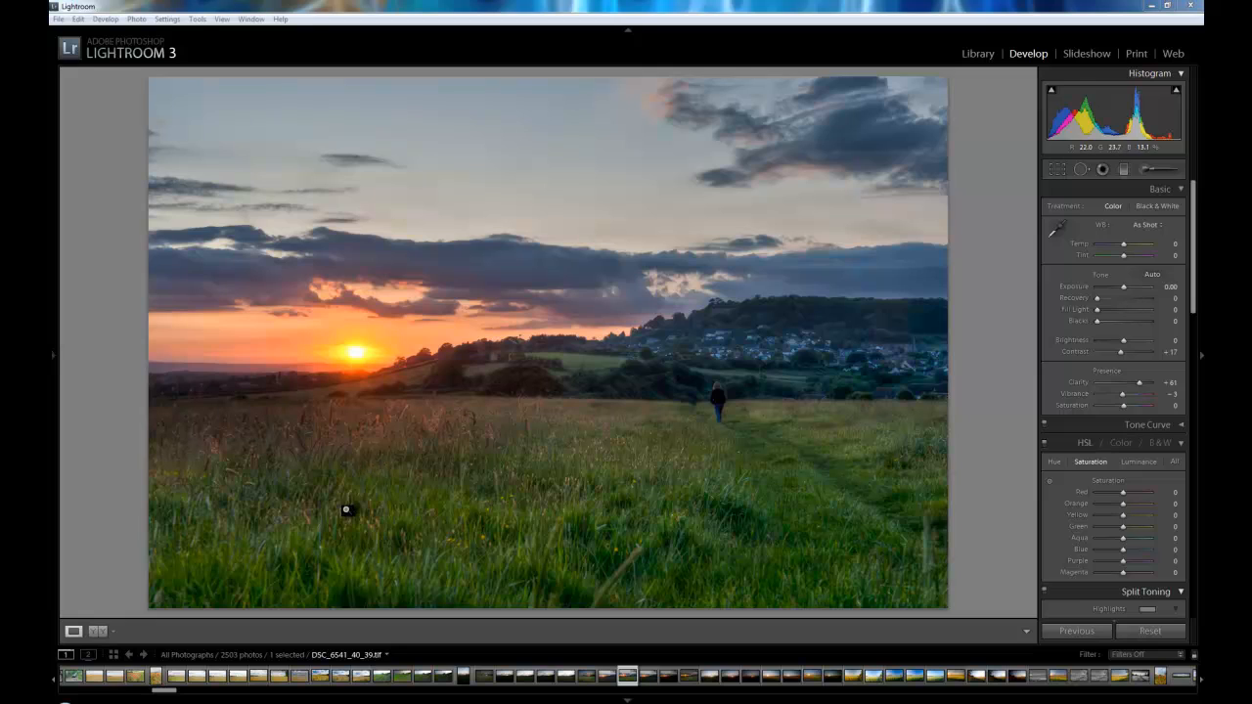
mouse_move(780, 404)
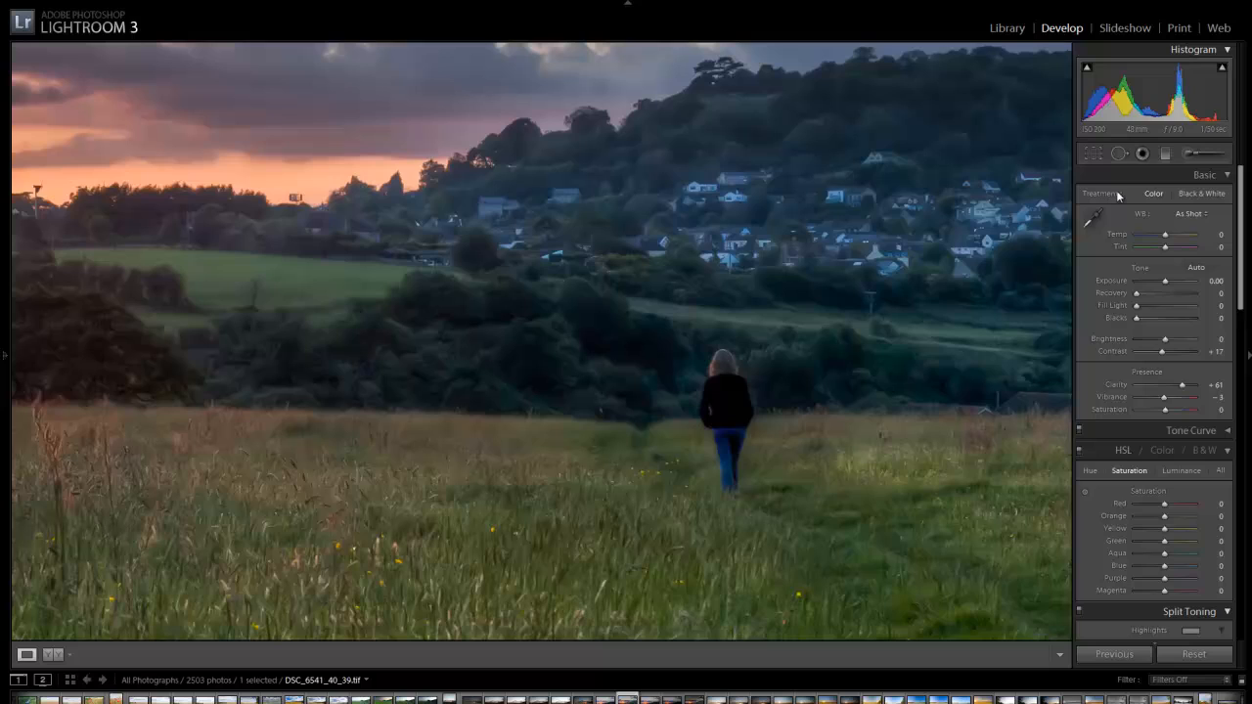
Step: Activate Spot Removal, zoom to 1:1 and pan over to the setting sun
left_click(1142, 153)
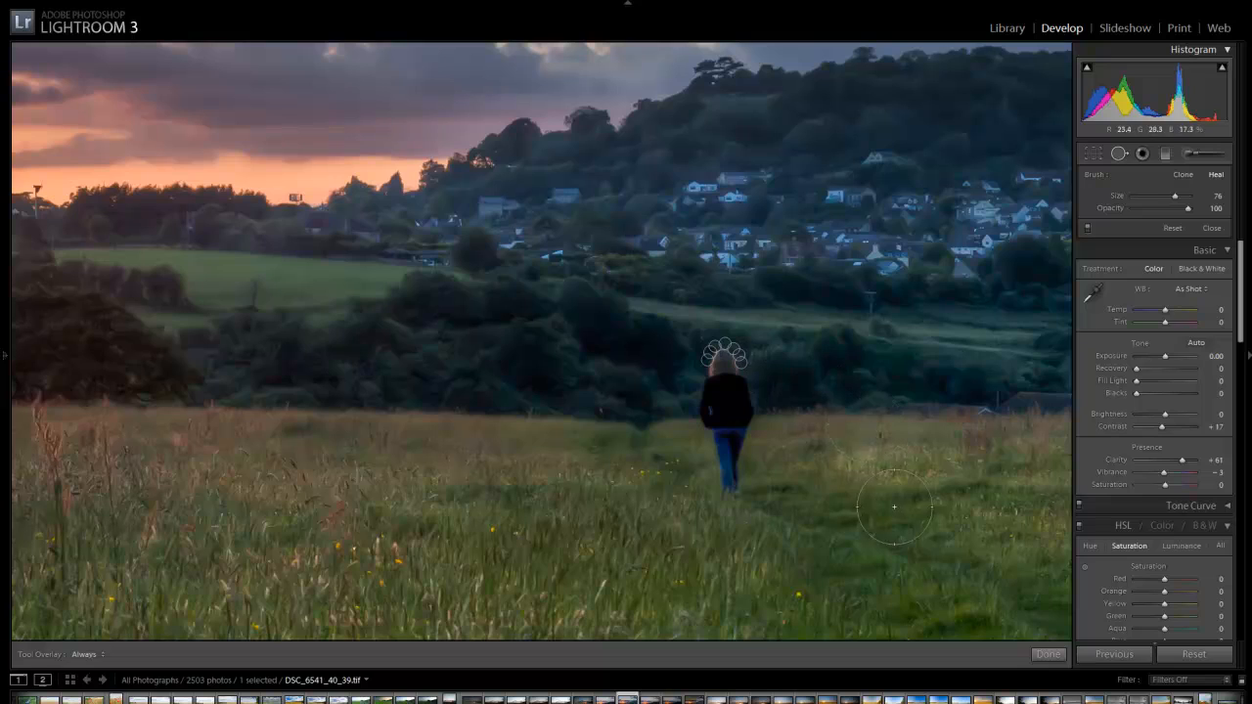
mouse_move(1186, 562)
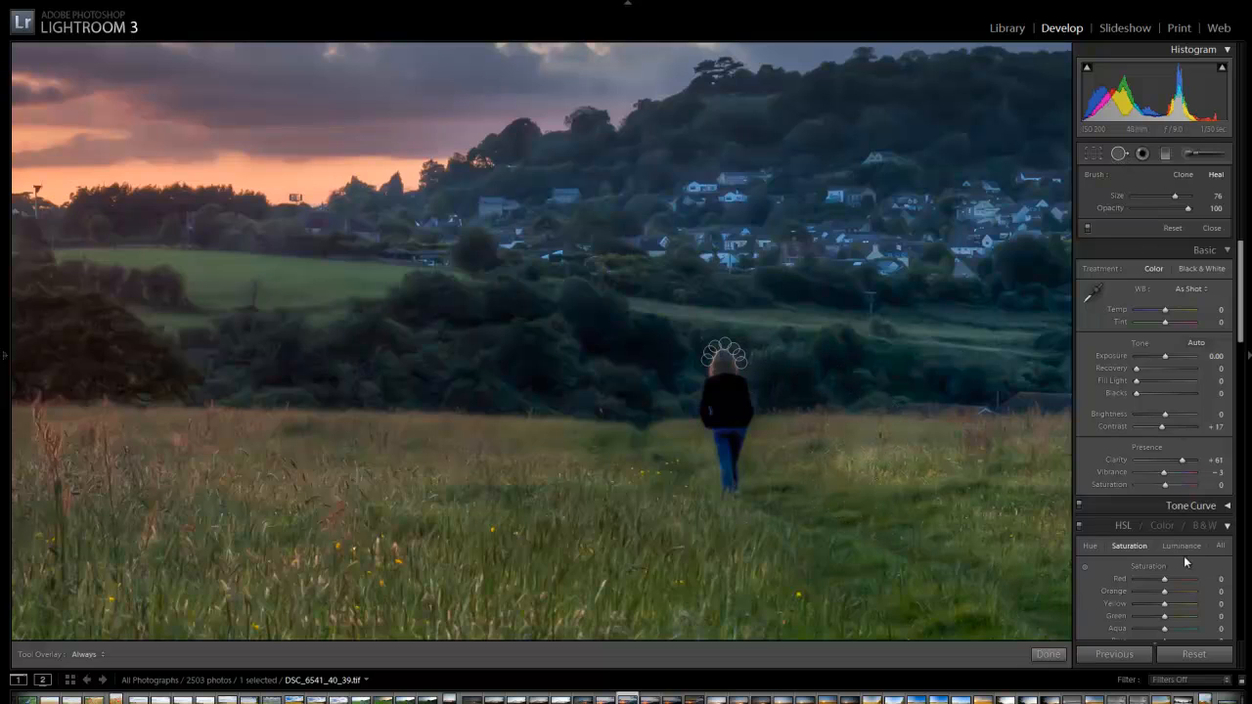
left_click(1047, 653)
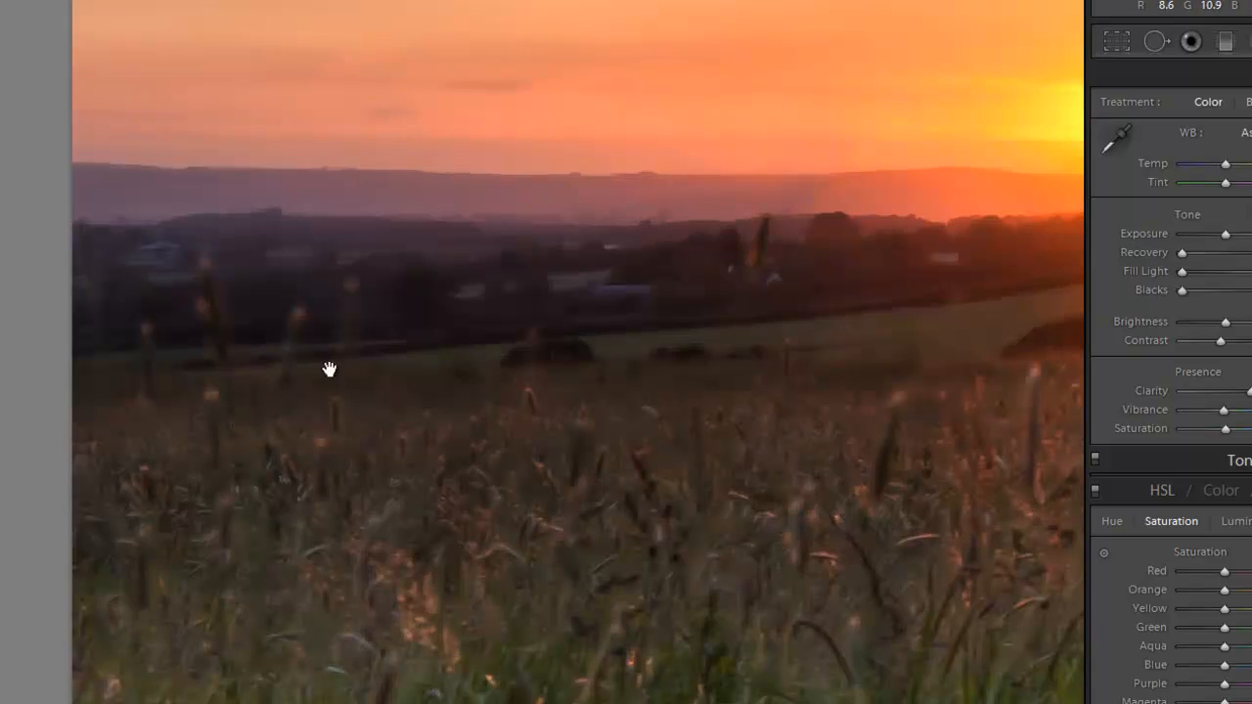
left_click_drag(330, 369, 392, 435)
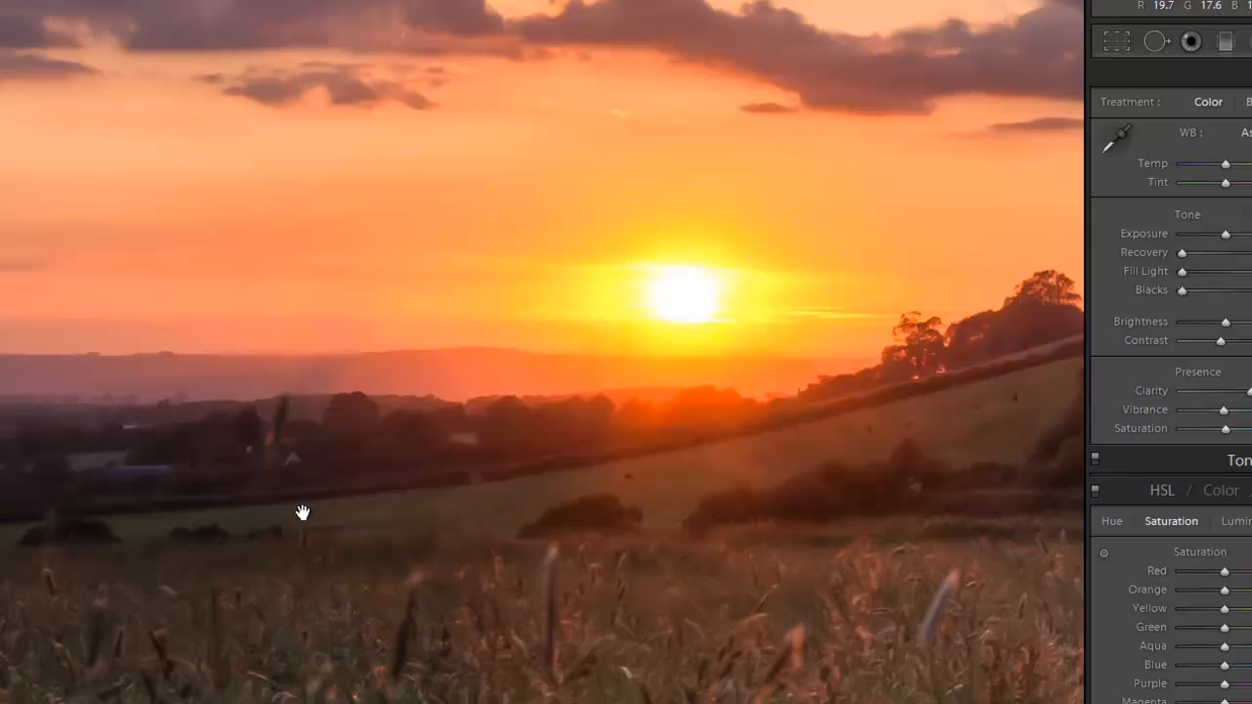
mouse_move(306, 390)
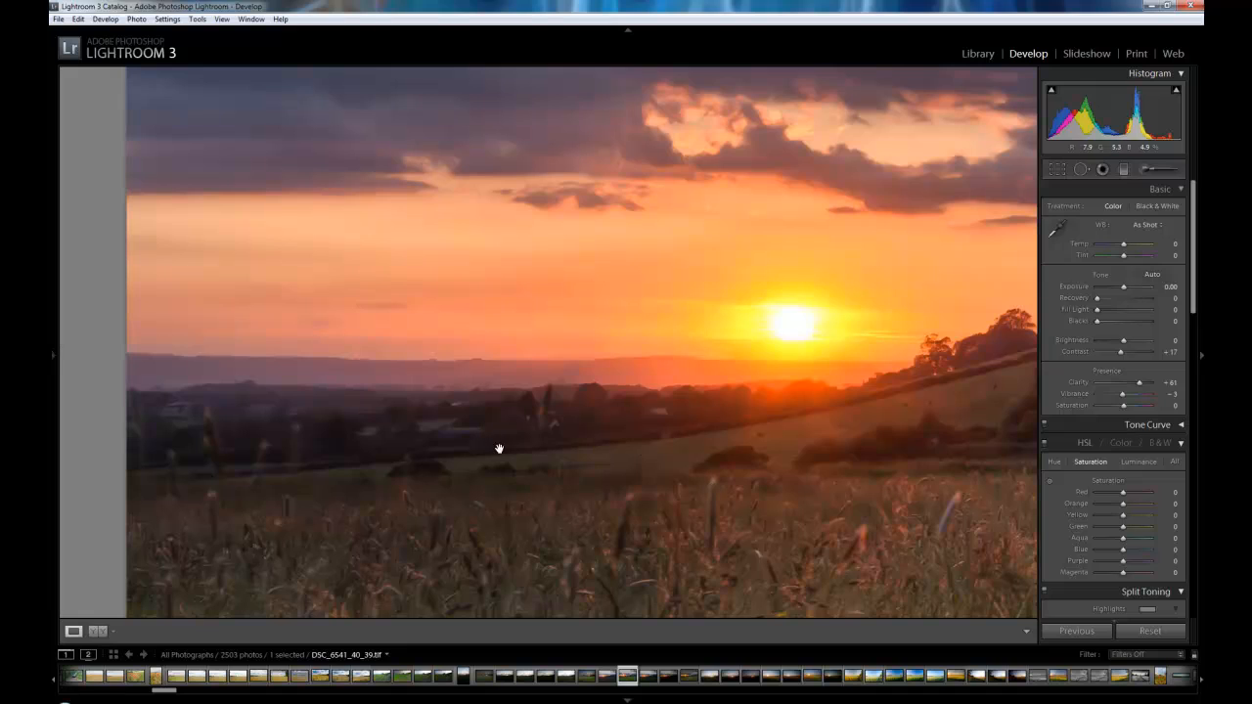
mouse_move(428, 347)
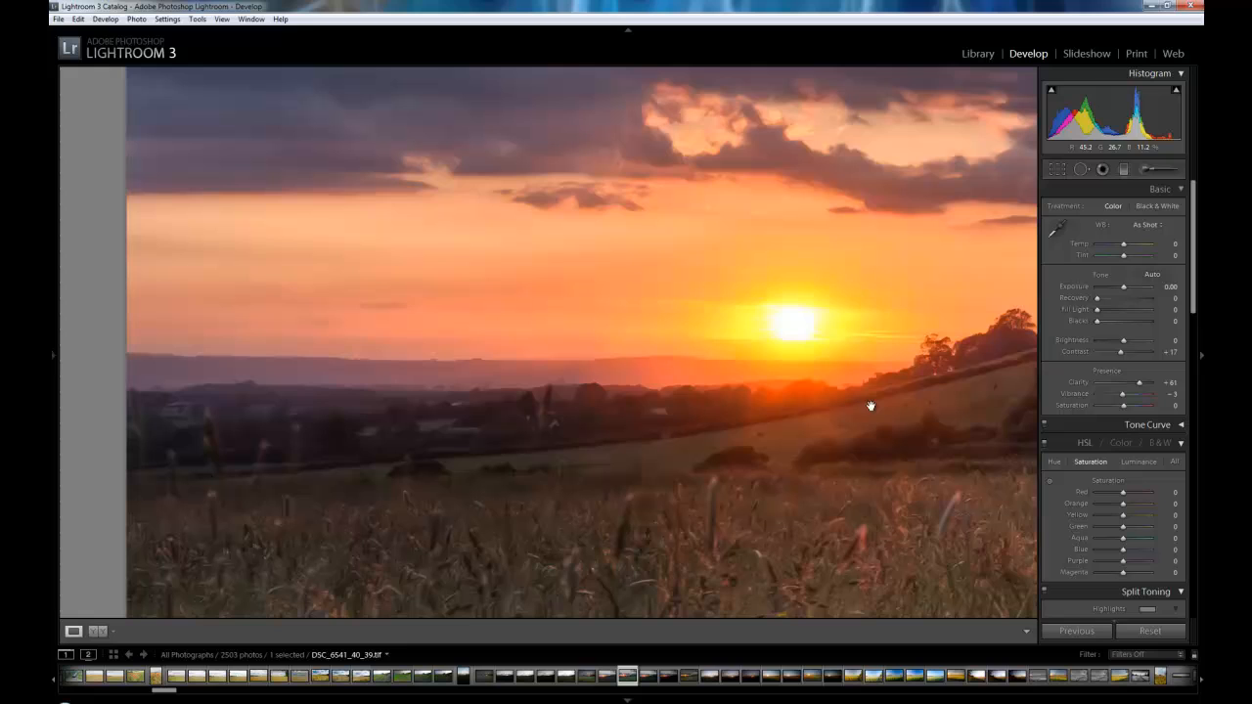
mouse_move(738, 438)
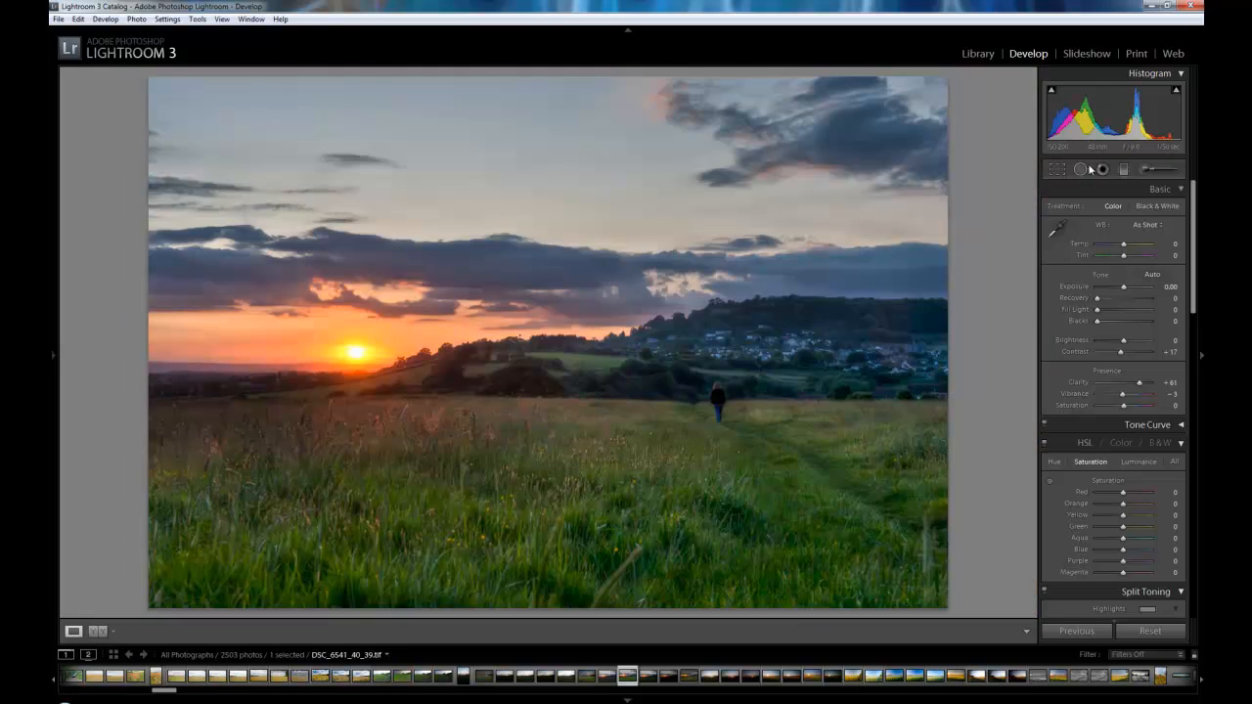
Step: Show the History panel and preview an earlier spot-removal step
left_click(1101, 168)
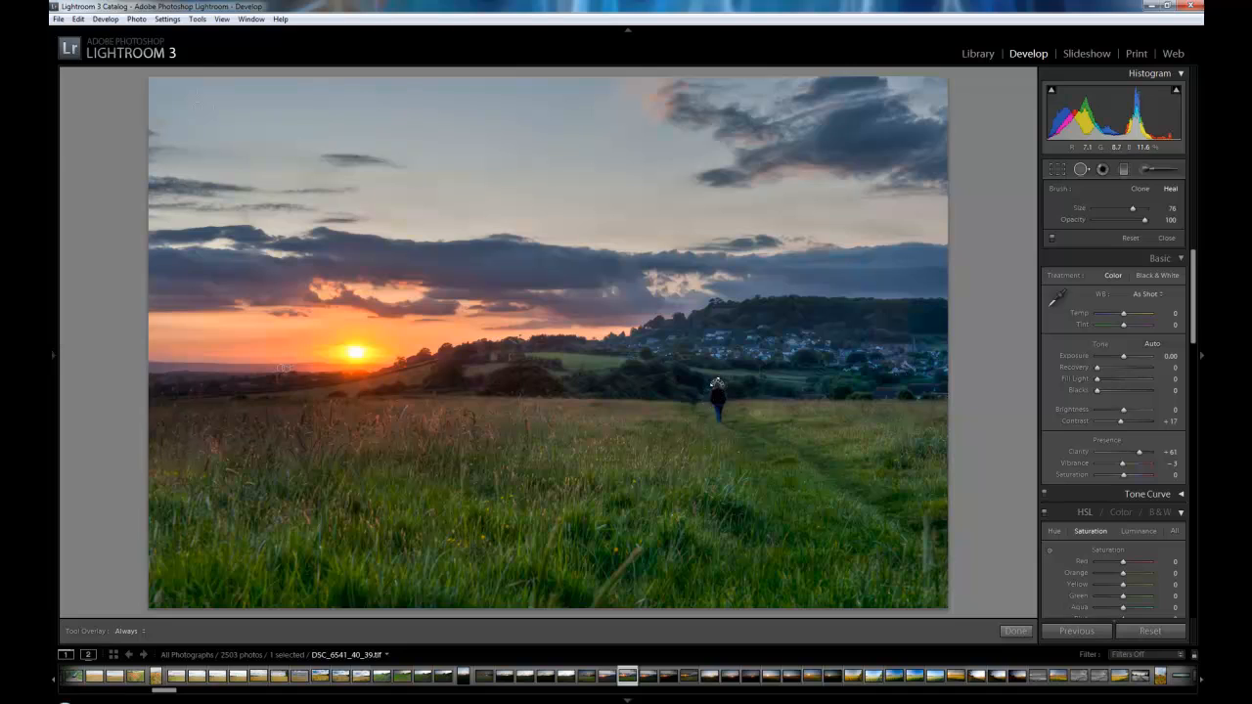
mouse_move(244, 370)
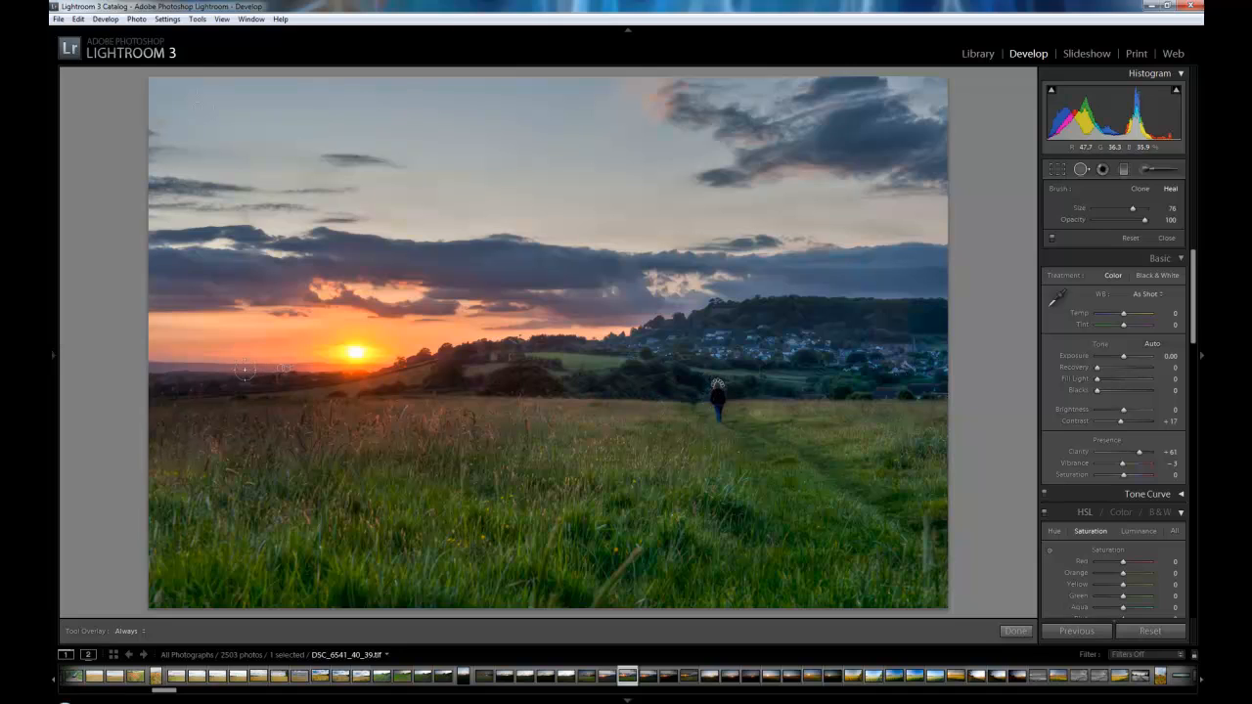
left_click(54, 357)
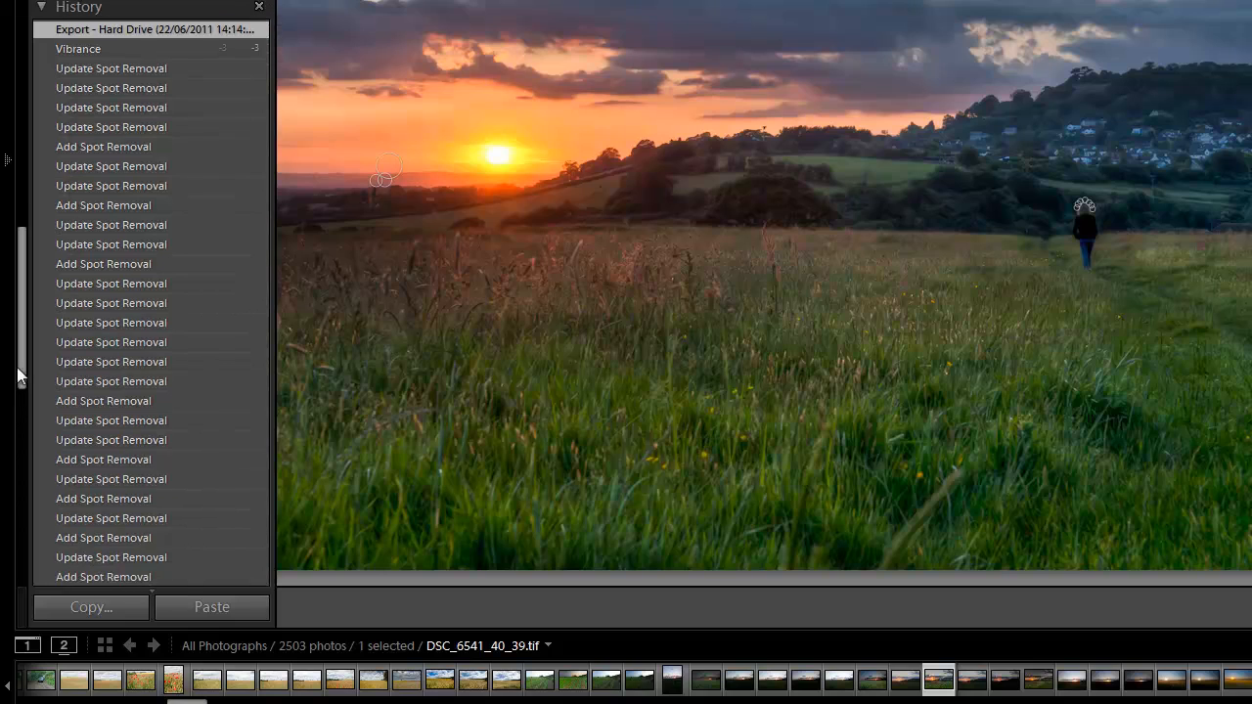
scroll("down", 3)
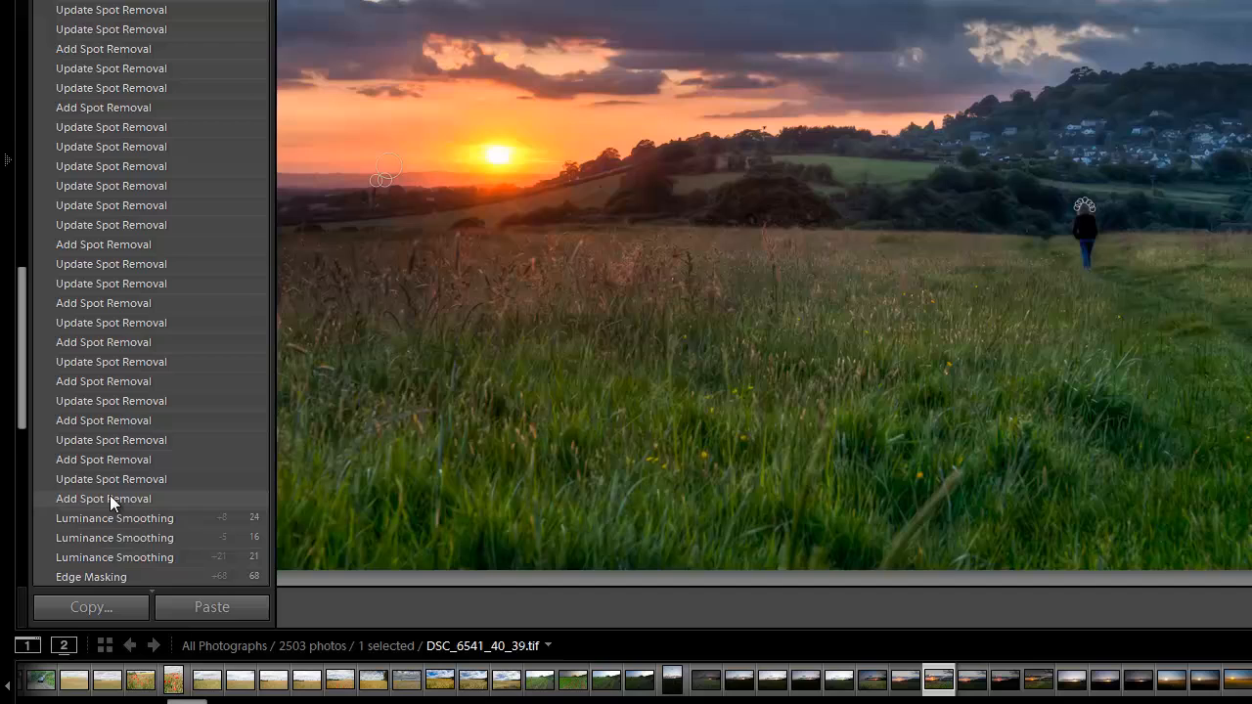
left_click(110, 498)
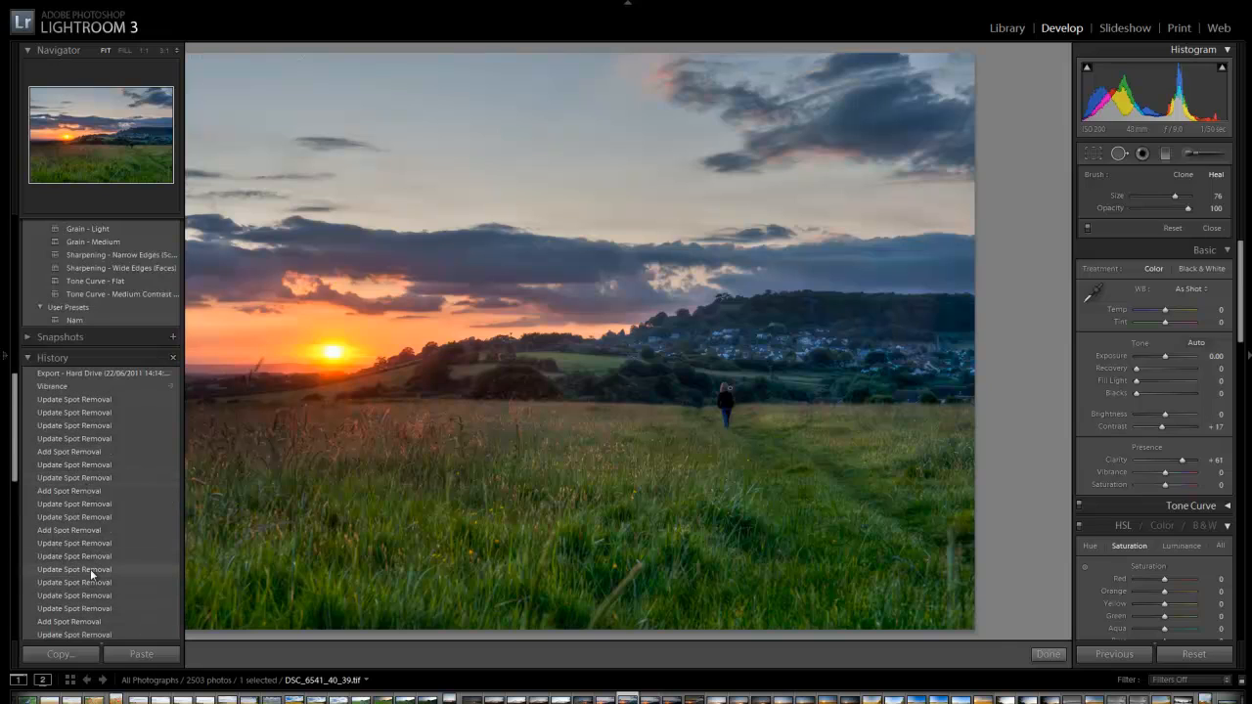
Step: Return the photo to the Vibrance history step (Vibrance −3) and hide the left panel
left_click(53, 385)
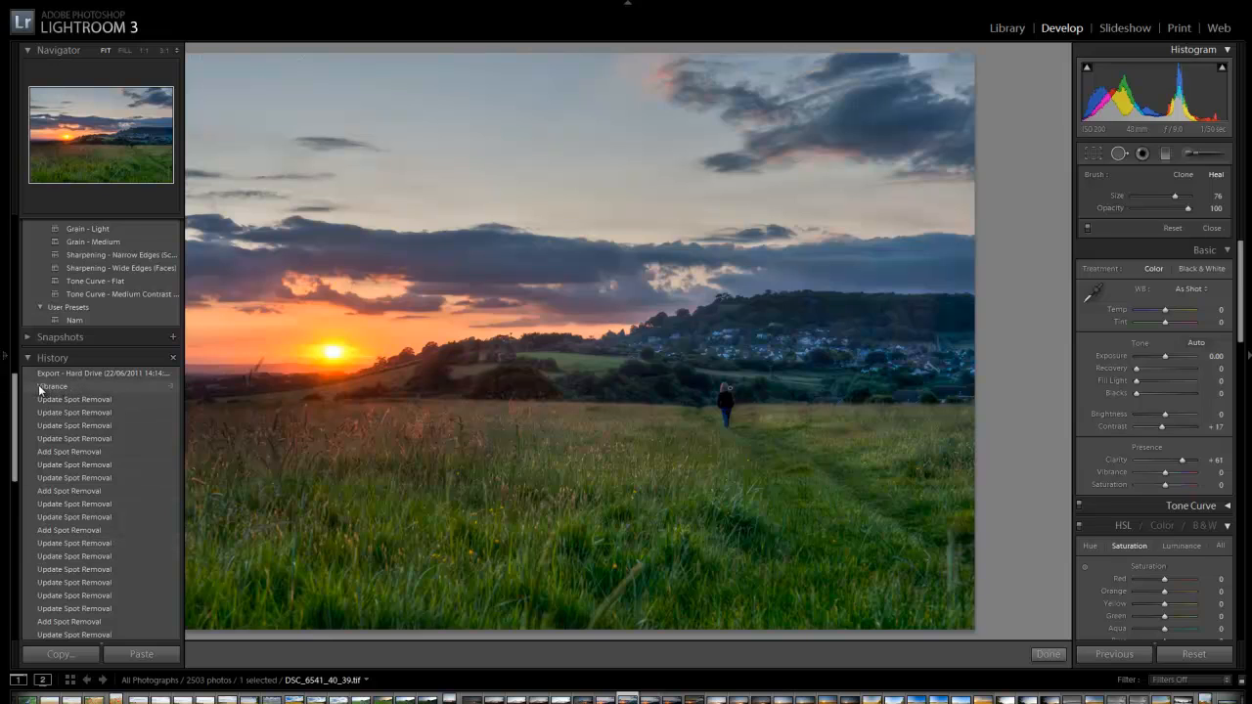
left_click(51, 386)
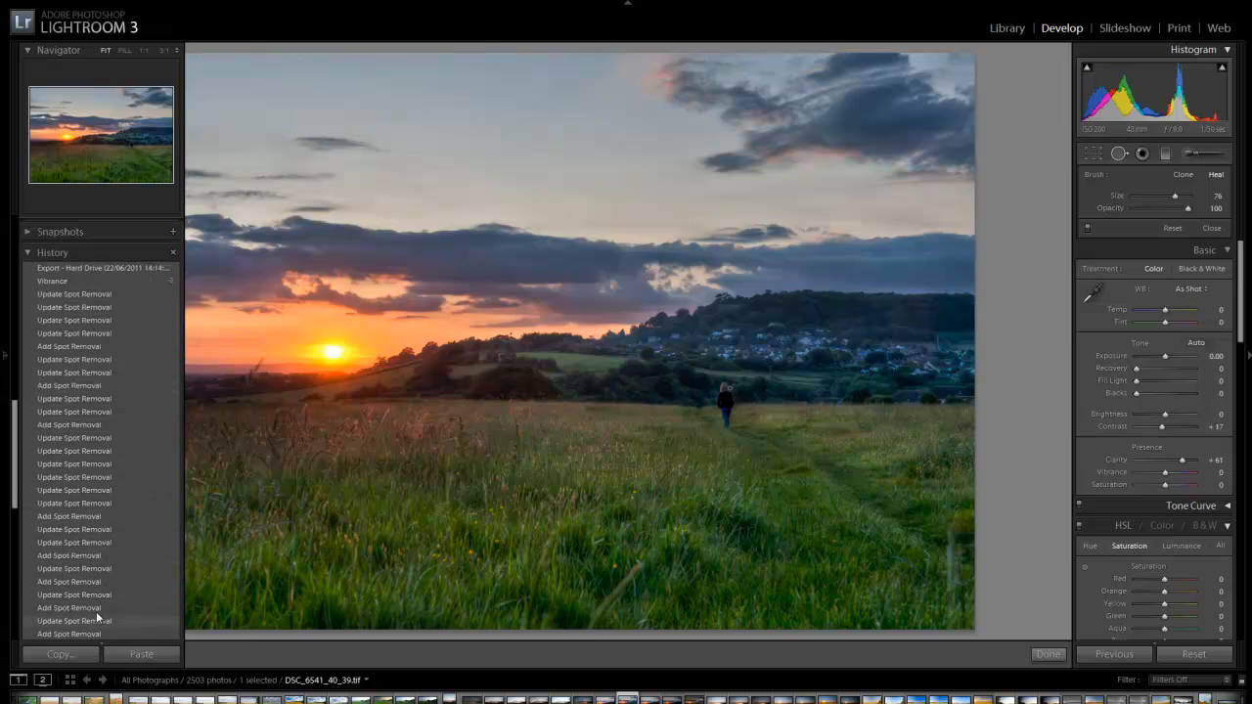
scroll("down", 3)
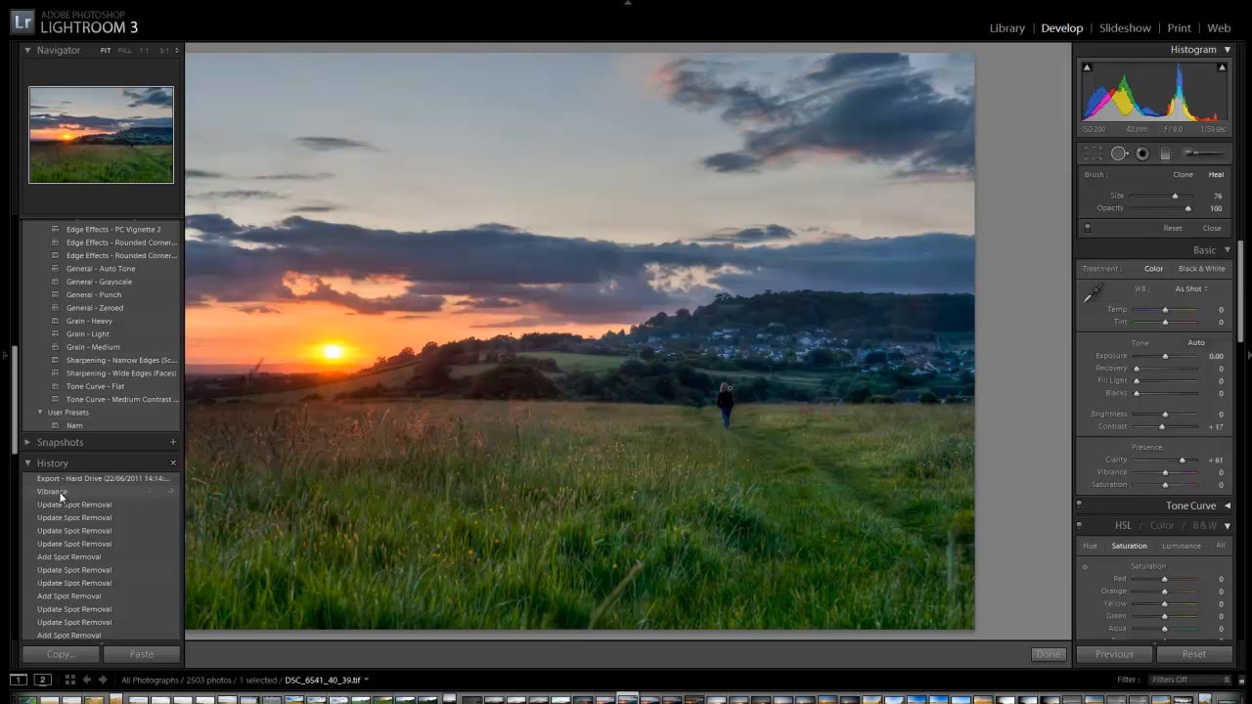
left_click(53, 491)
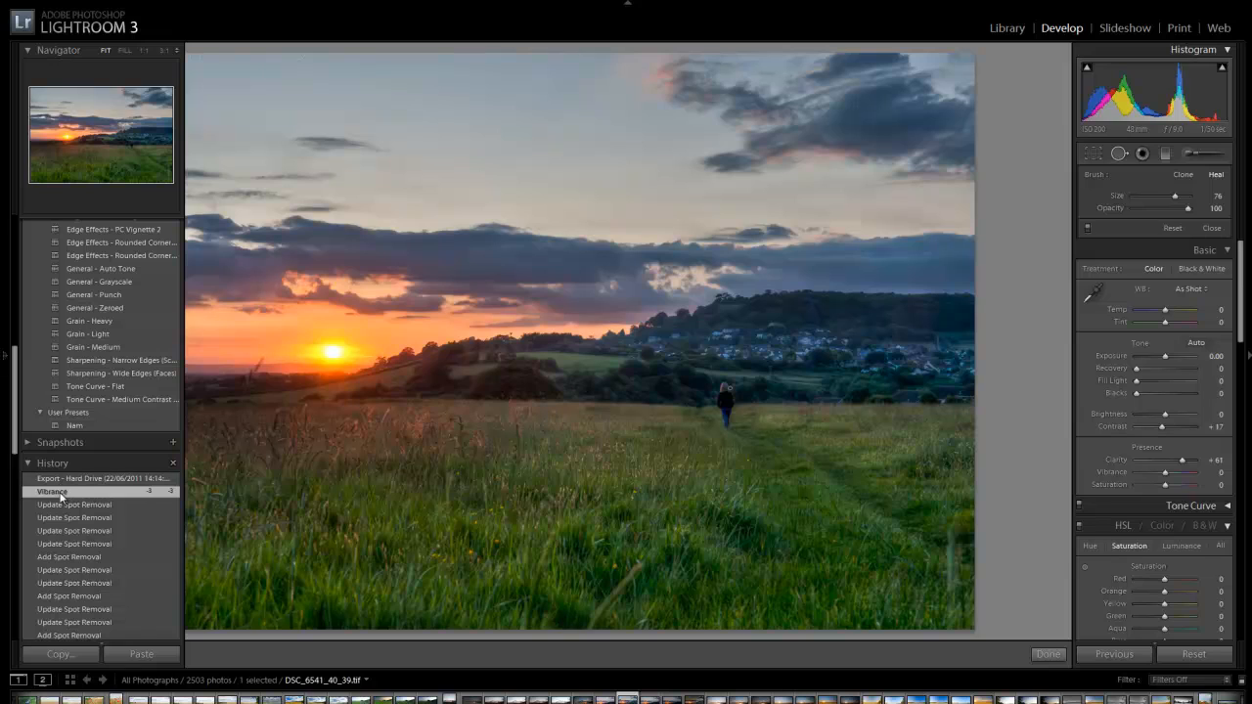
left_click_drag(1174, 472, 1156, 472)
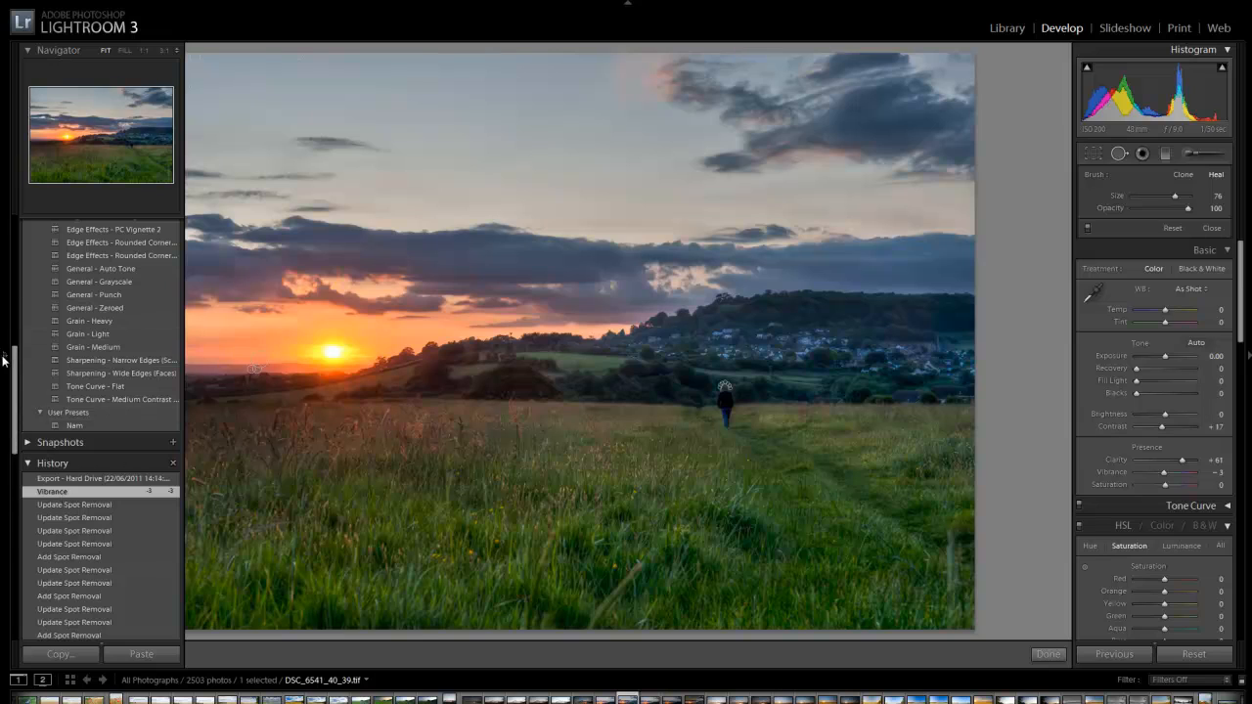
Step: Hide the side panels and place a heal spot on the horizon left of the sun
left_click(6, 360)
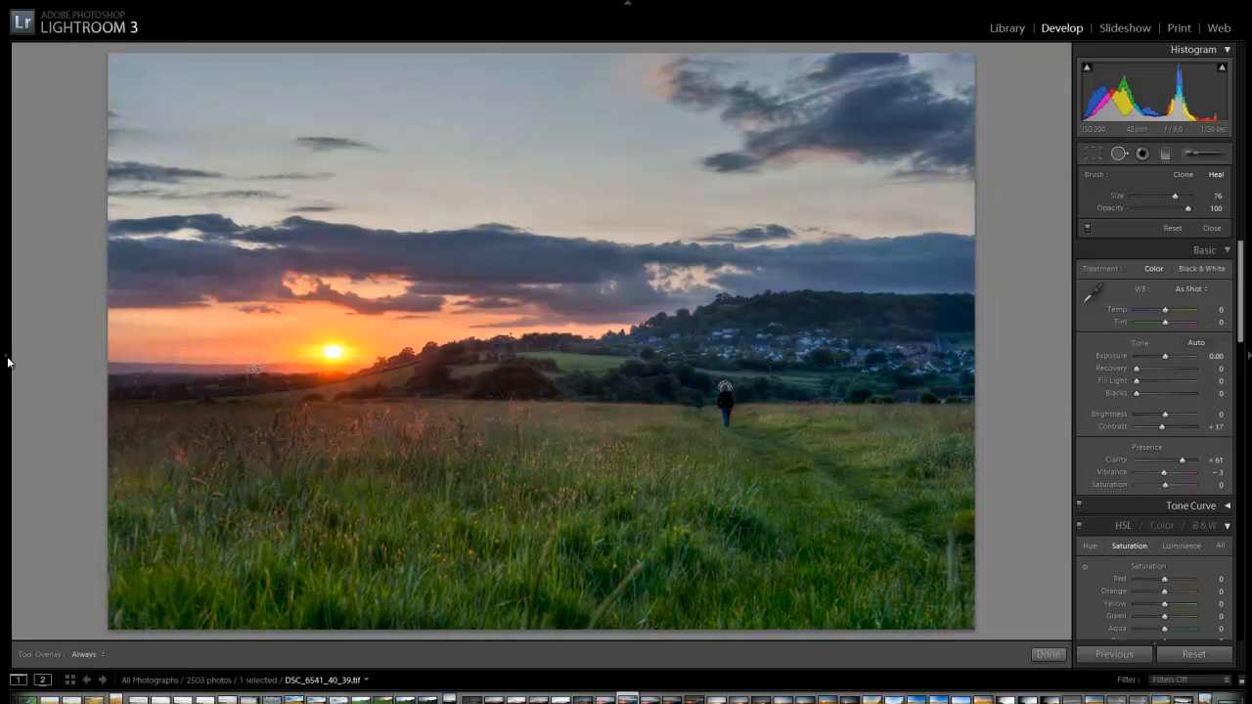
mouse_move(728, 385)
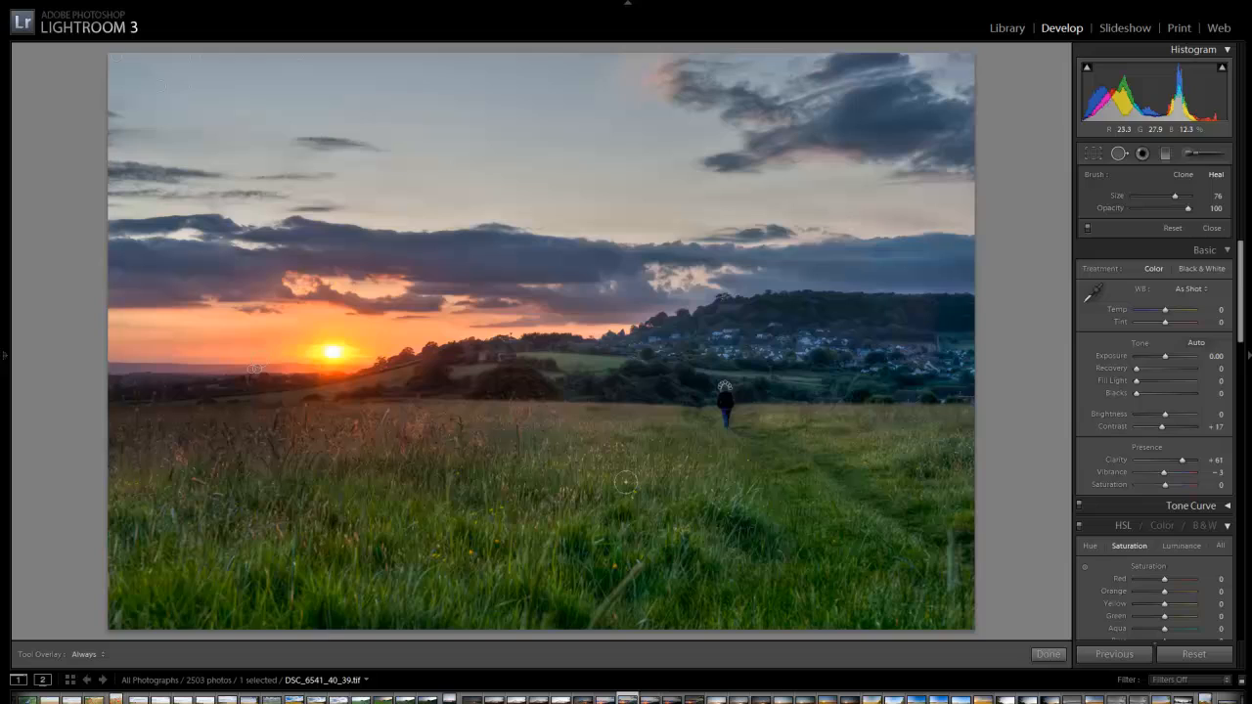
mouse_move(675, 394)
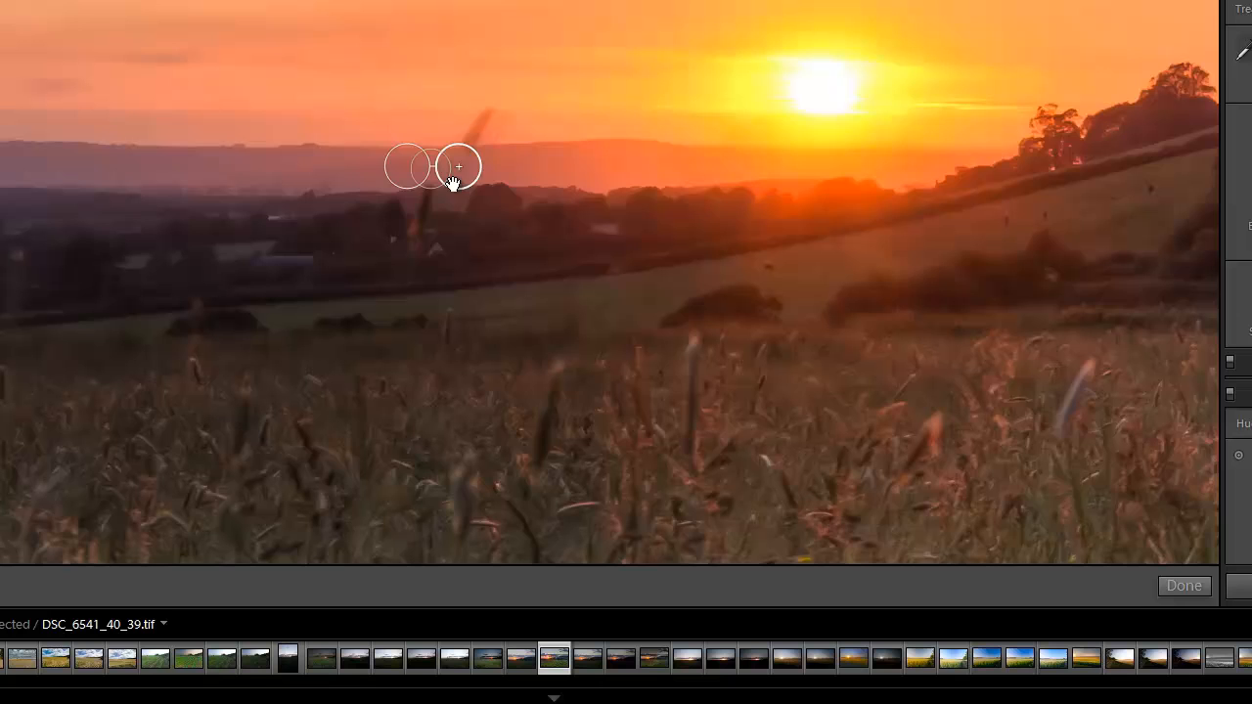
left_click(458, 166)
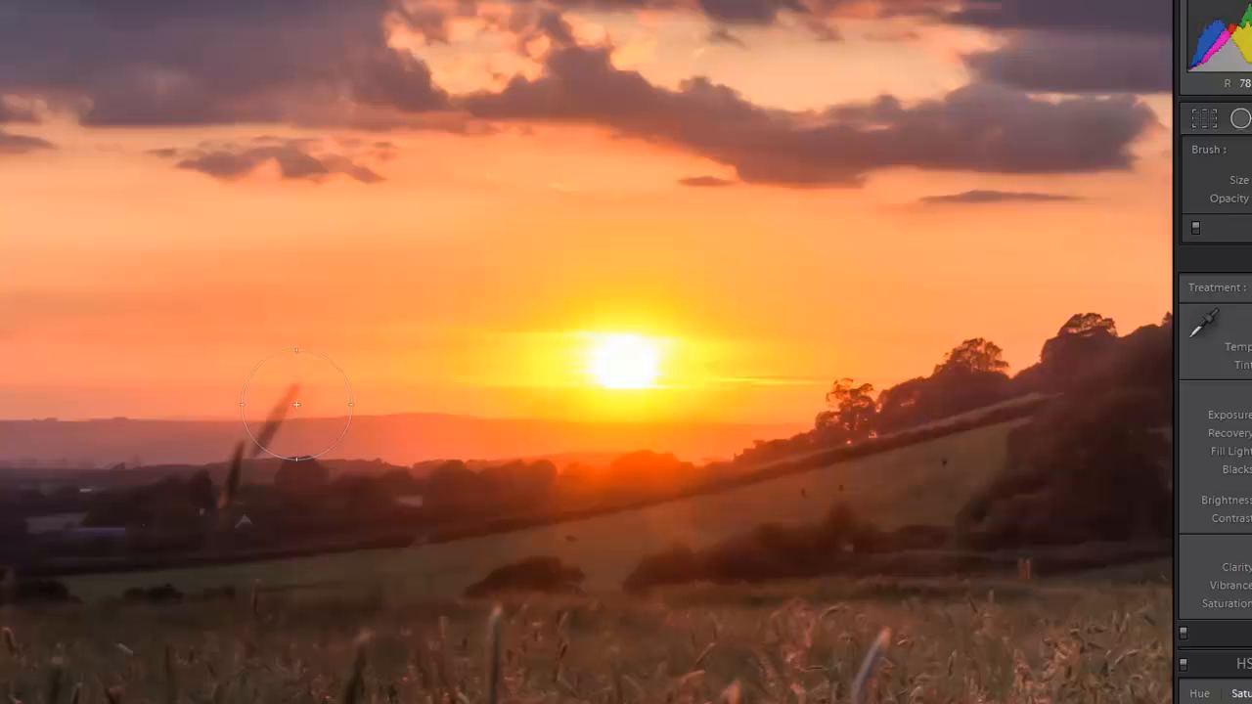
mouse_move(851, 675)
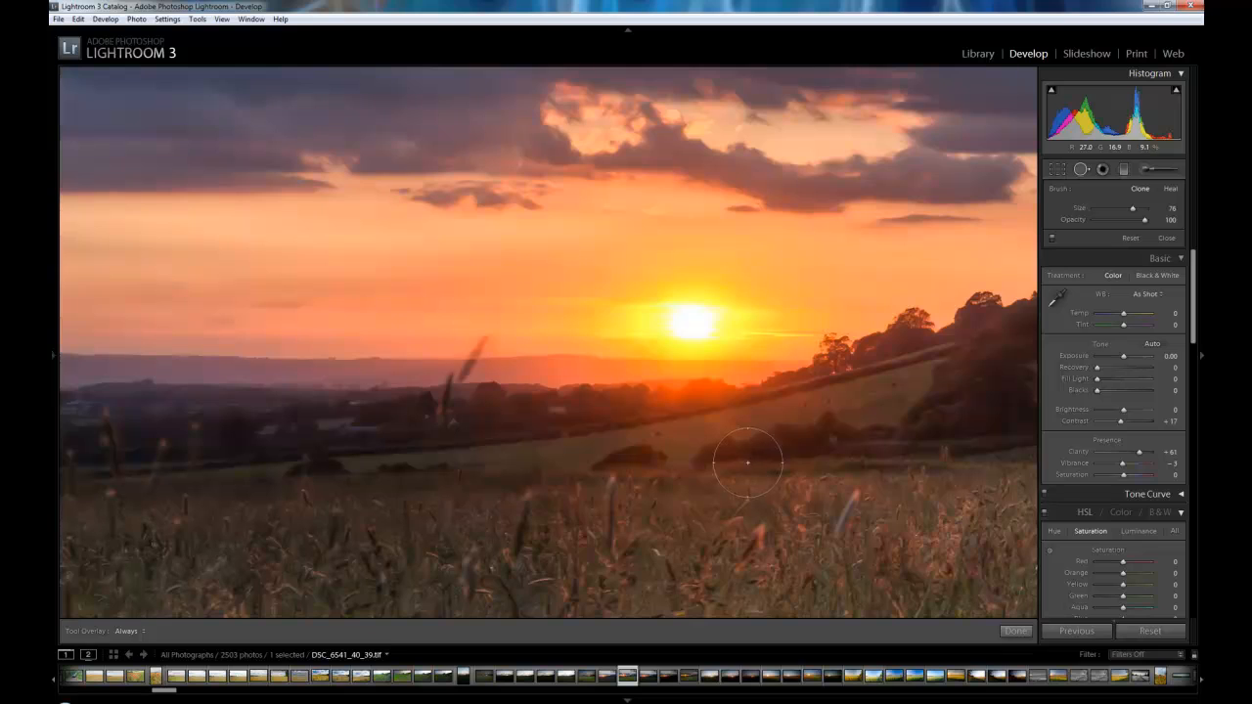
mouse_move(637, 466)
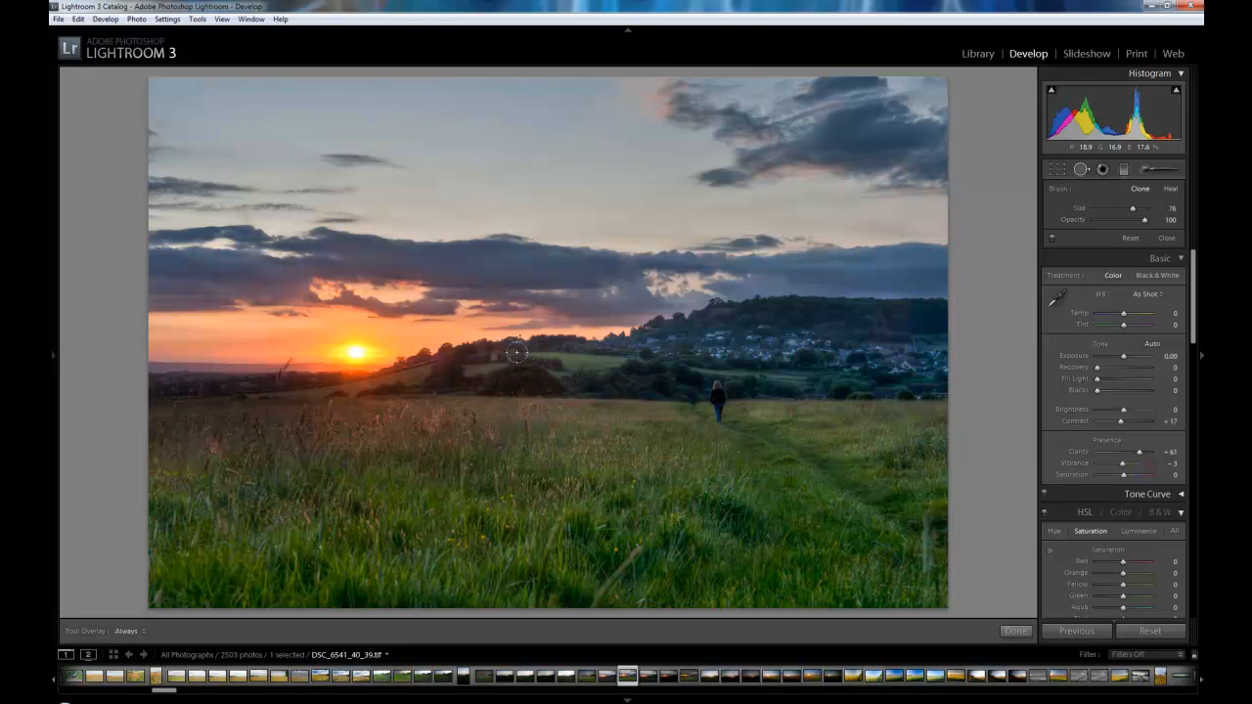
mouse_move(833, 509)
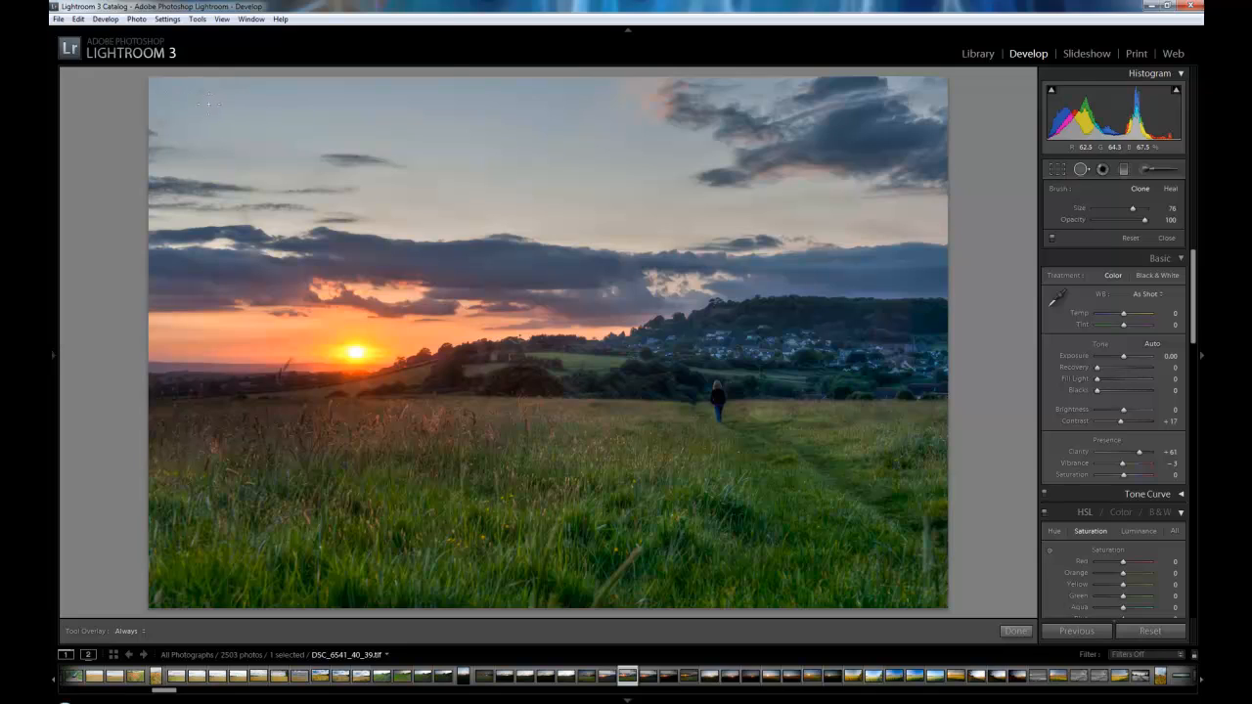
mouse_move(240, 171)
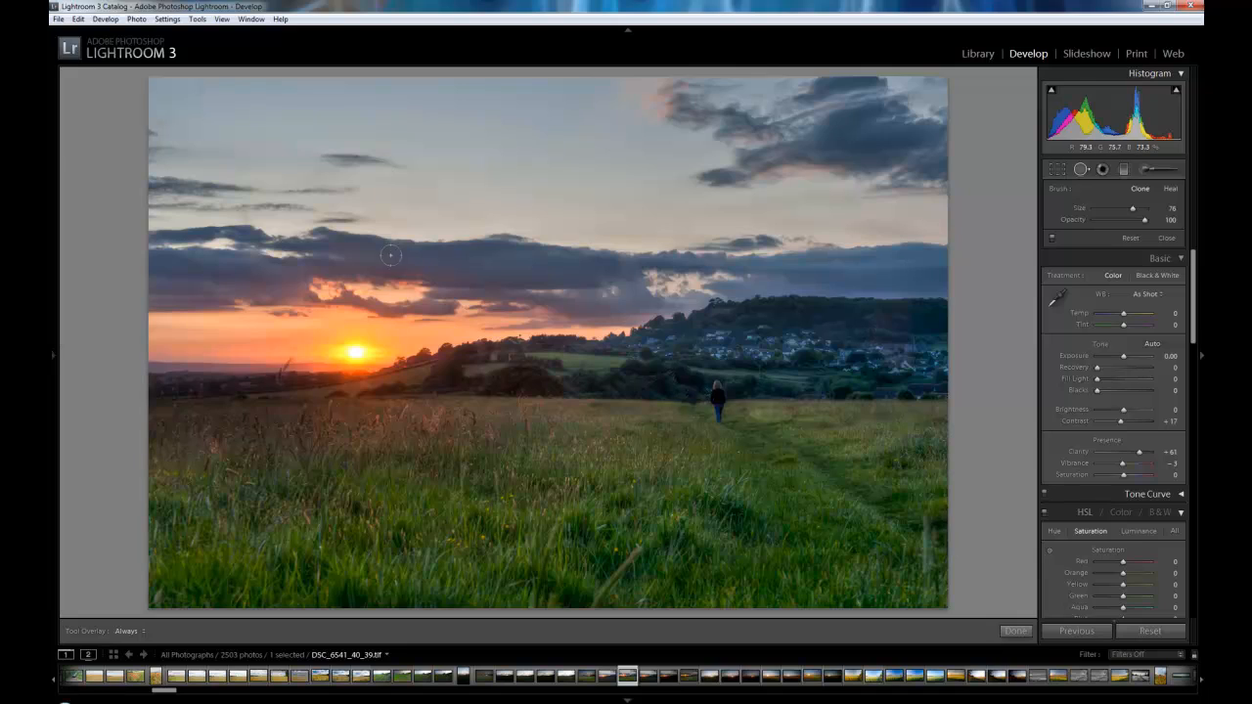
mouse_move(185, 110)
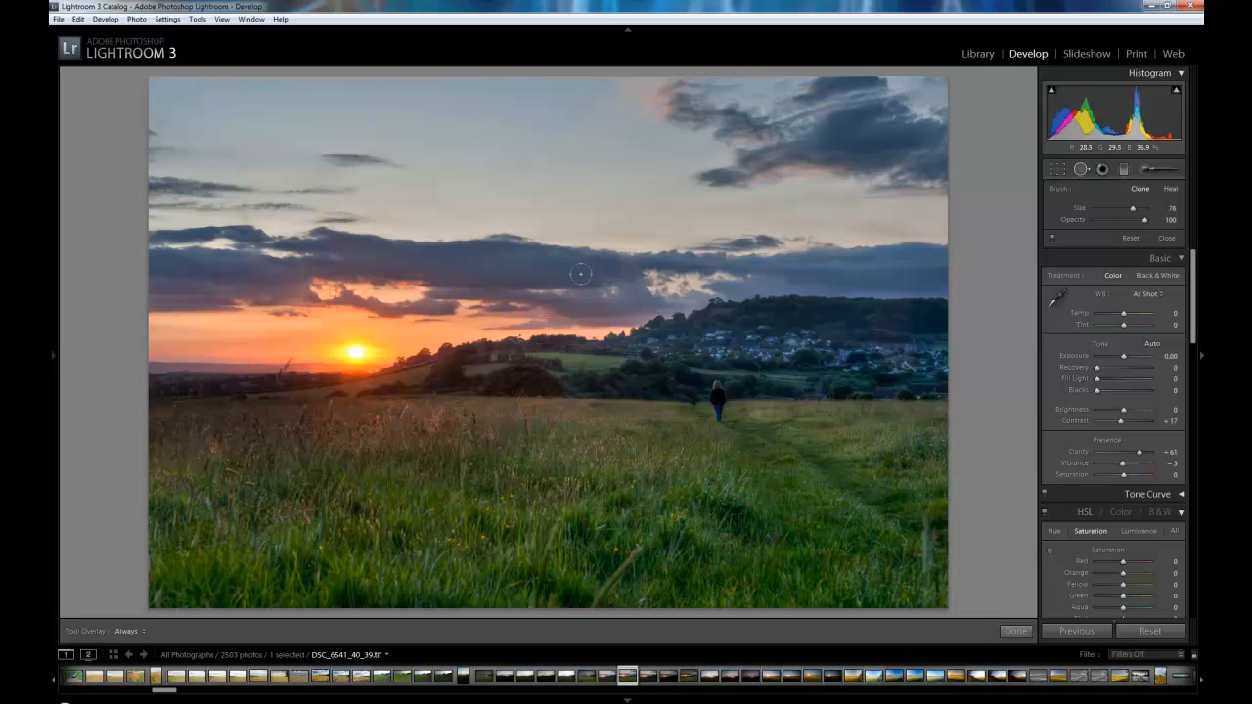
mouse_move(310, 186)
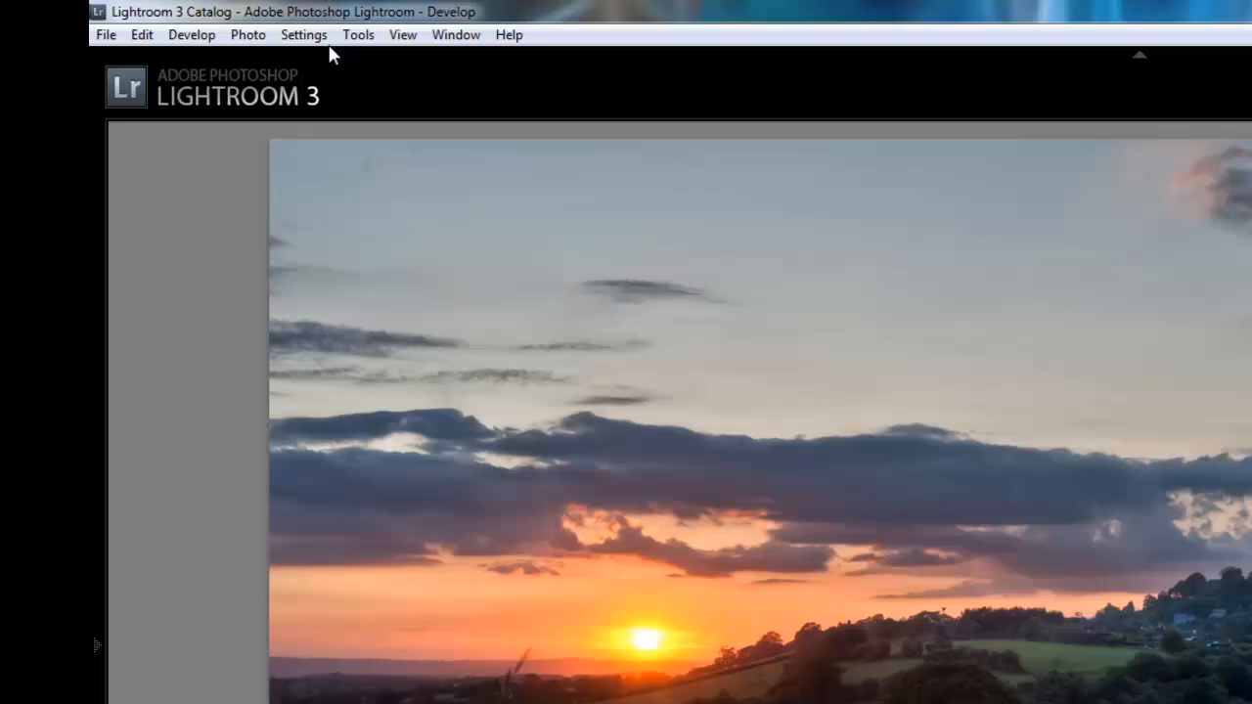
Step: Edit a copy with Lightroom adjustments in Photoshop CS5.1 via Photo > Edit In
left_click(248, 34)
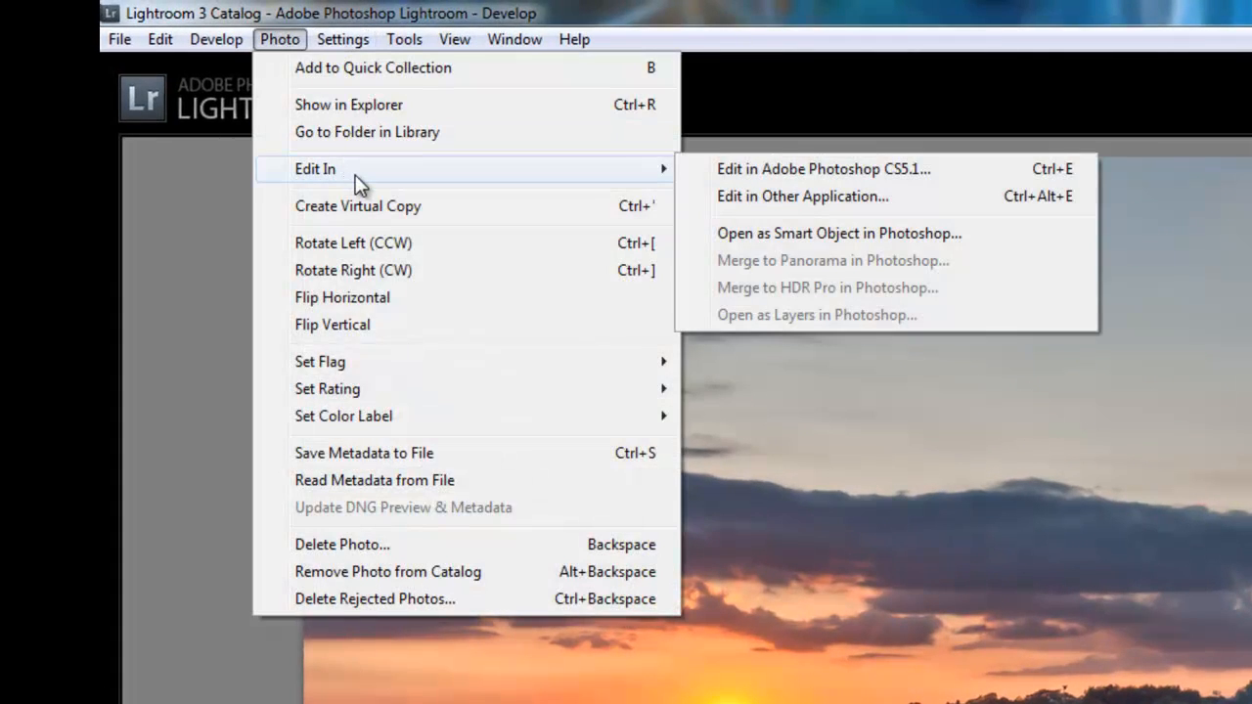
mouse_move(856, 168)
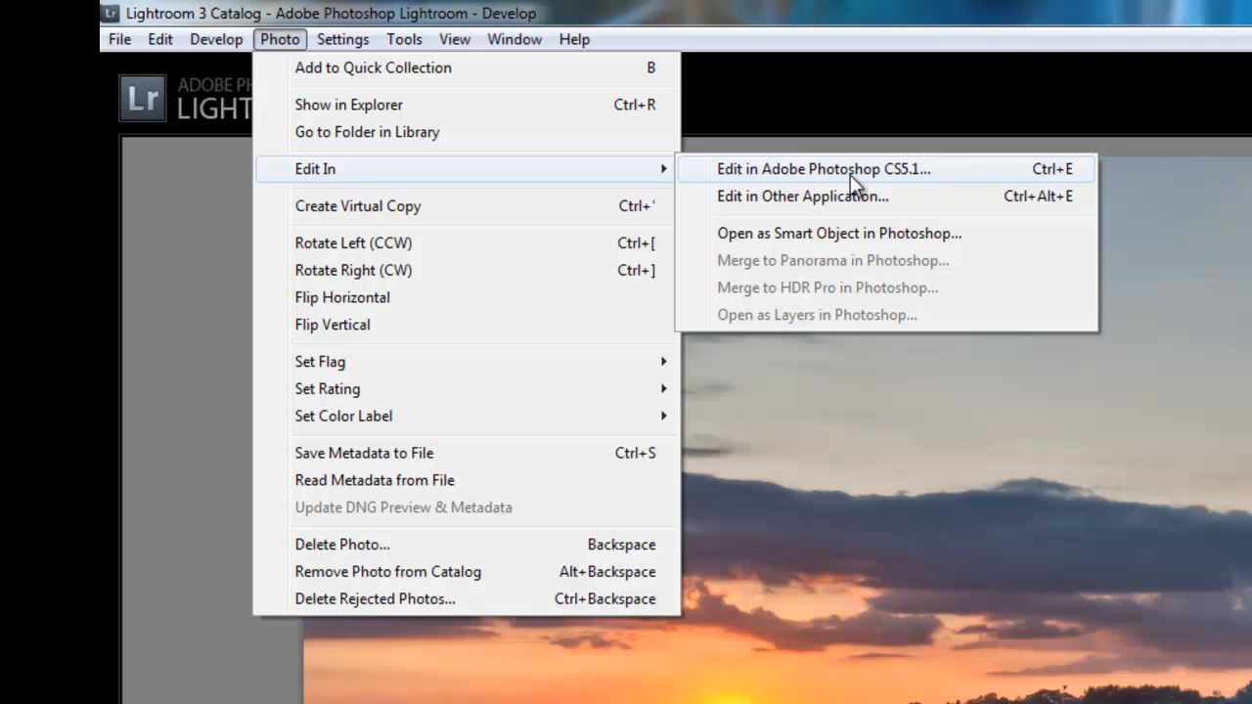
mouse_move(921, 187)
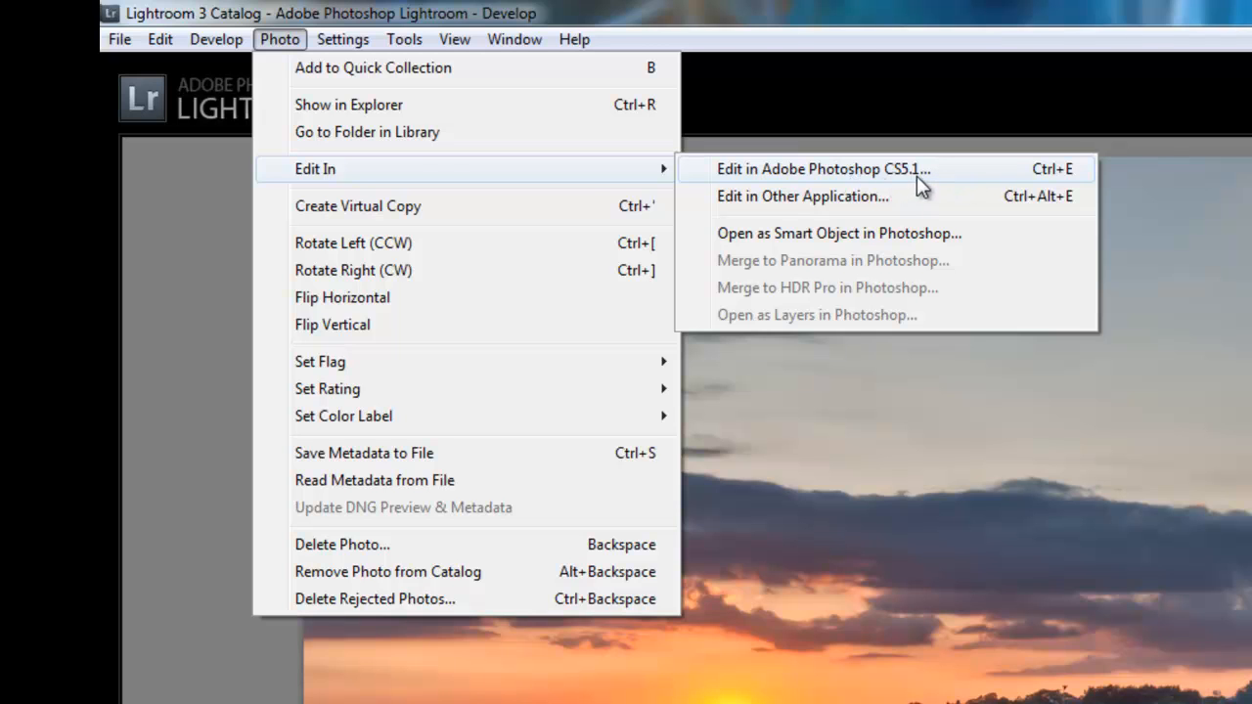
left_click(821, 170)
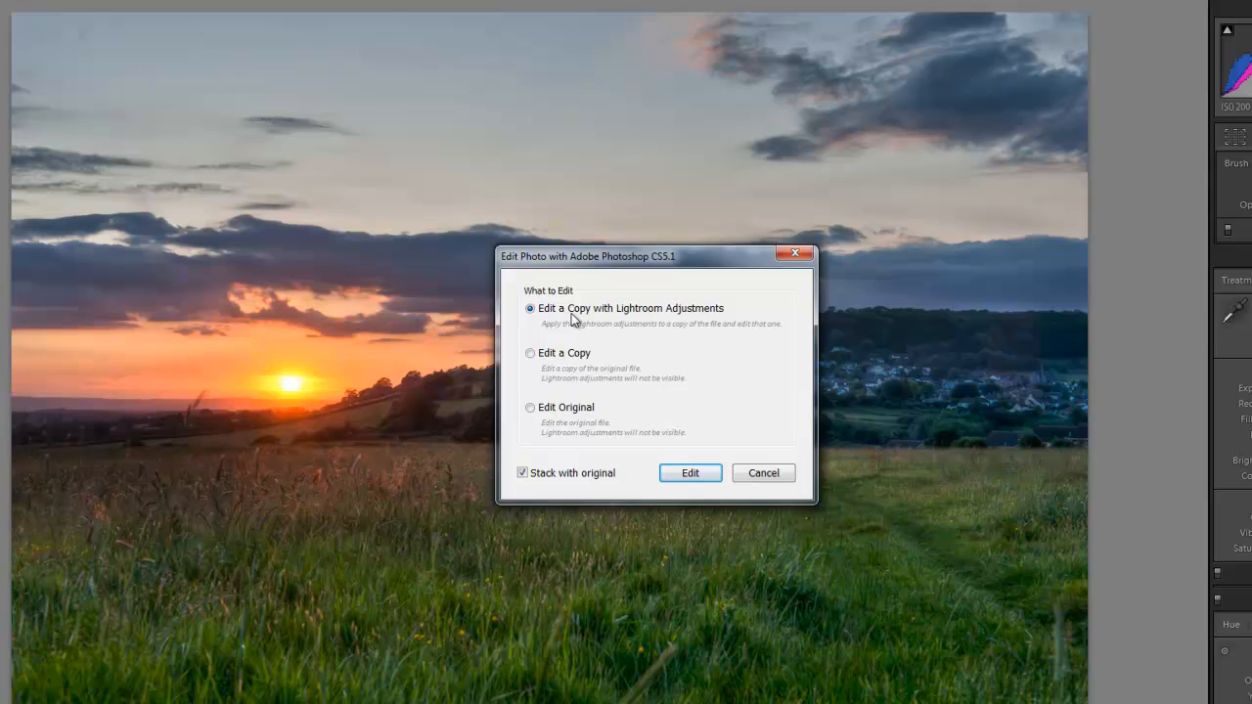
mouse_move(675, 325)
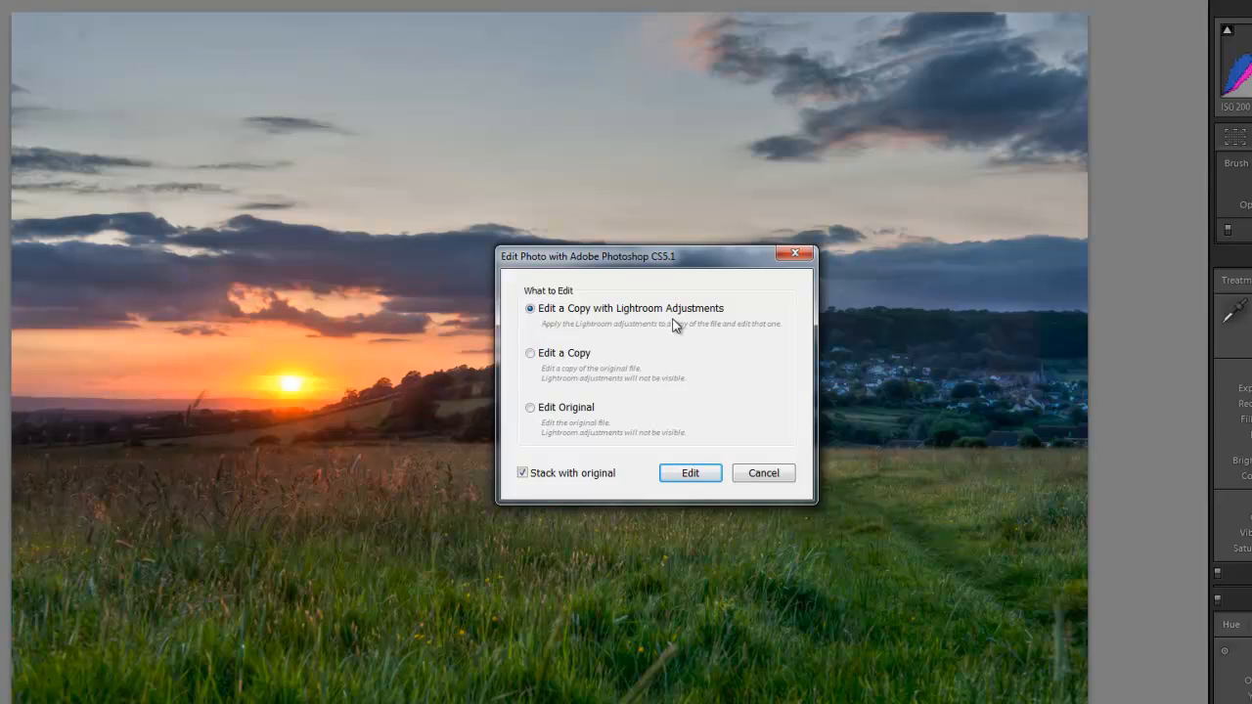
mouse_move(689, 352)
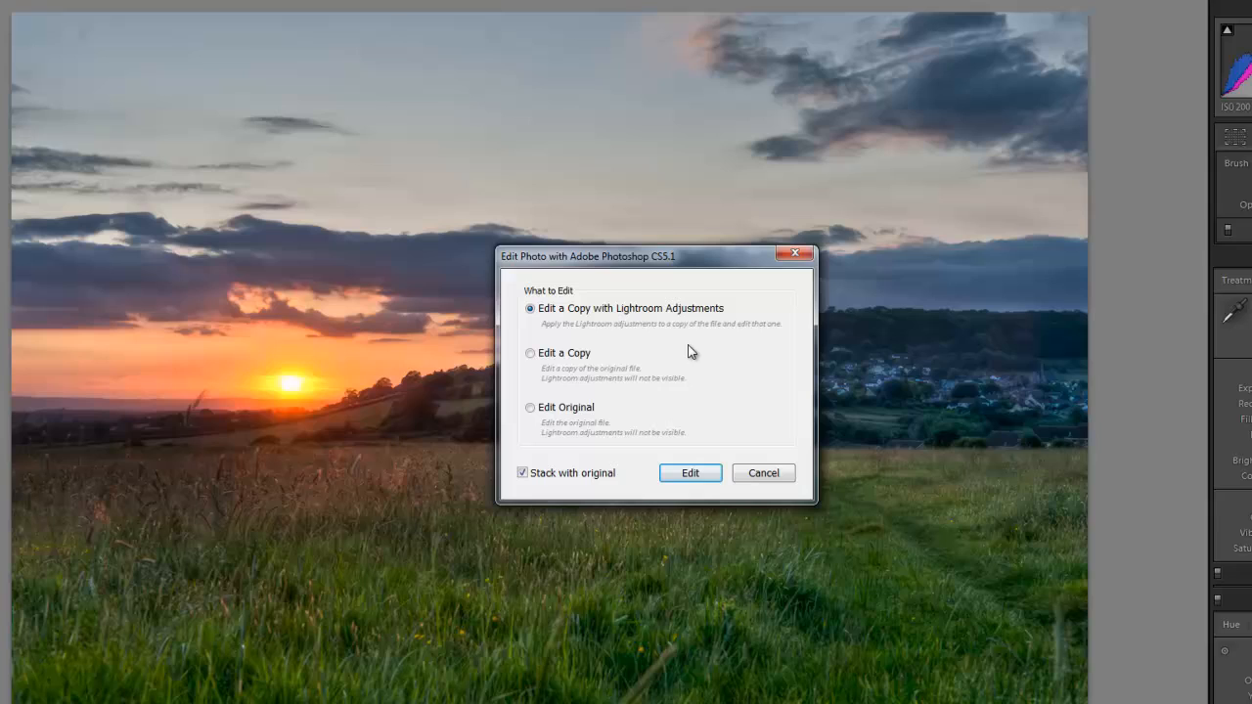
mouse_move(875, 623)
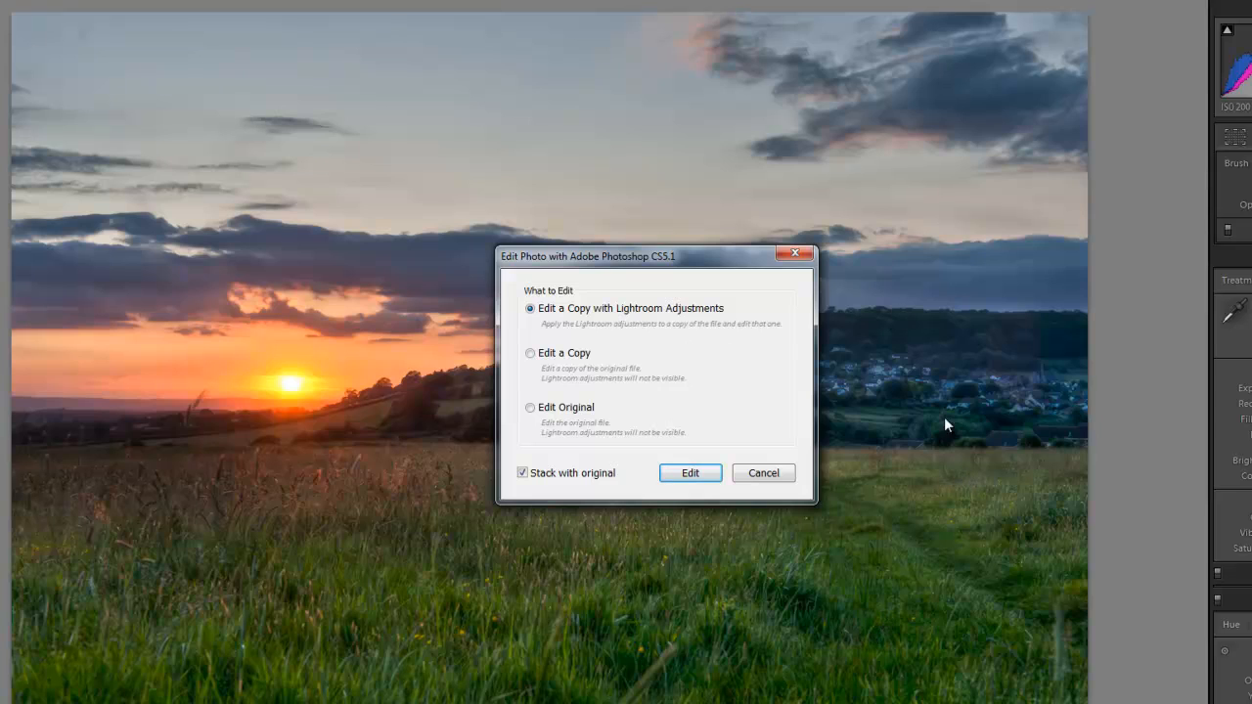
mouse_move(570, 362)
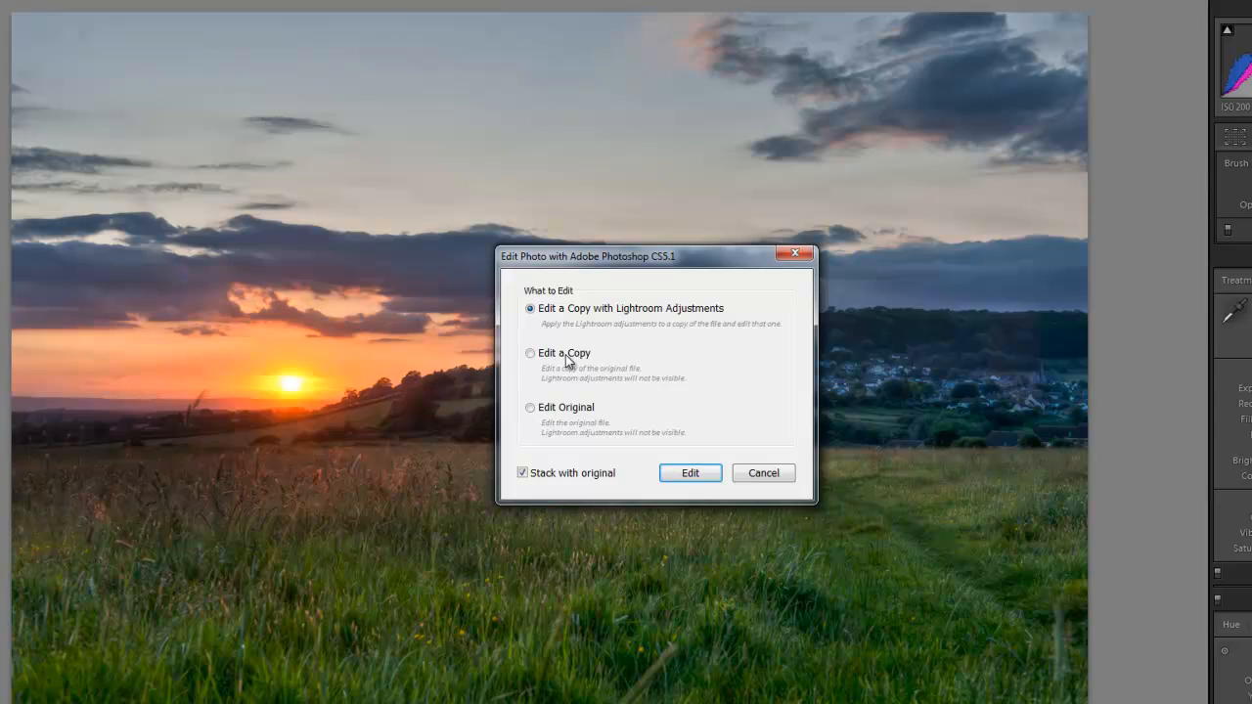
mouse_move(550, 364)
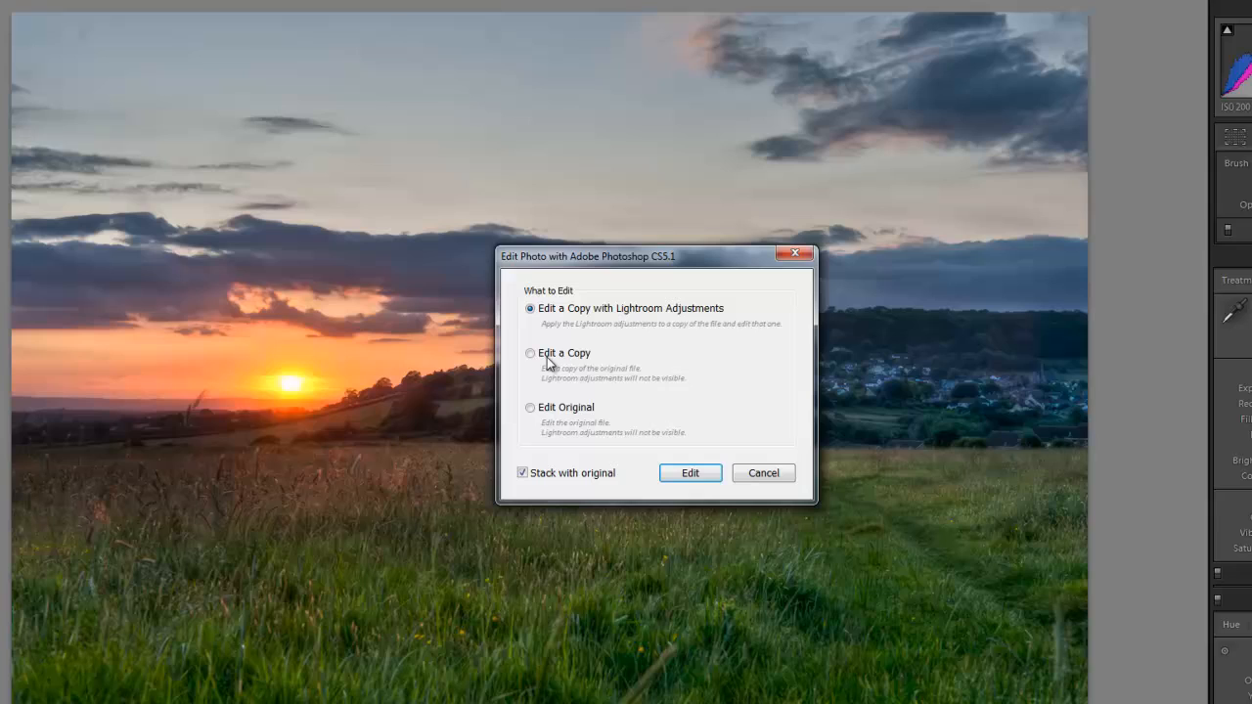
mouse_move(533, 418)
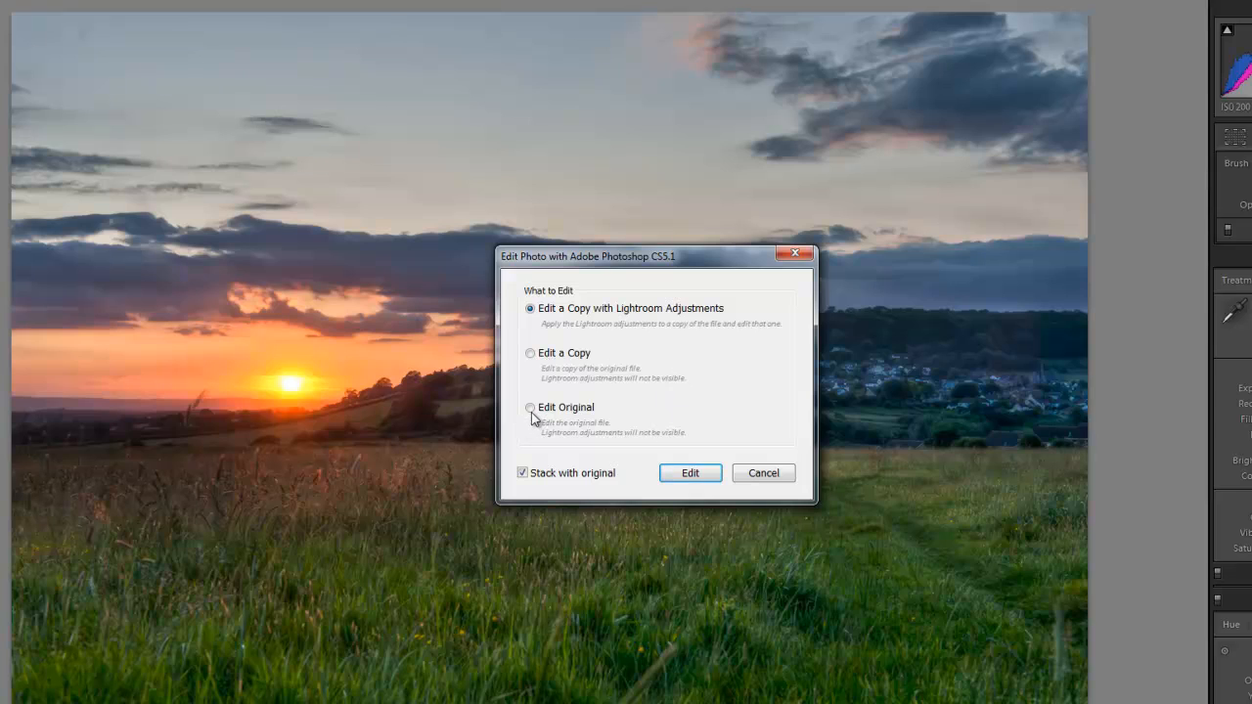
mouse_move(562, 375)
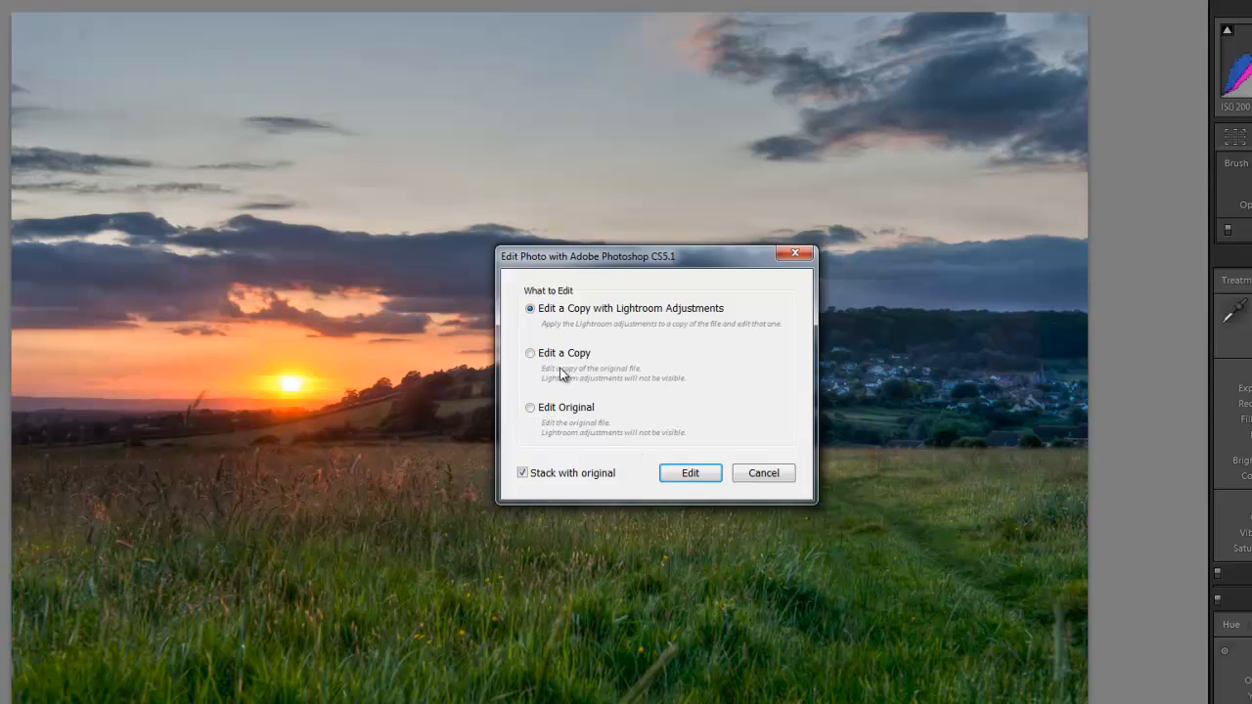
mouse_move(188, 520)
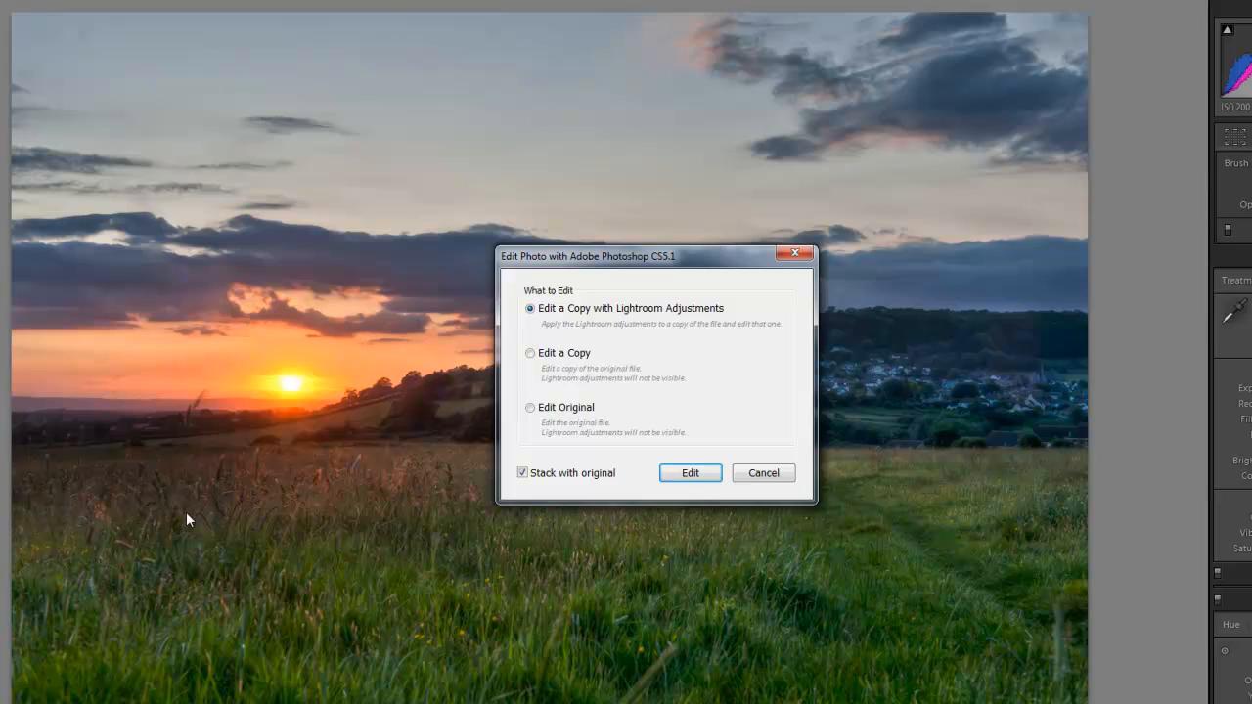
mouse_move(592, 302)
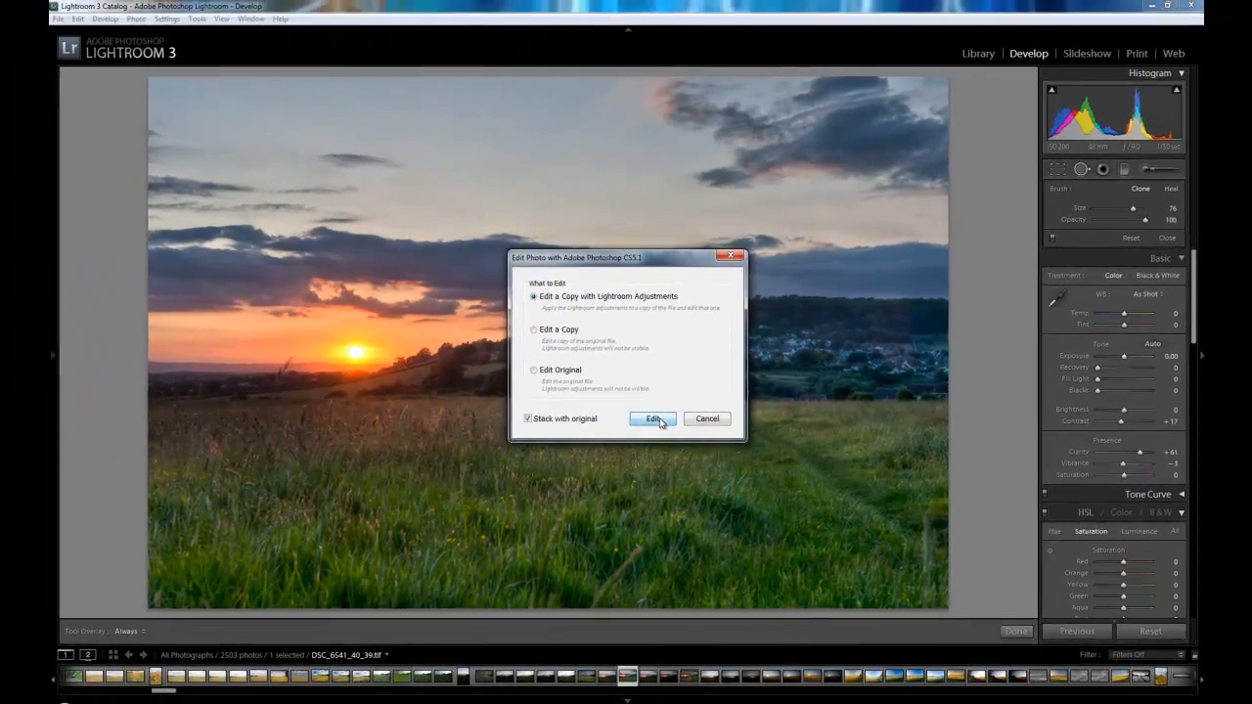
left_click(654, 419)
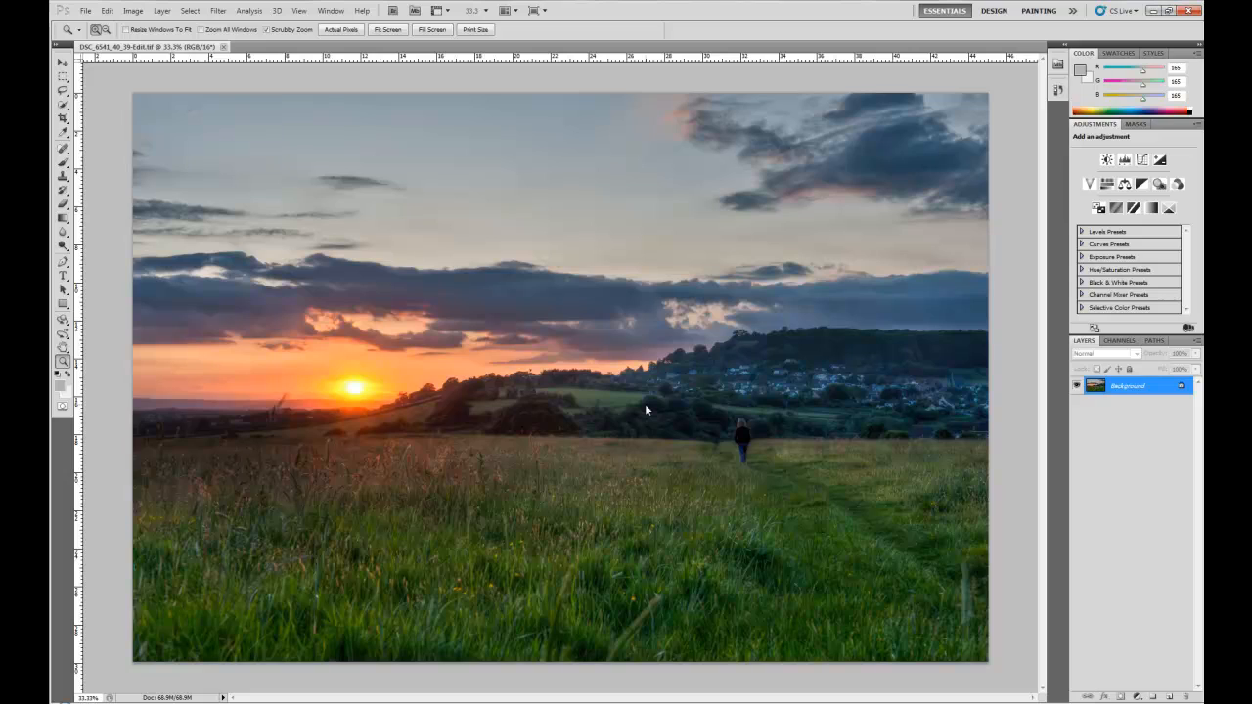
mouse_move(199, 159)
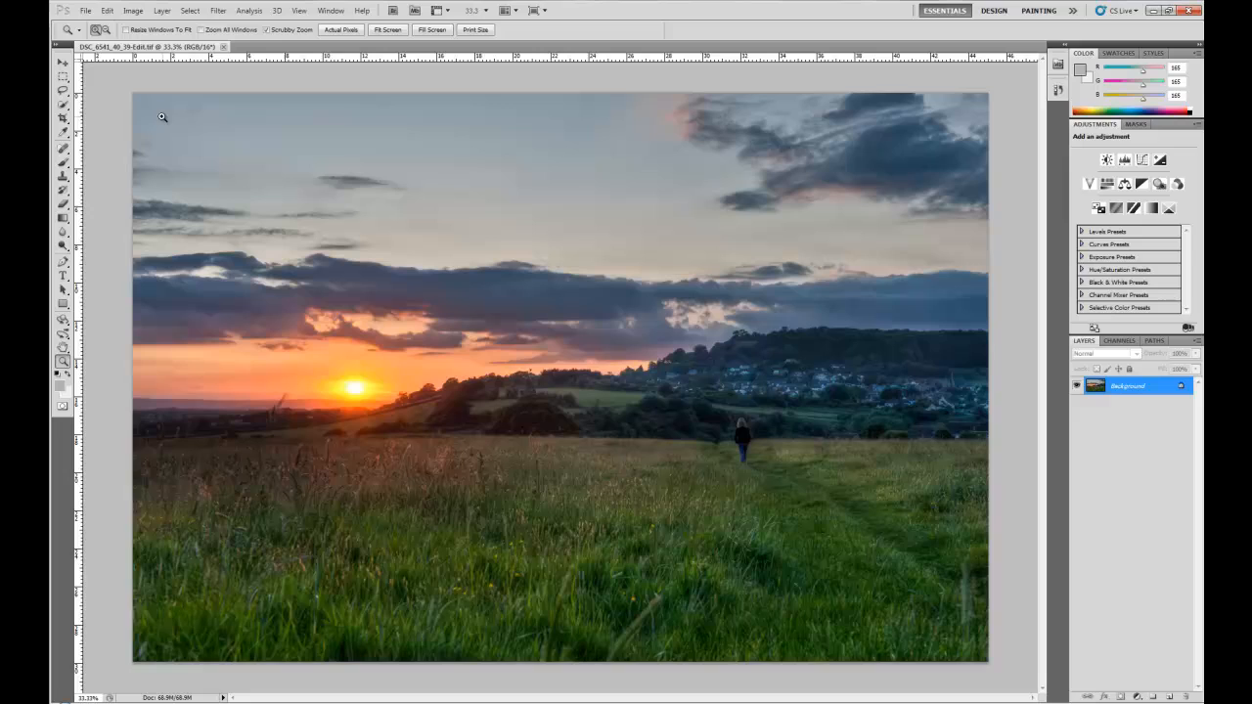
mouse_move(223, 217)
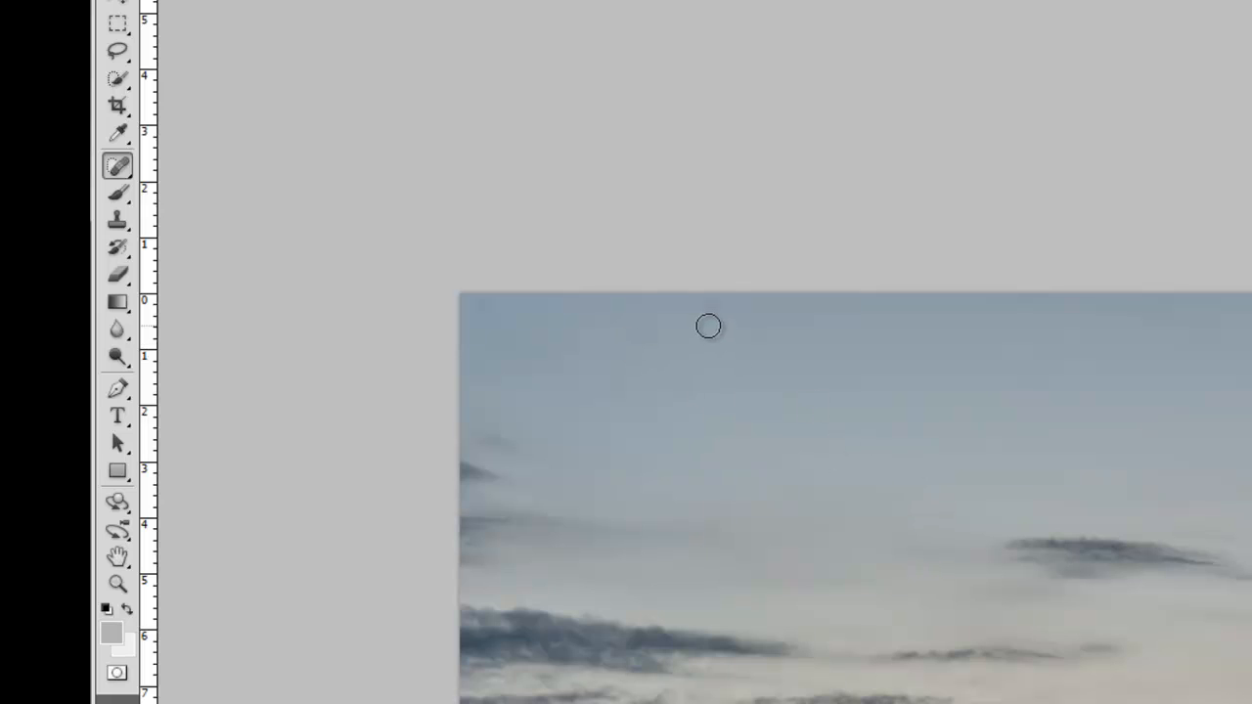
mouse_move(692, 631)
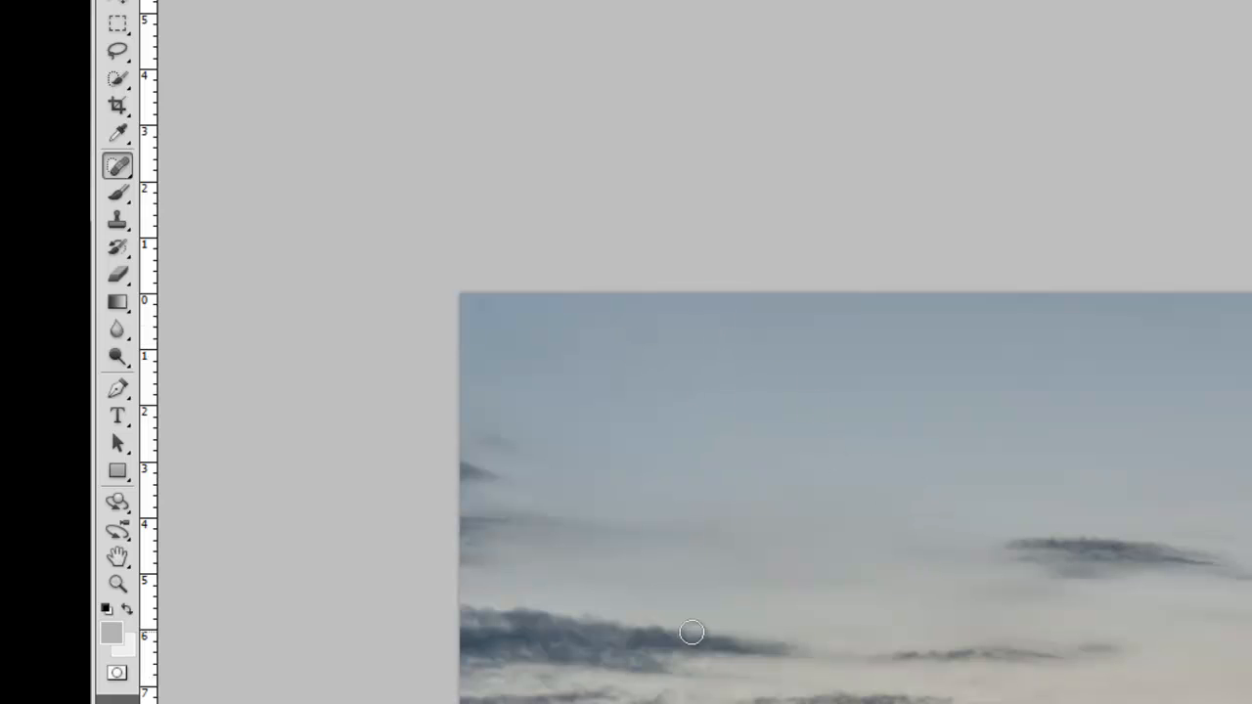
mouse_move(499, 325)
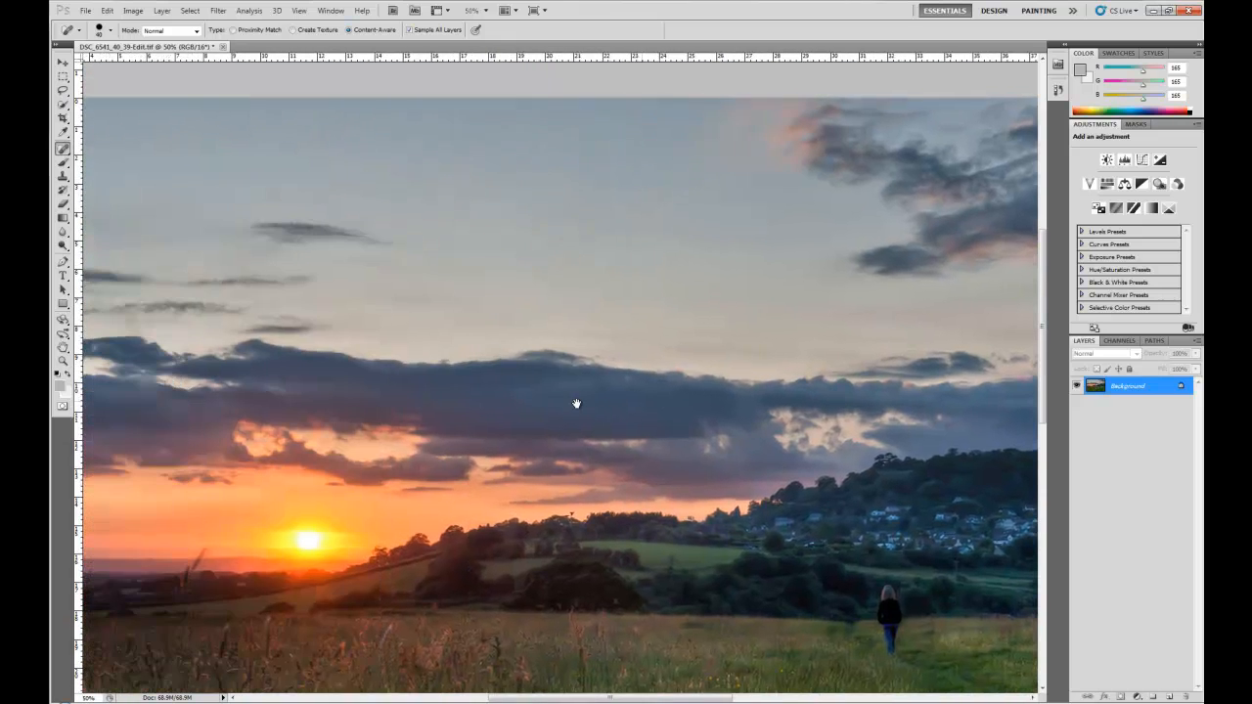
Step: Pan the image toward the sun and foreground grass
left_click_drag(577, 403, 543, 411)
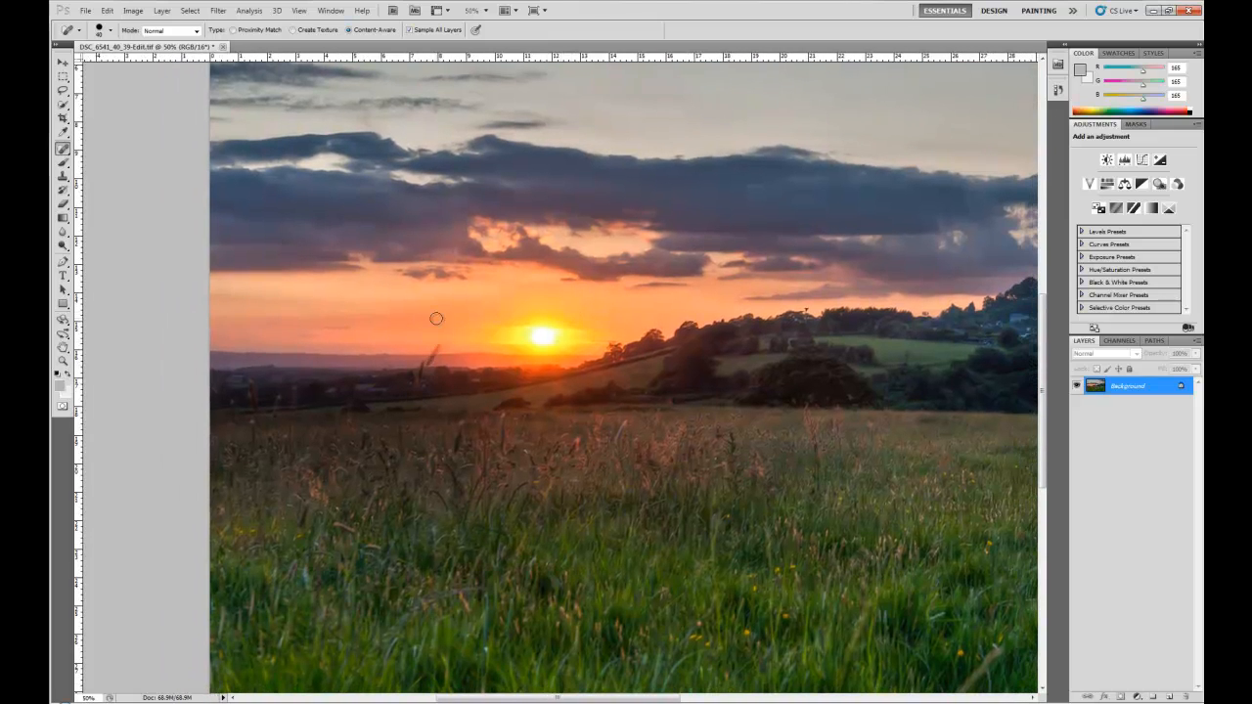
mouse_move(50, 378)
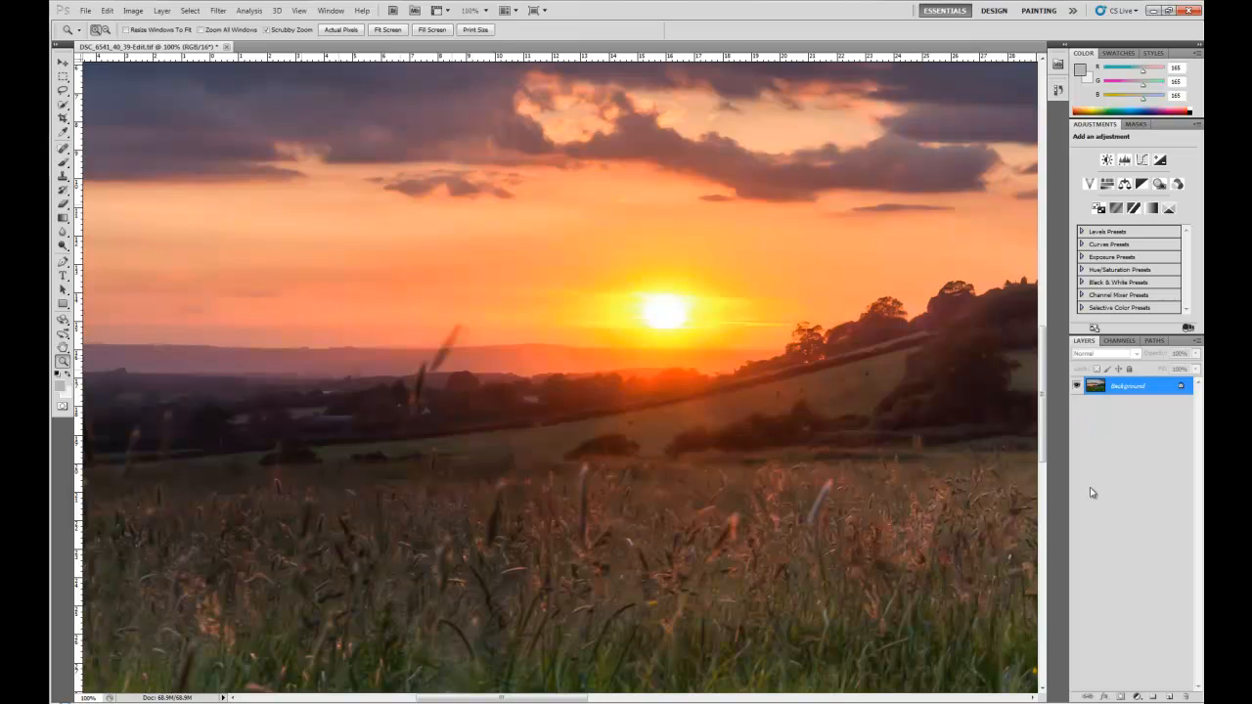
mouse_move(1126, 474)
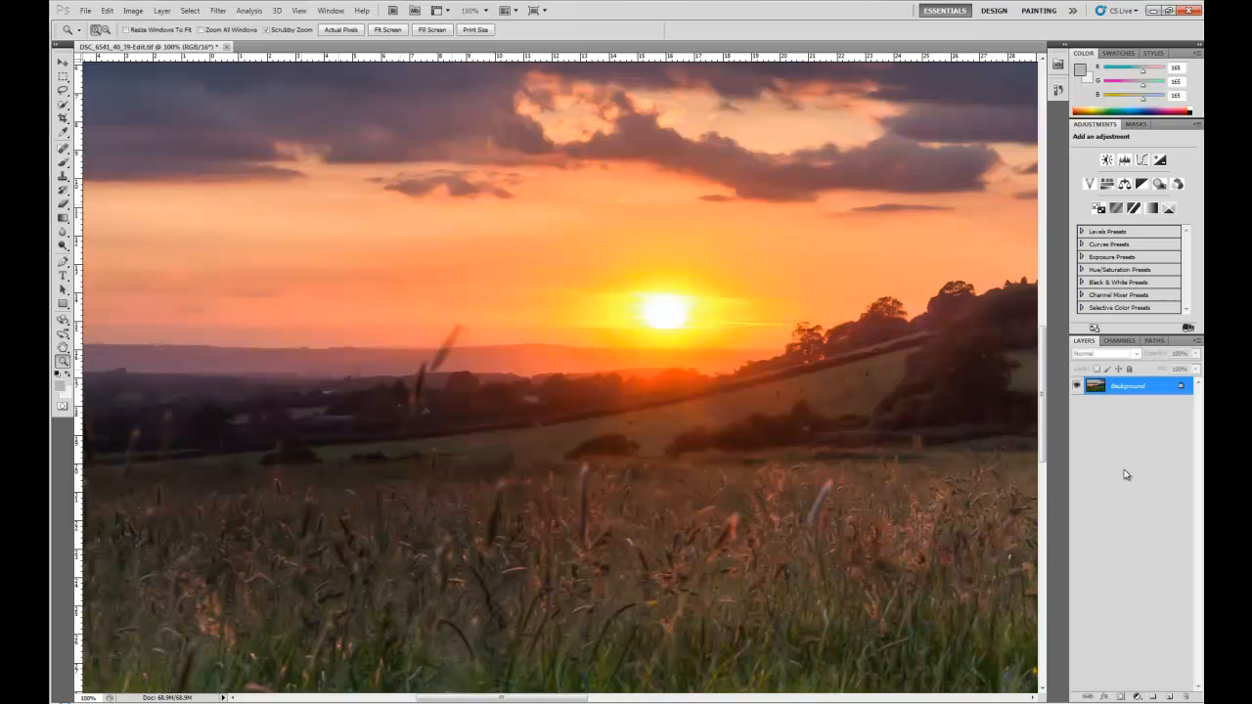
mouse_move(452, 399)
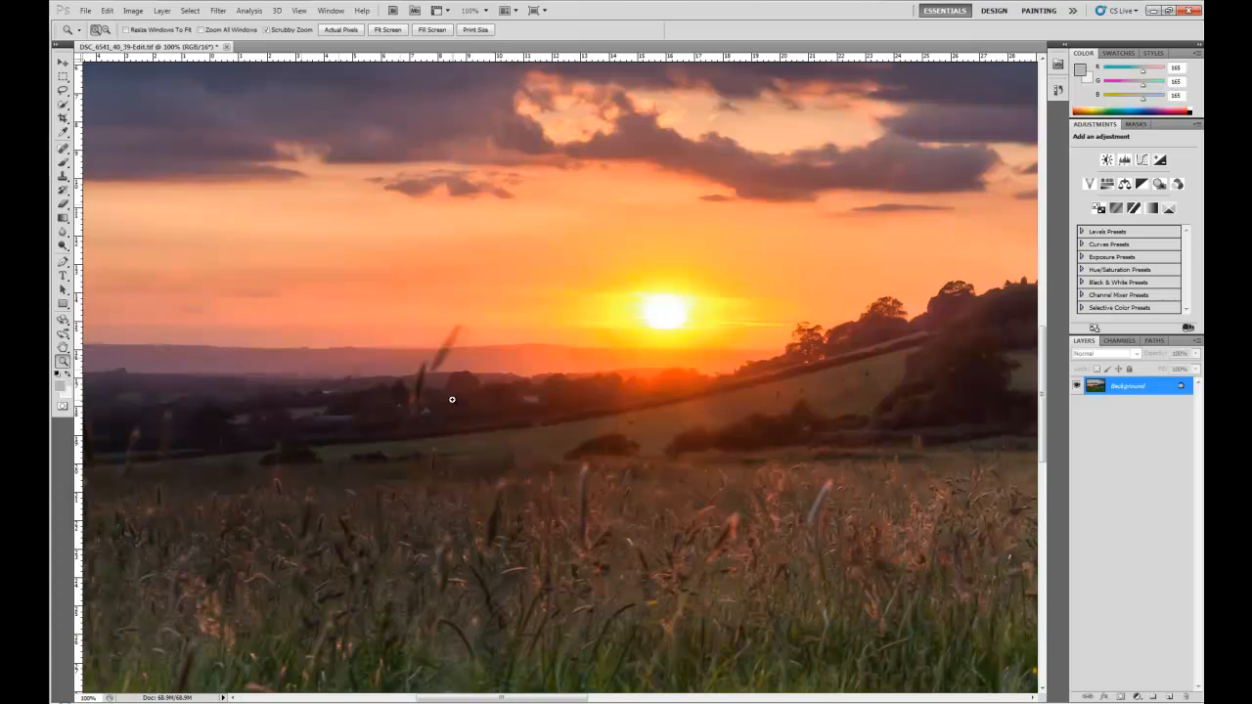
mouse_move(334, 428)
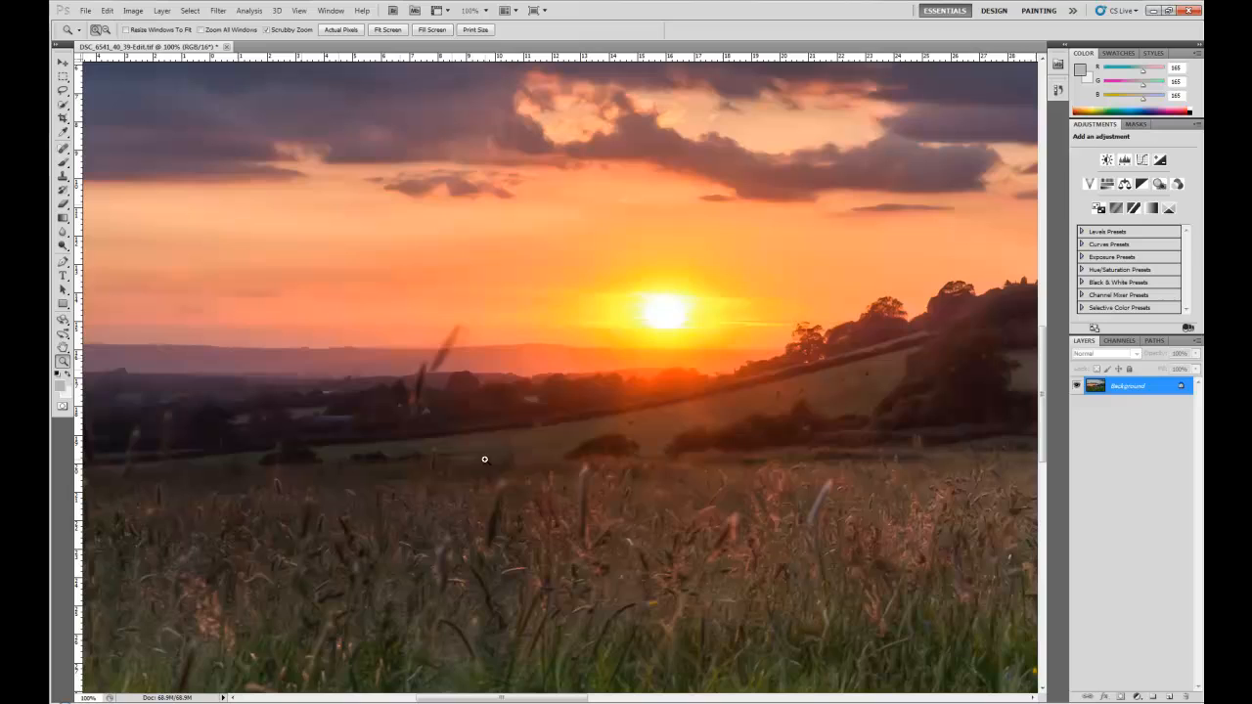
Step: Duplicate the Background layer into a new 'Background copy' layer
right_click(1127, 384)
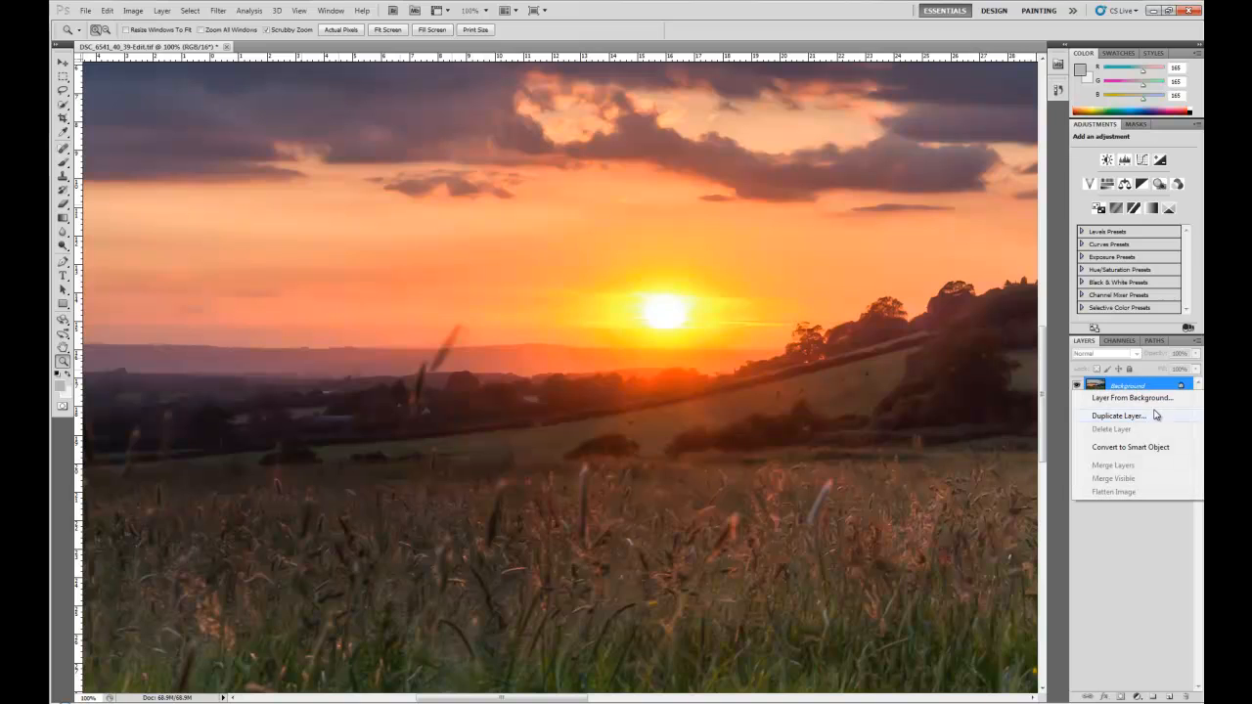
left_click(1116, 416)
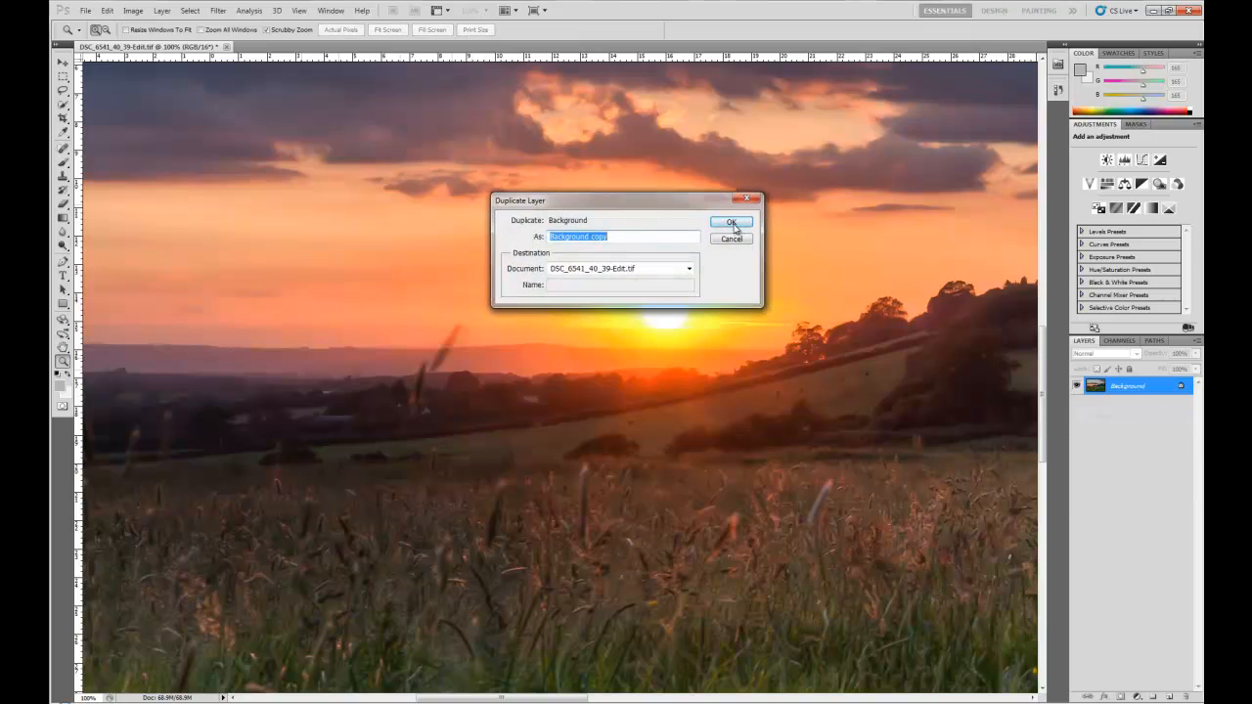
left_click(731, 221)
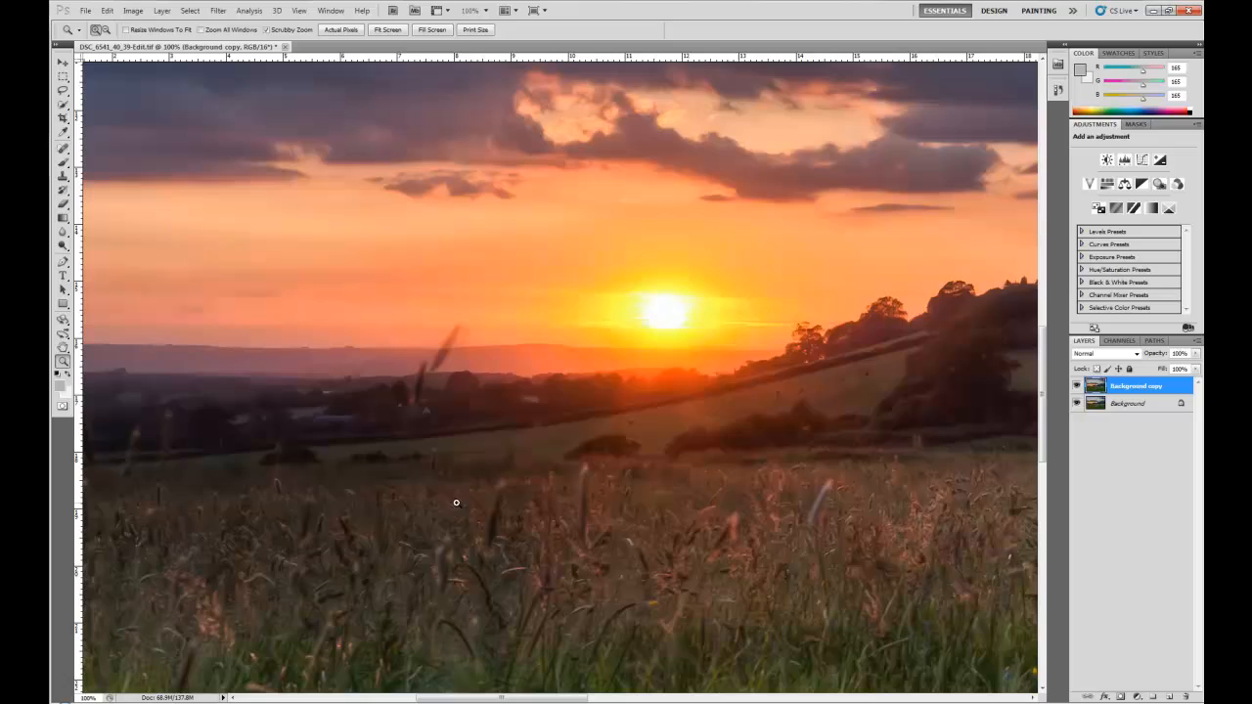
mouse_move(498, 274)
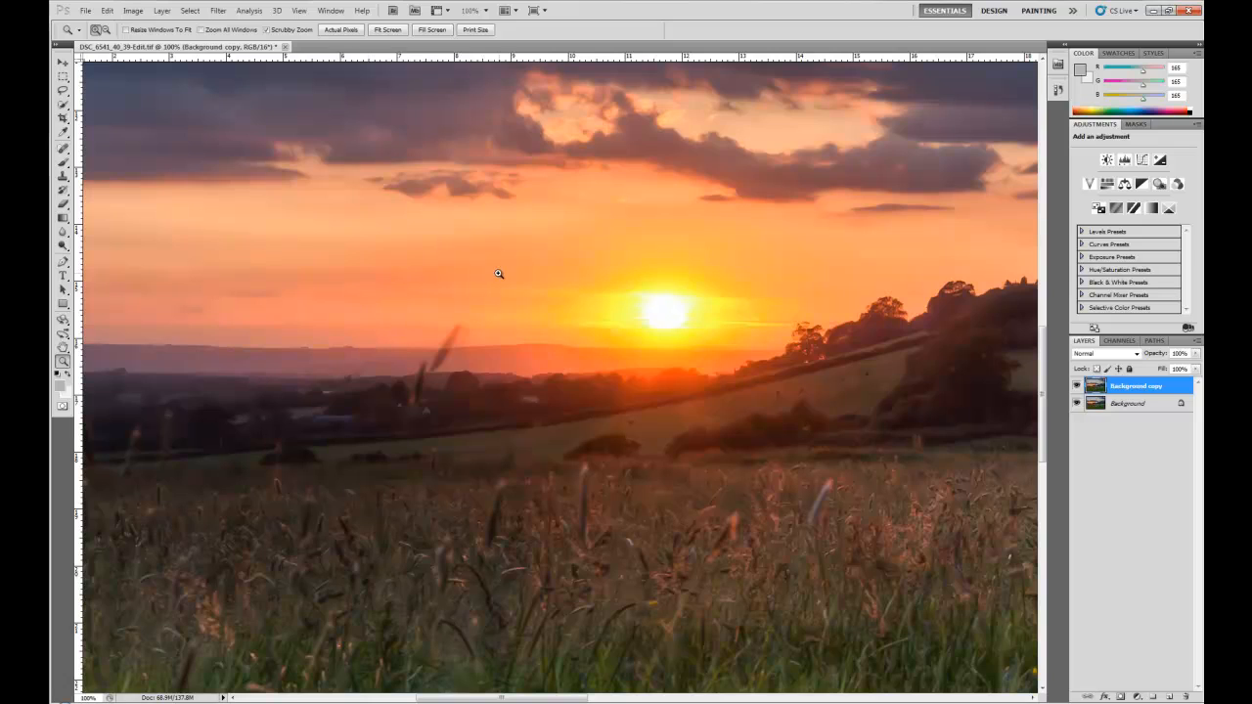
mouse_move(549, 357)
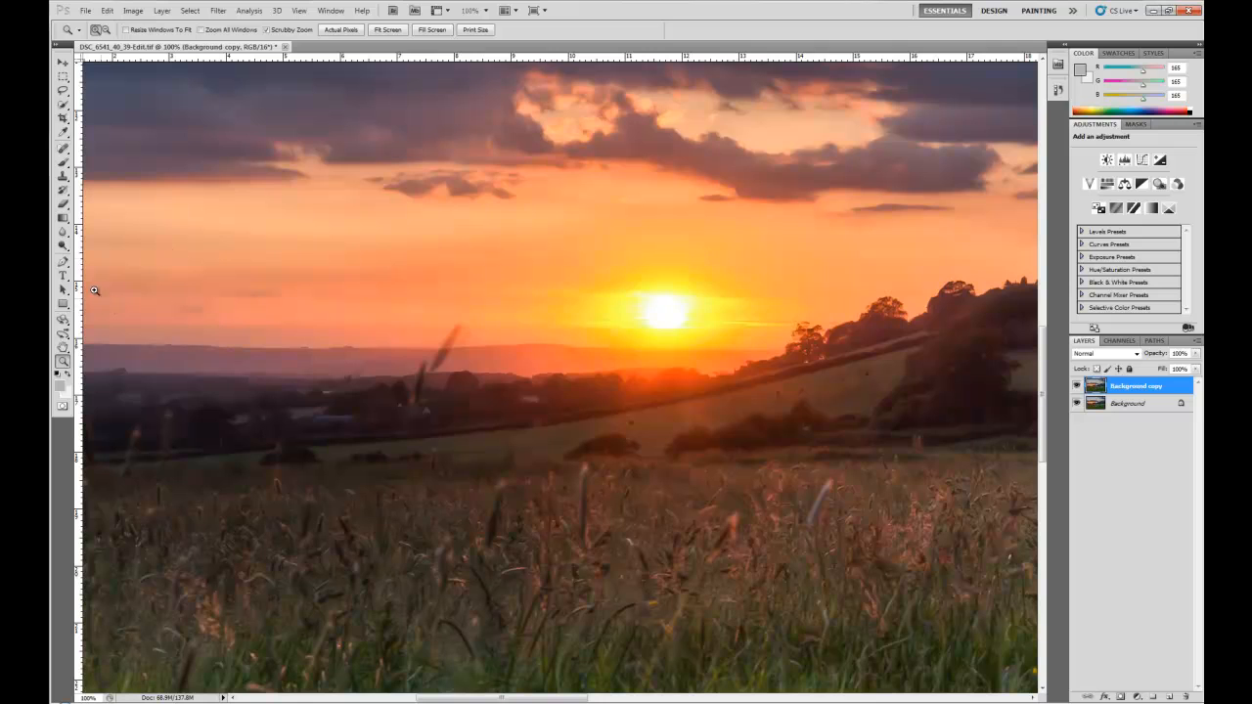
mouse_move(390, 359)
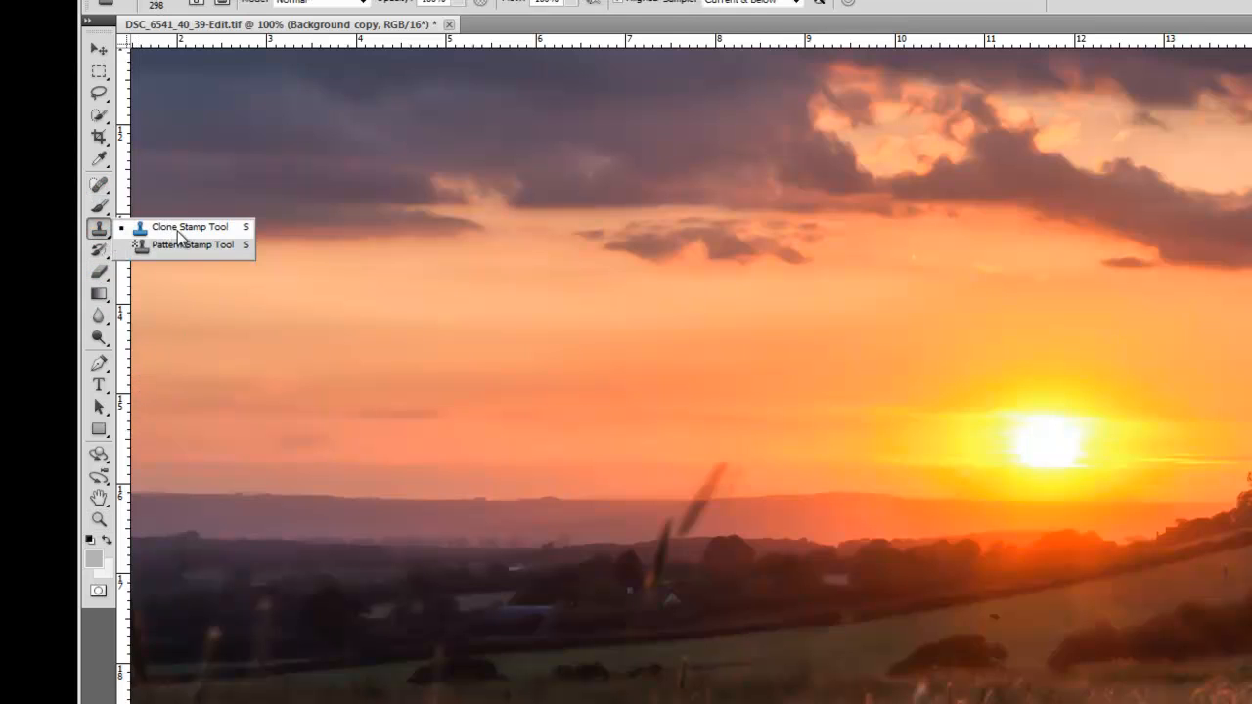
mouse_move(98, 228)
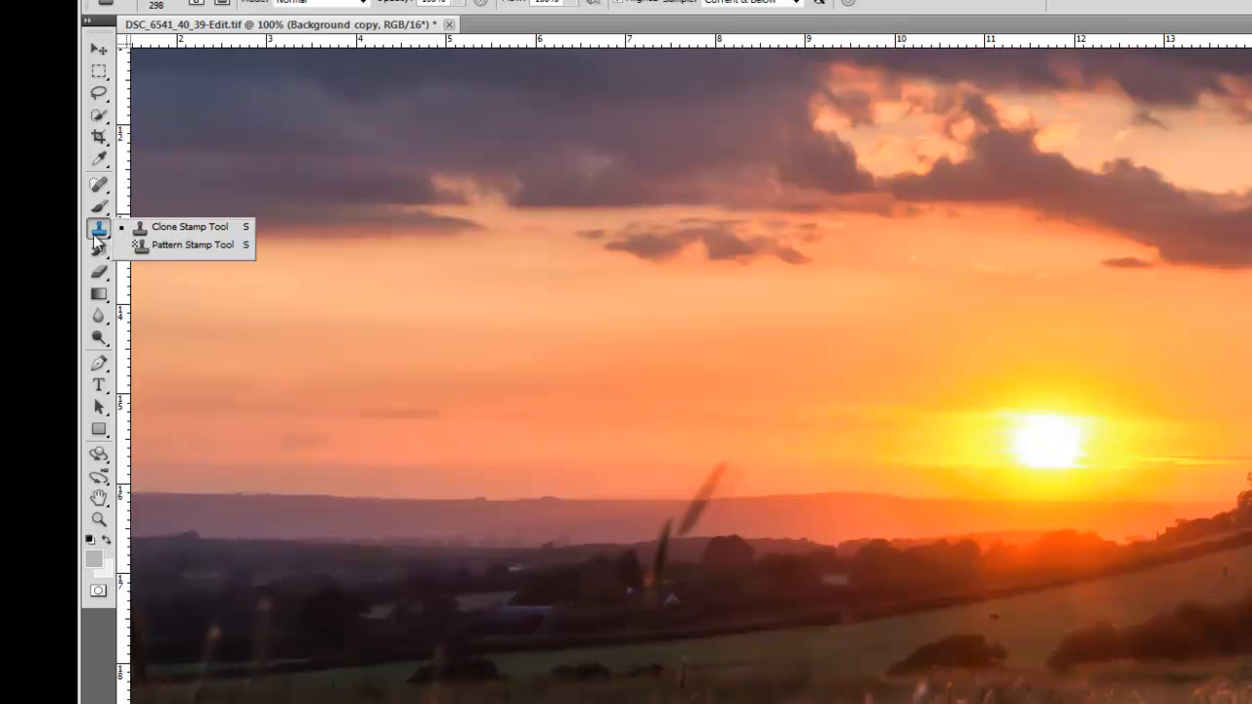
mouse_move(159, 240)
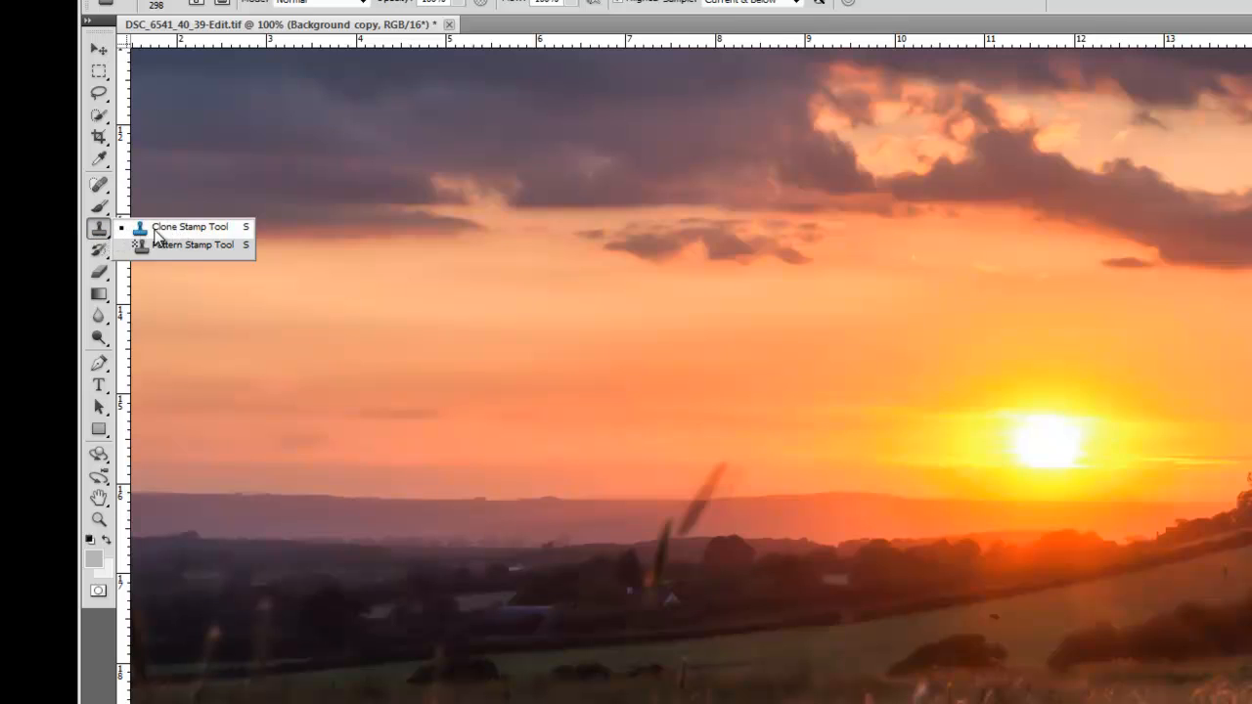
Step: Select the Clone Stamp tool from the toolbox flyout
left_click(189, 226)
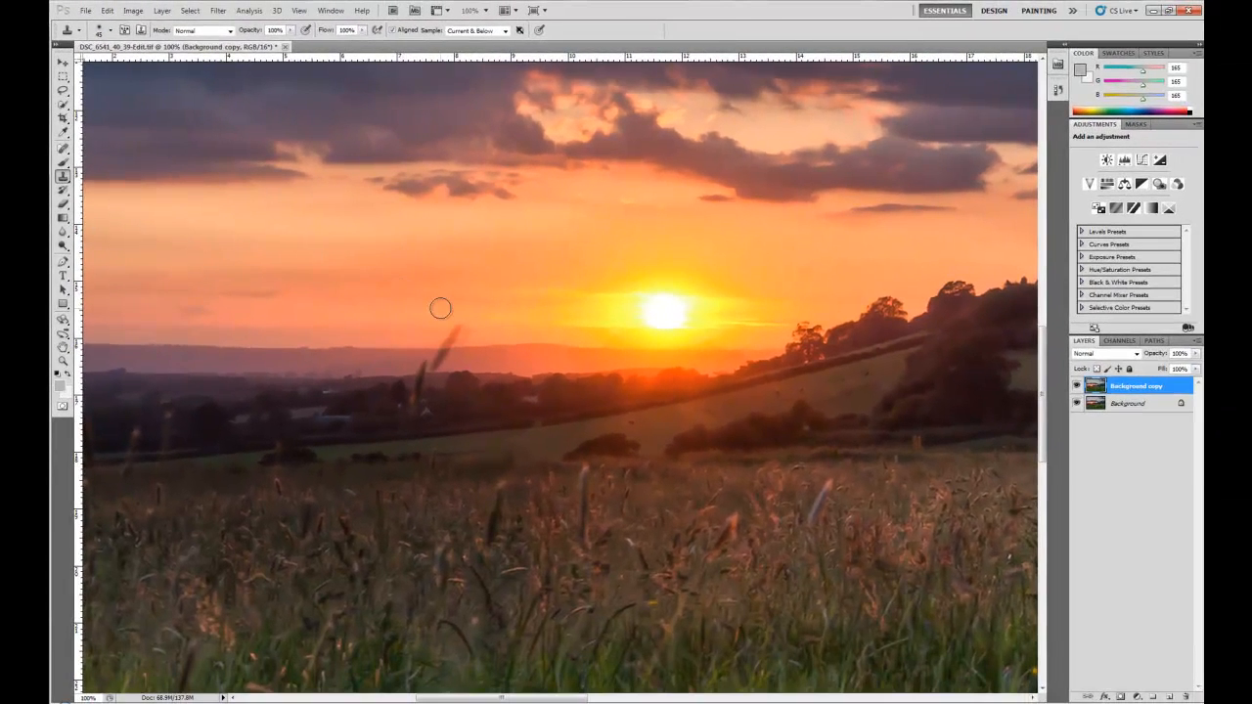
mouse_move(529, 354)
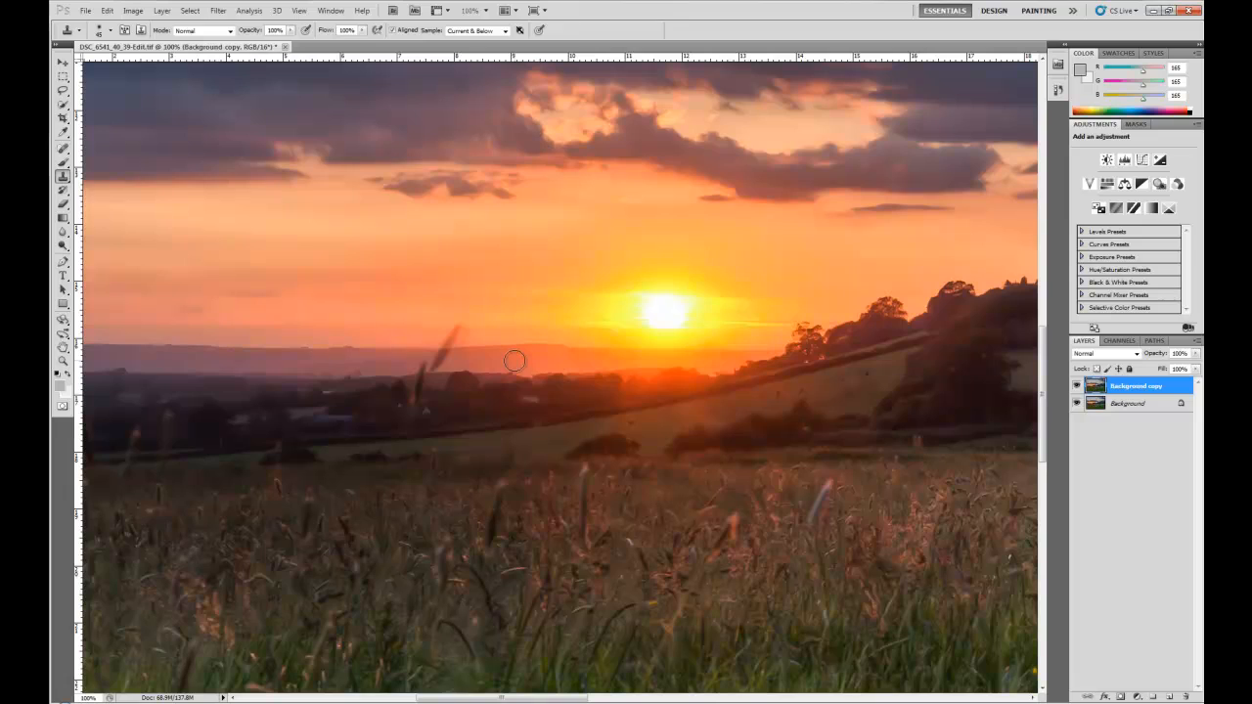
mouse_move(492, 360)
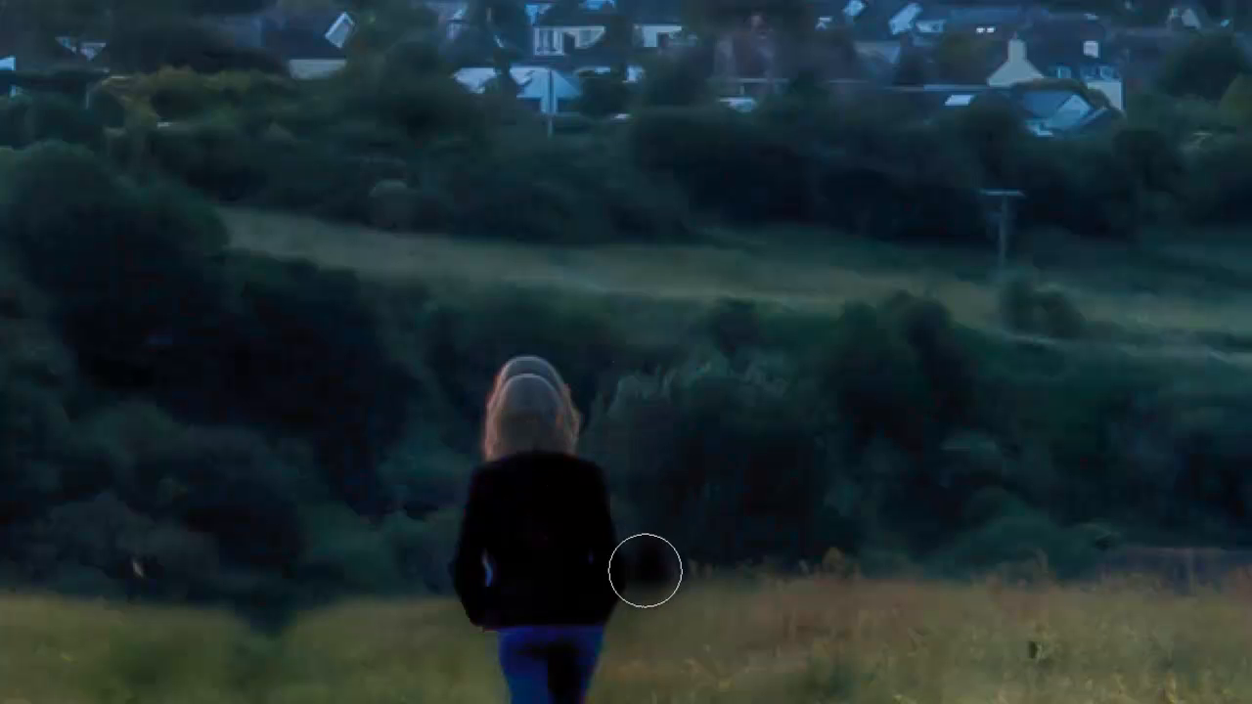
mouse_move(624, 425)
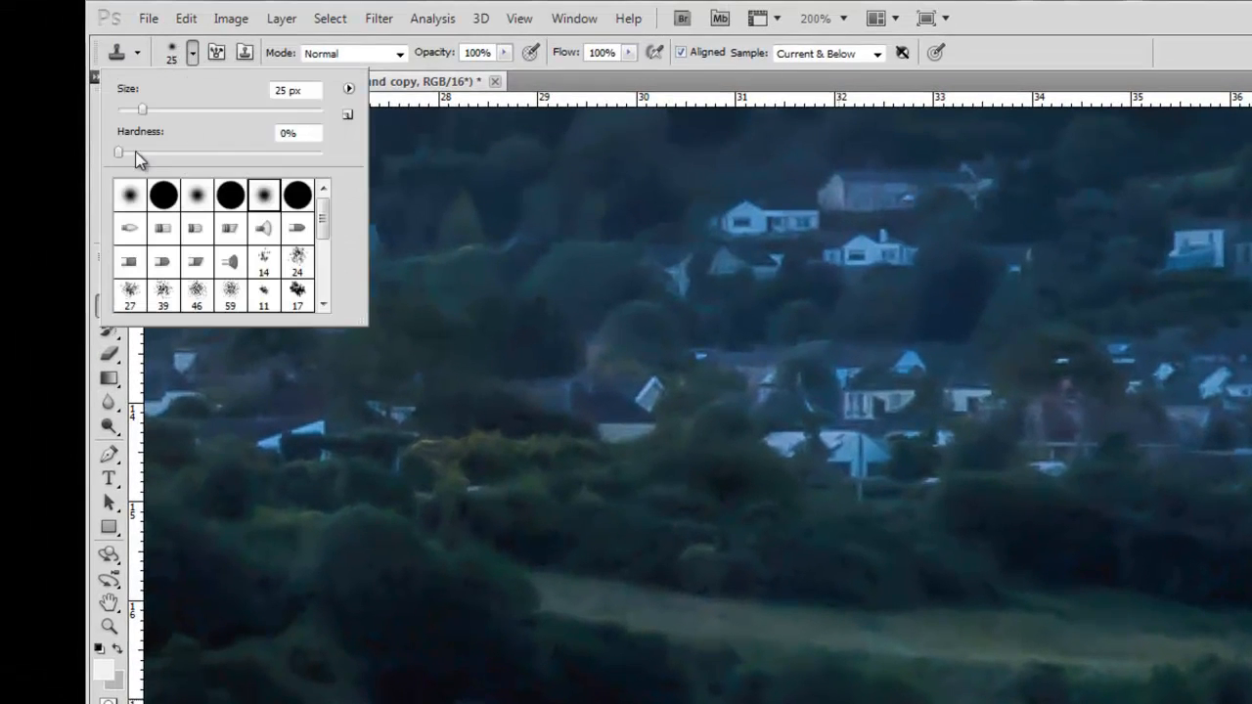
Step: Set the clone brush hardness to 0% for a fully soft edge
left_click_drag(117, 154, 206, 153)
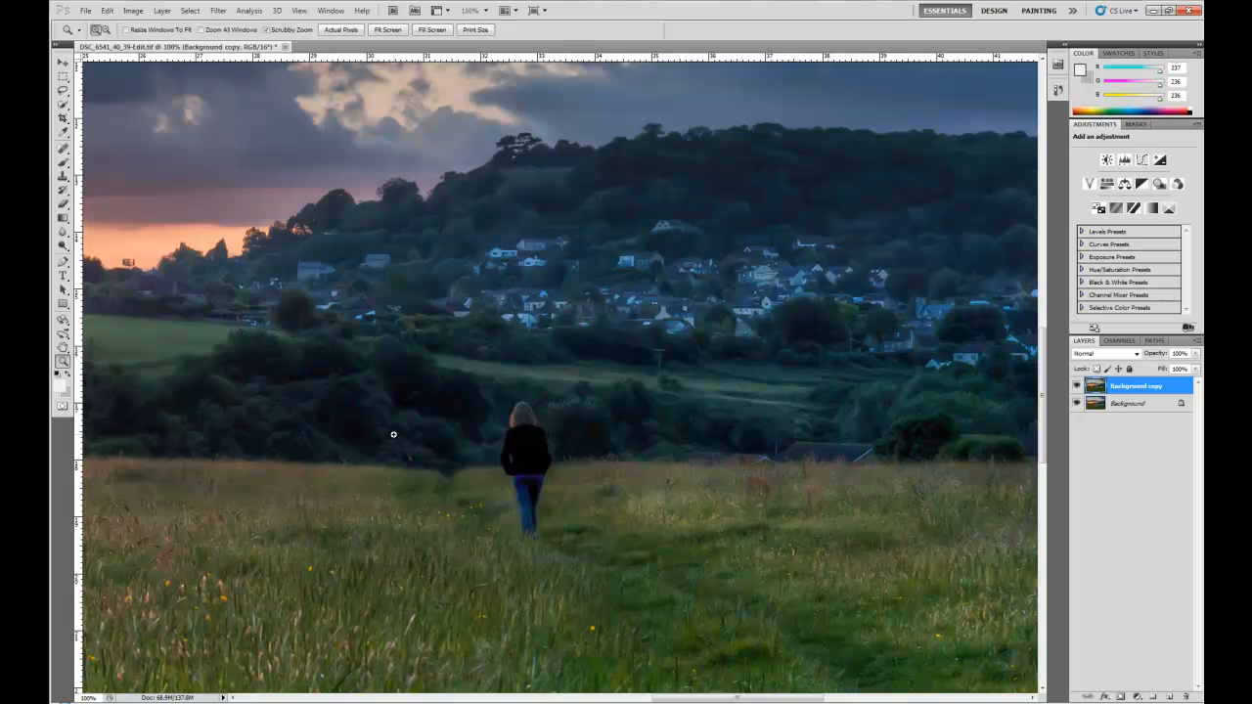
Step: Pan over to the sun and foreground grass and resume the Clone Stamp tool
key("Tab")
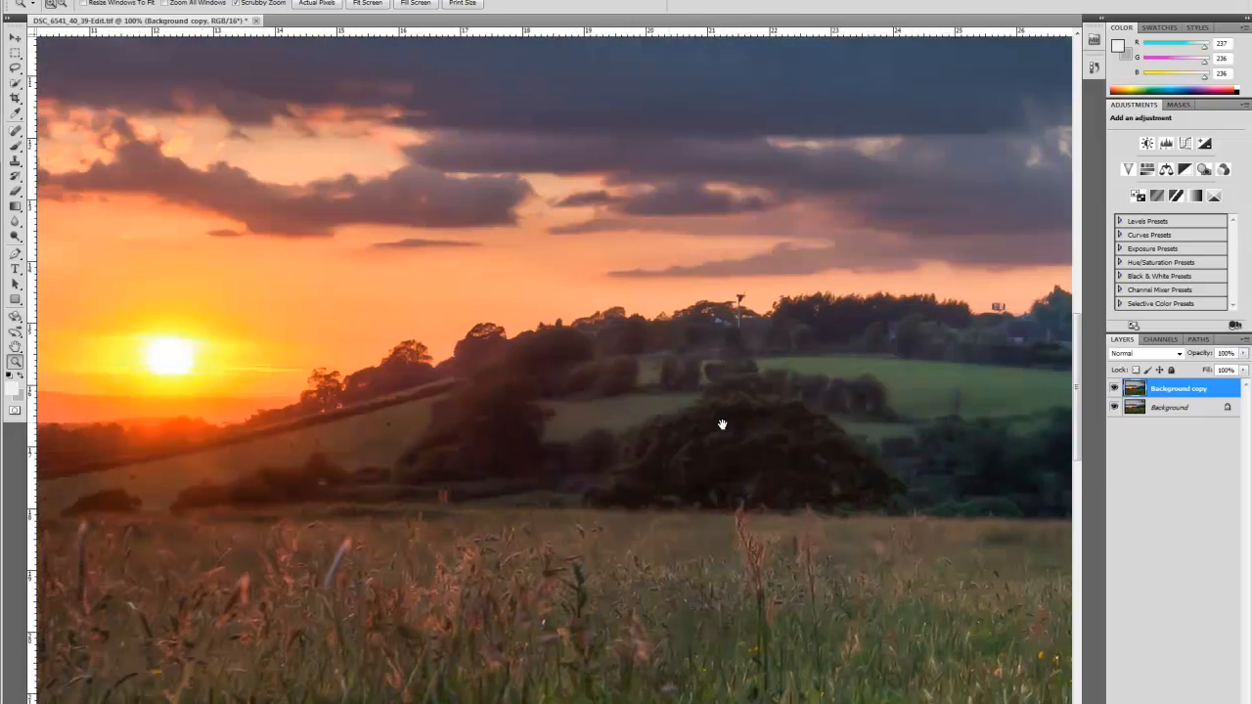
left_click_drag(722, 425, 634, 450)
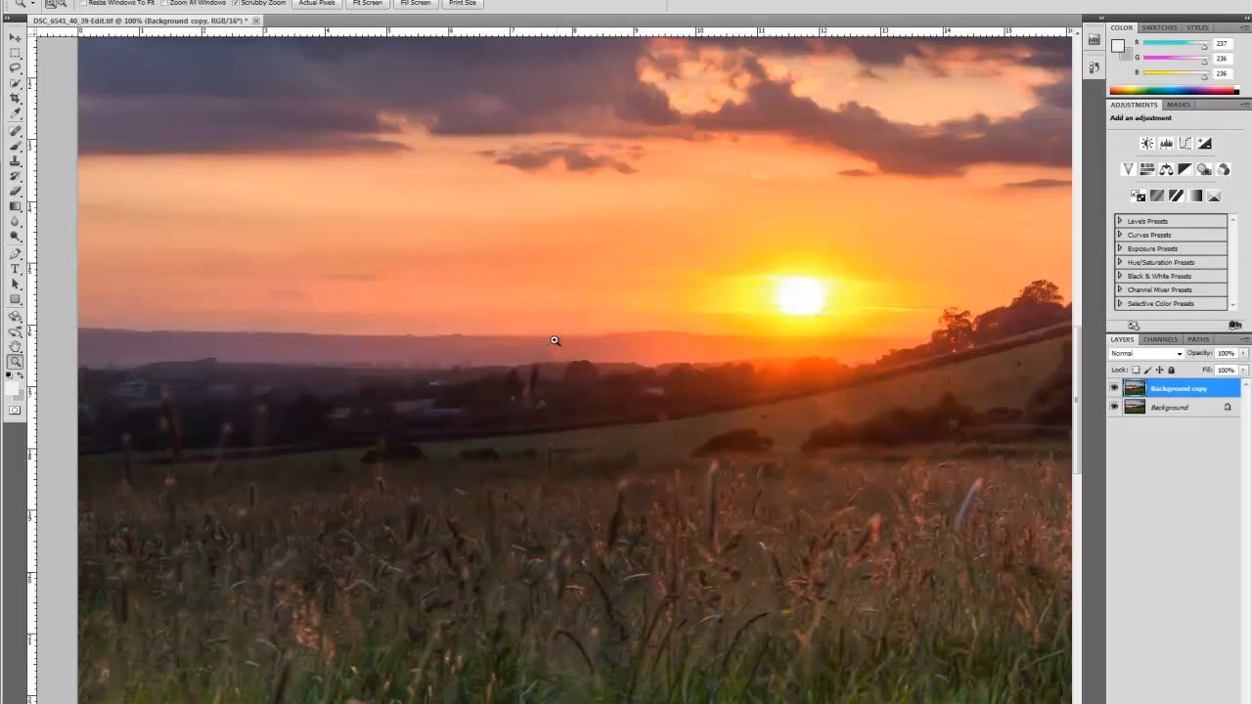
left_click(14, 161)
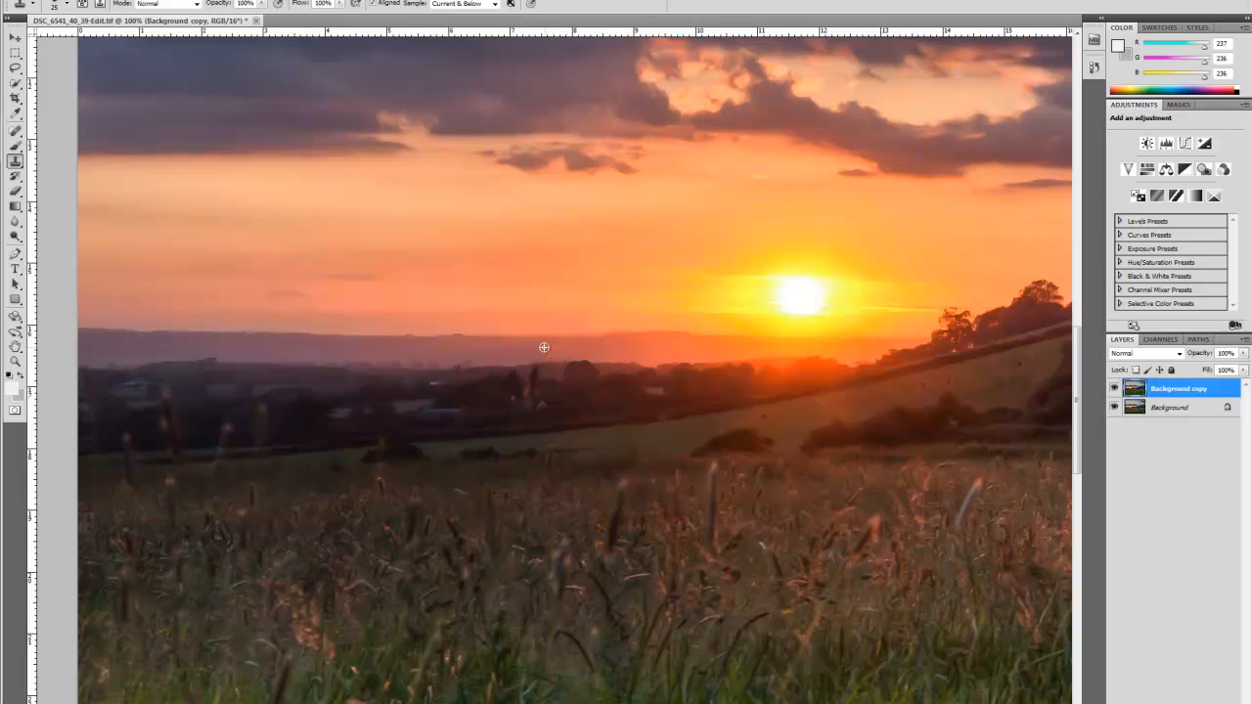
mouse_move(511, 351)
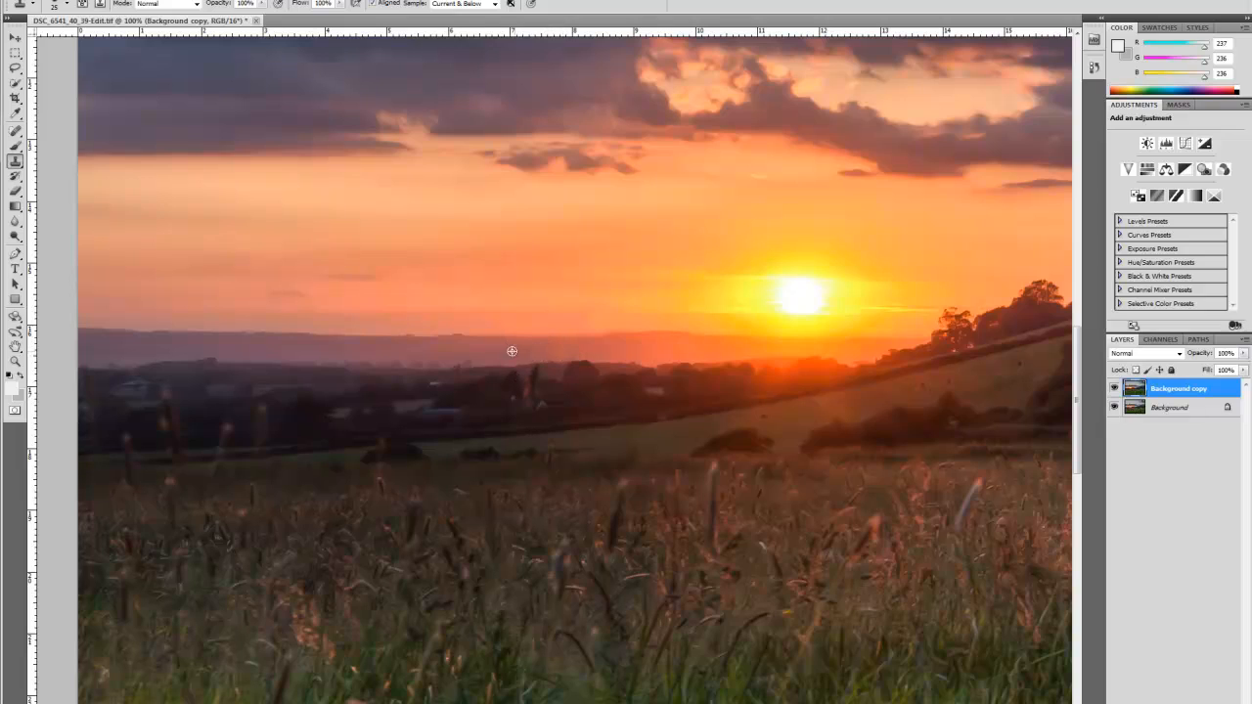
mouse_move(535, 354)
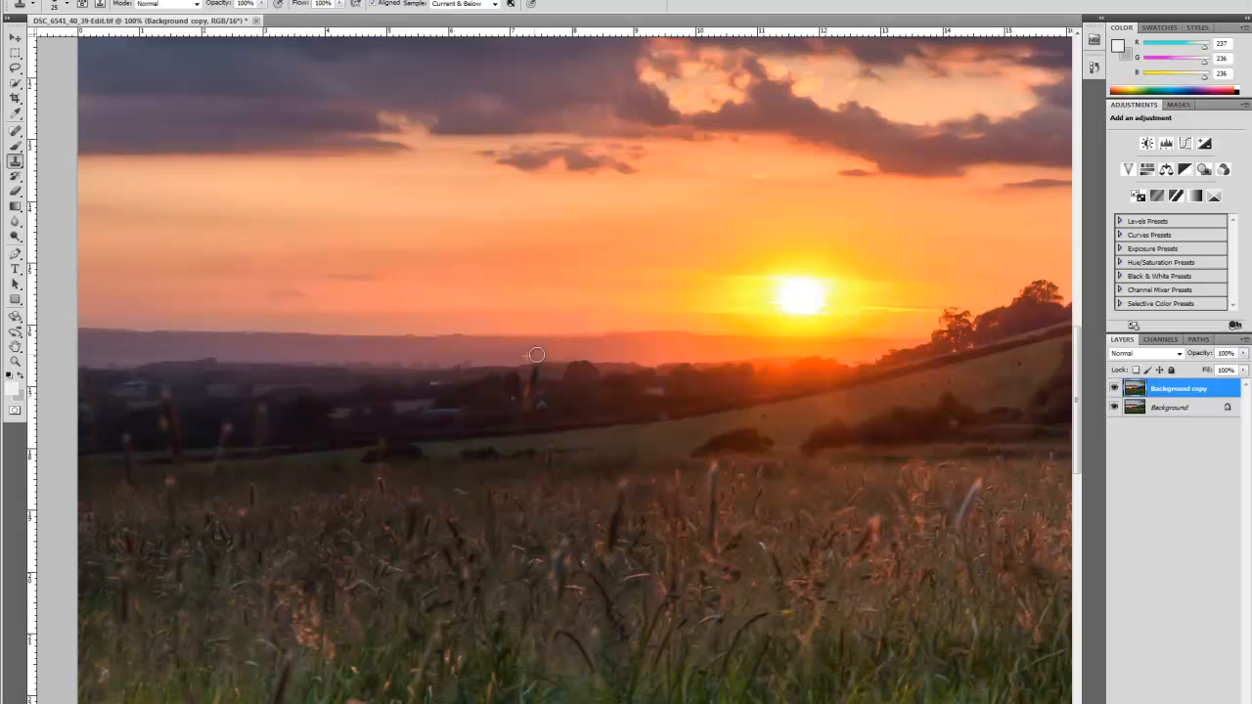
mouse_move(592, 347)
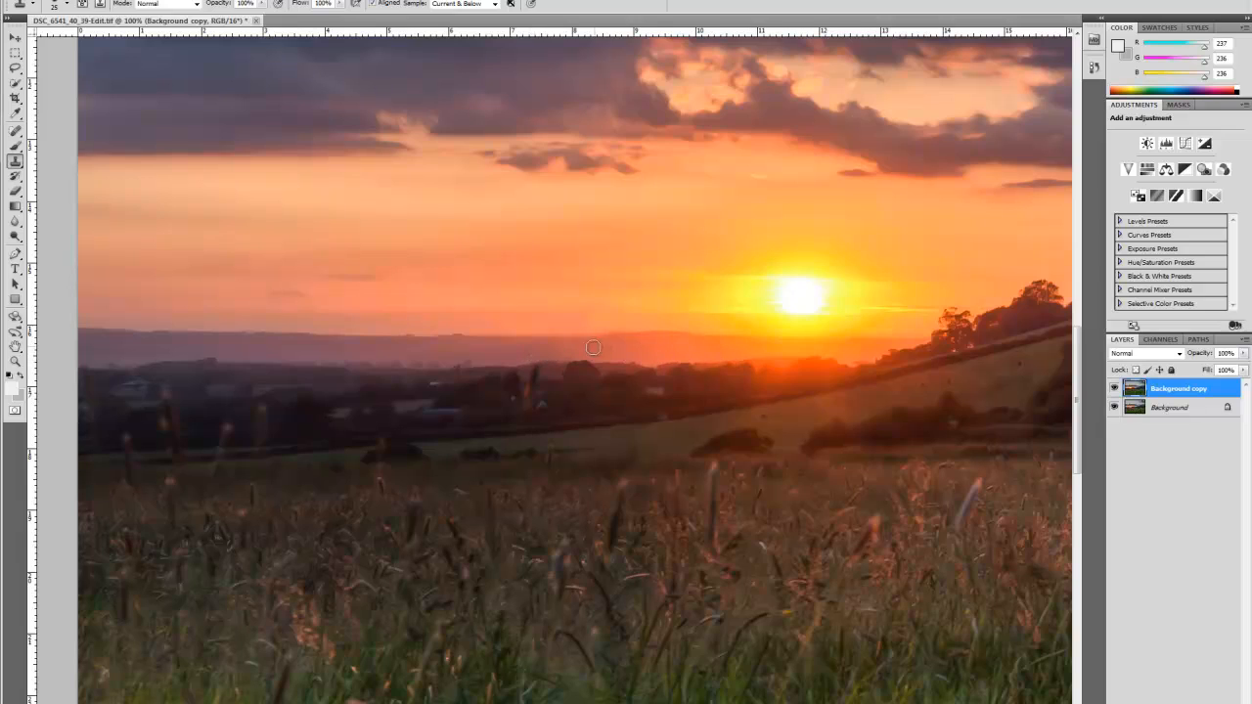
mouse_move(517, 351)
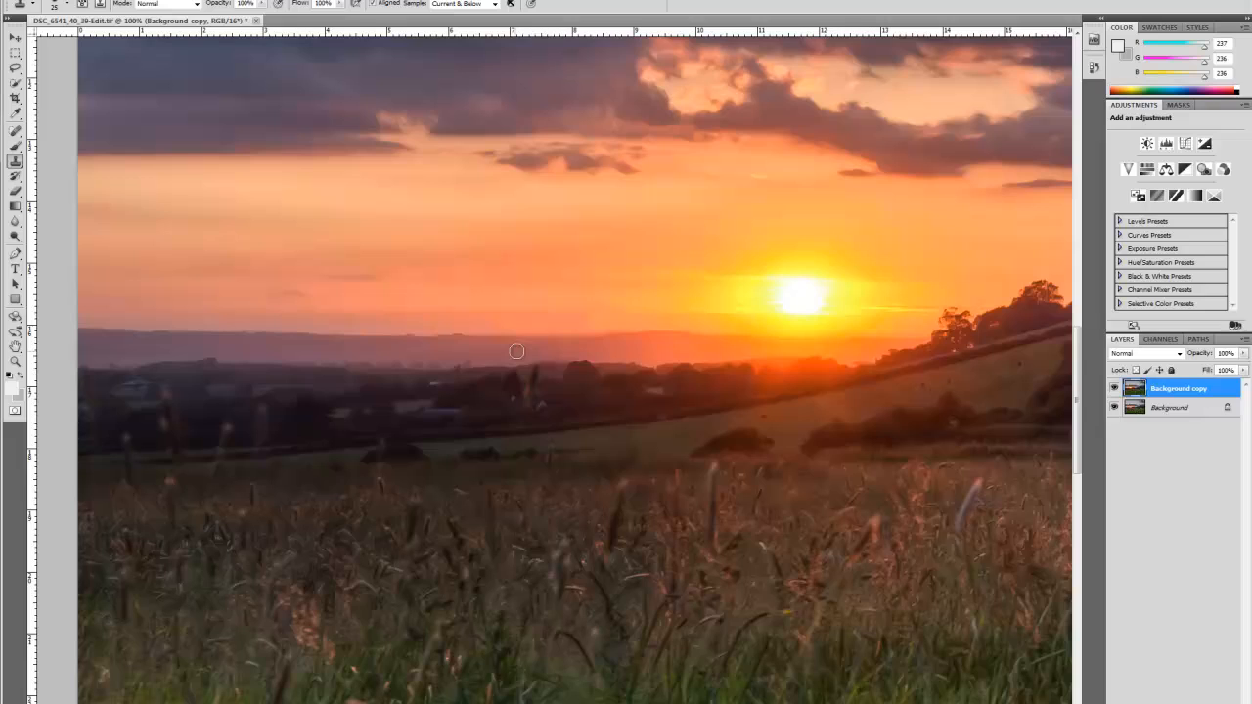
mouse_move(566, 352)
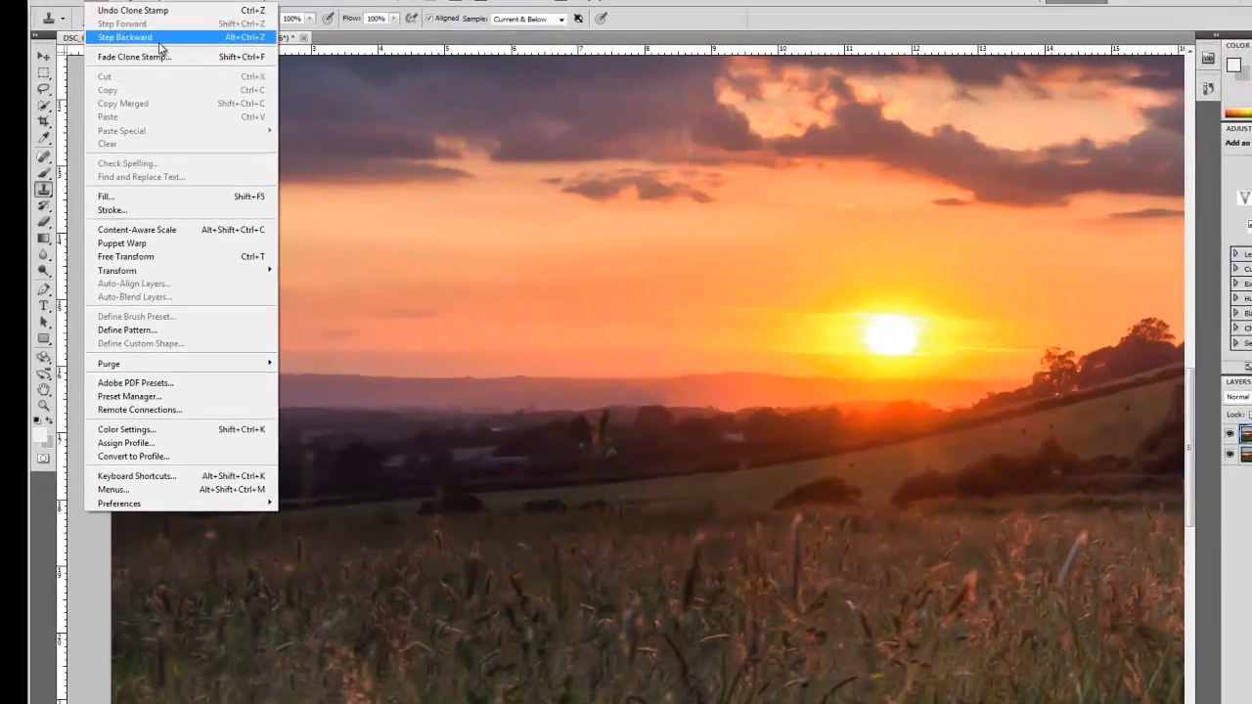
Step: Undo the most recent clone stroke with Edit > Step Backward
left_click(126, 37)
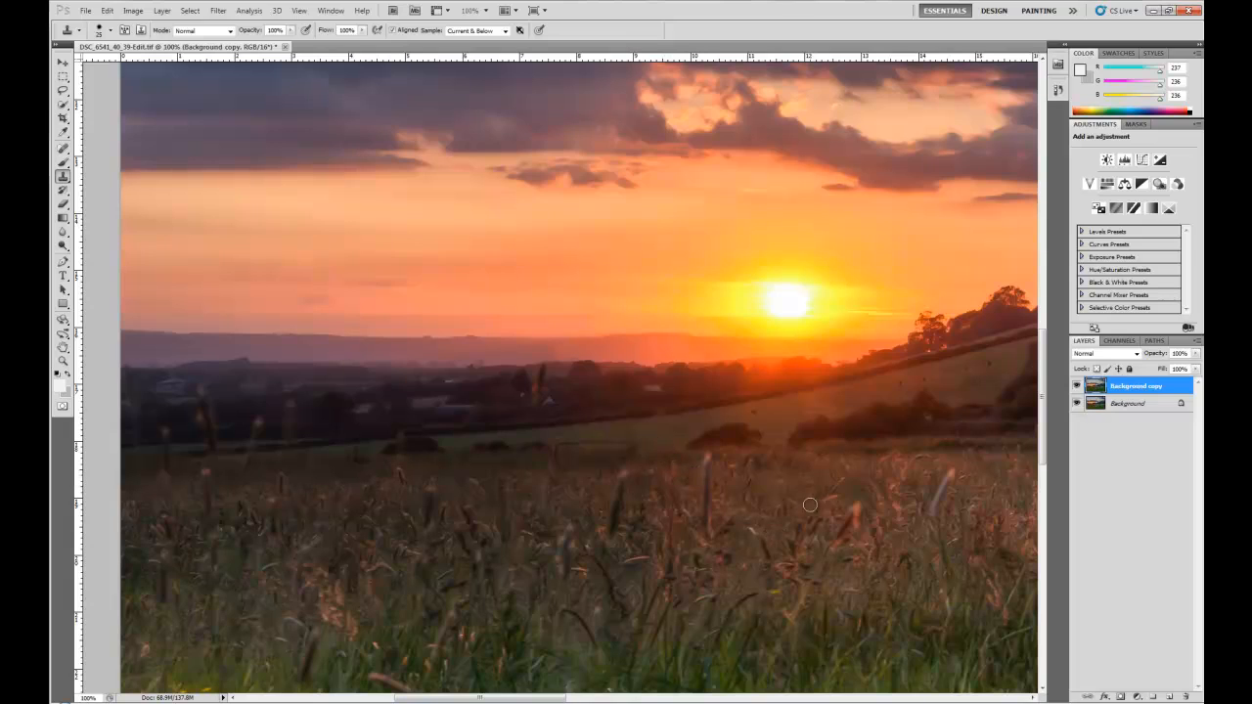
Step: Fit the entire retouched sunset photo in the window using the Zoom Tool's Fit Screen
left_click(62, 361)
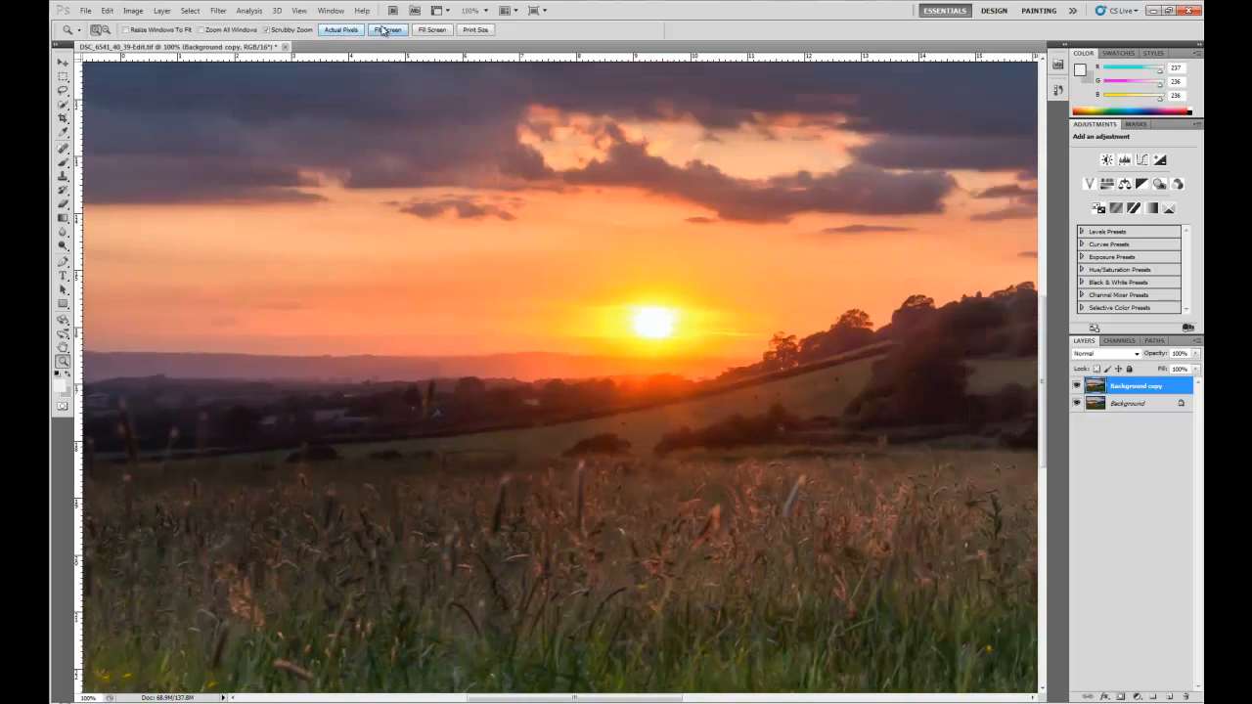
left_click(432, 29)
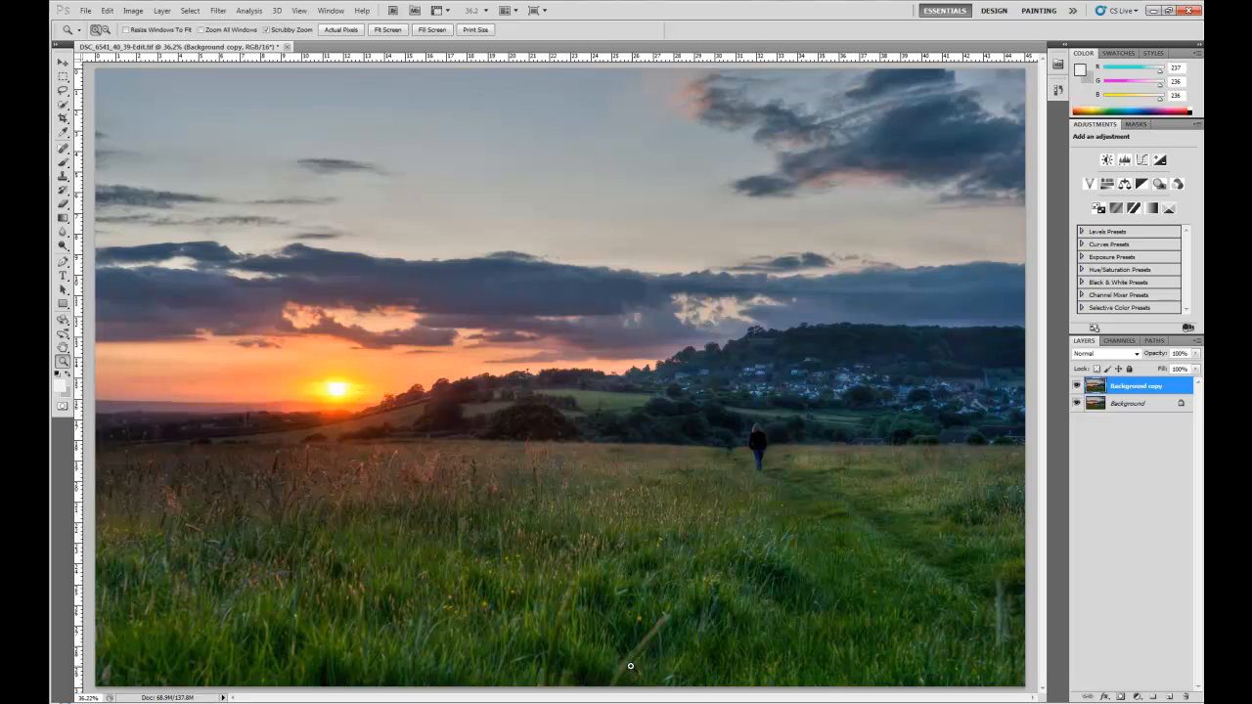
mouse_move(573, 574)
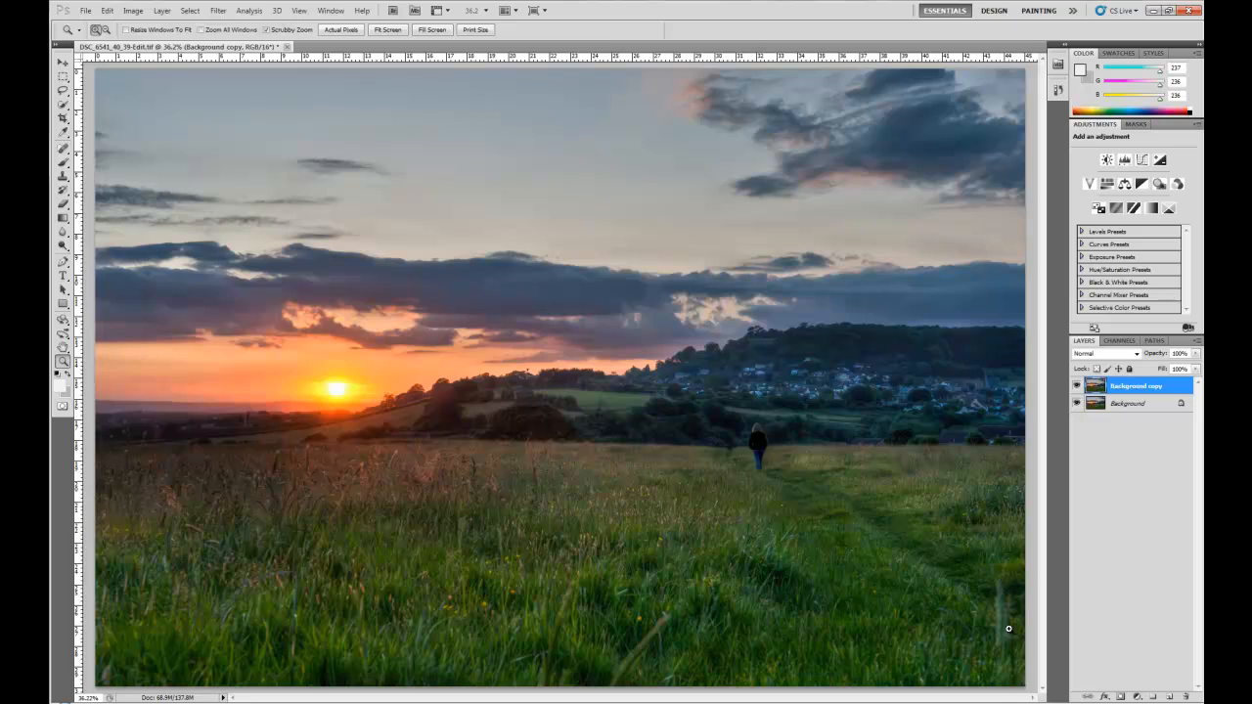
mouse_move(908, 652)
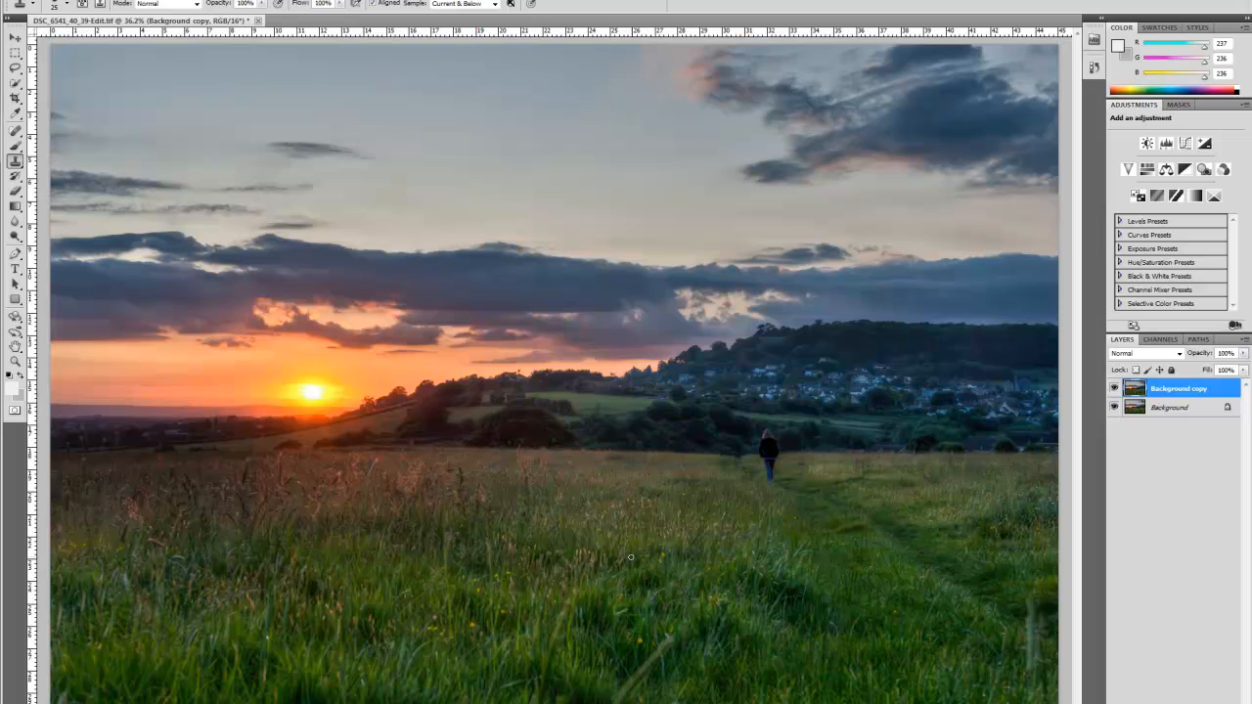
mouse_move(721, 630)
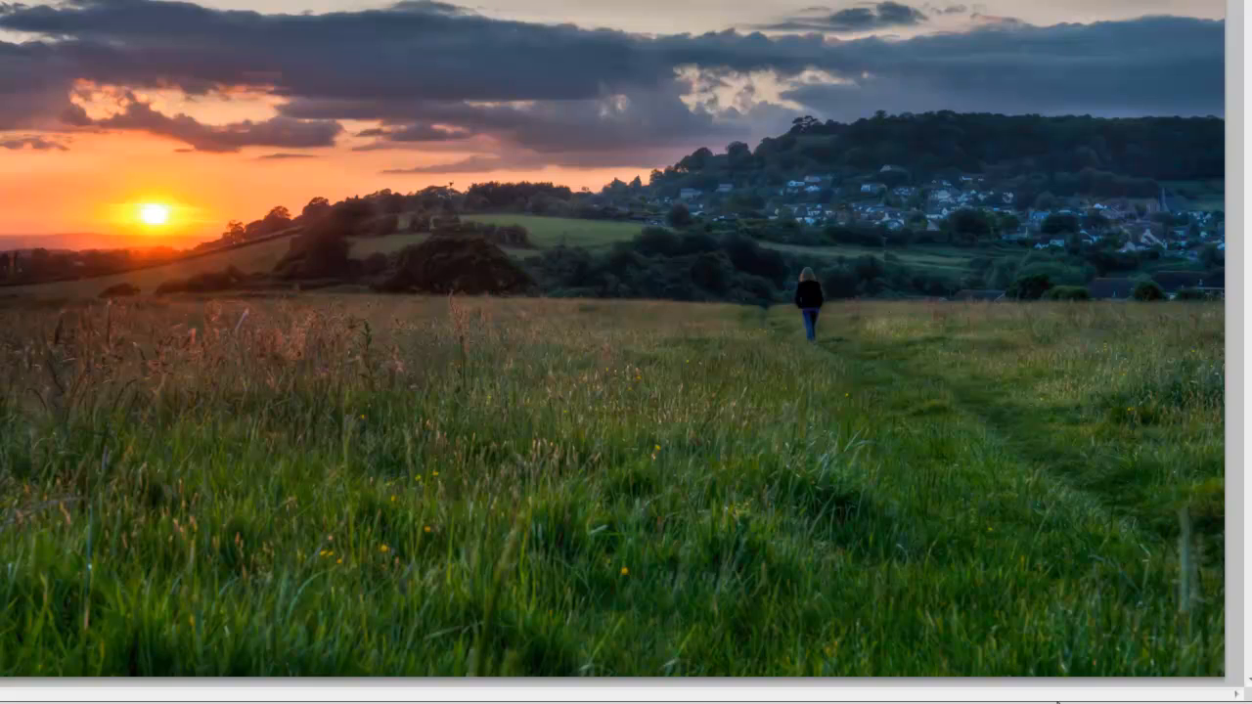
mouse_move(632, 614)
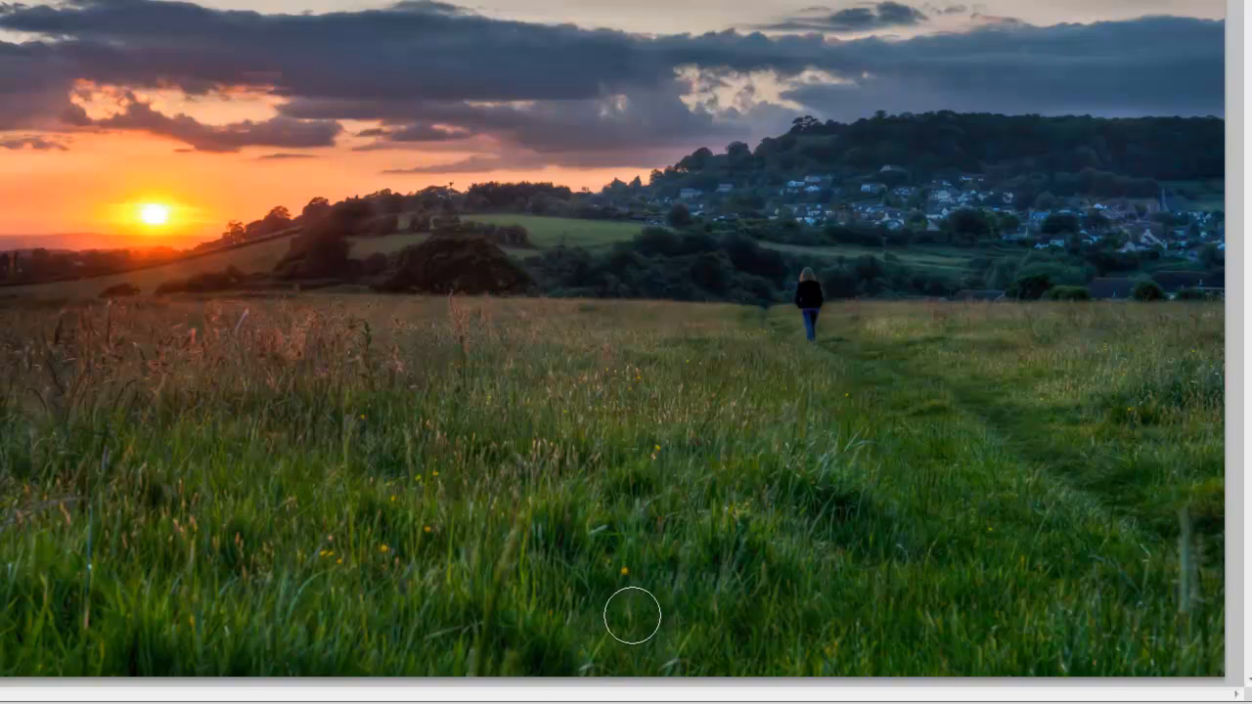
mouse_move(682, 649)
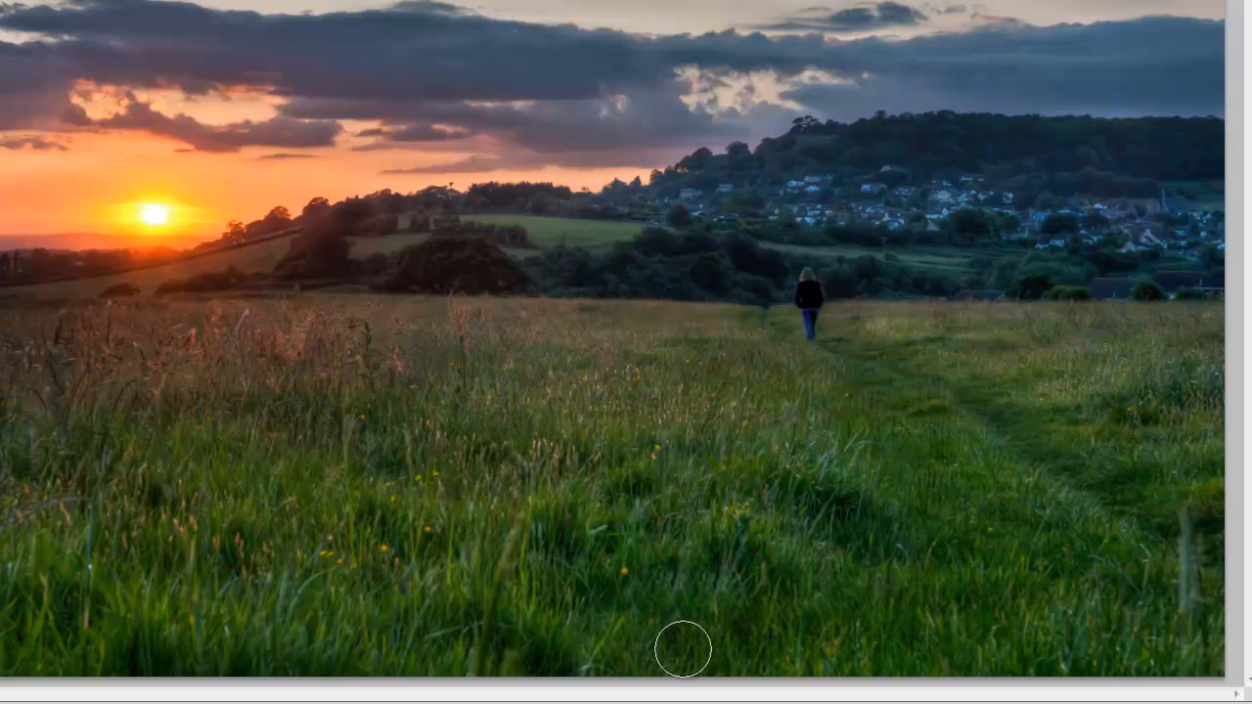
mouse_move(973, 599)
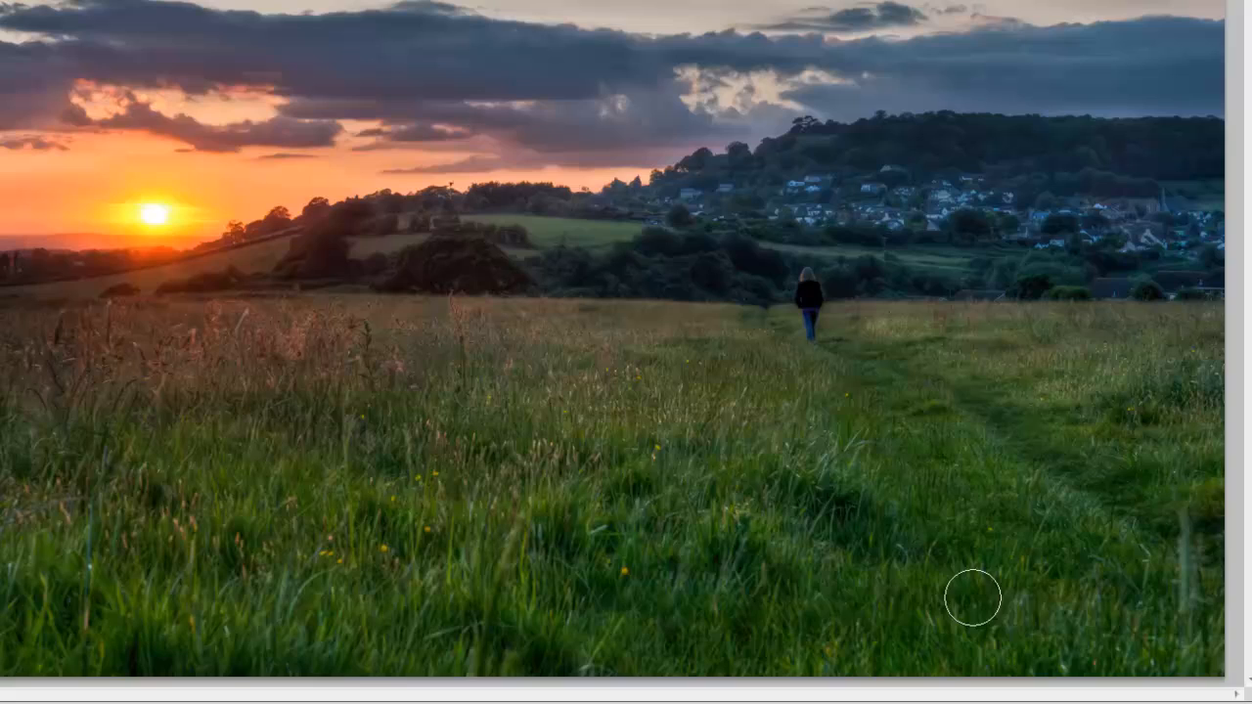
mouse_move(638, 624)
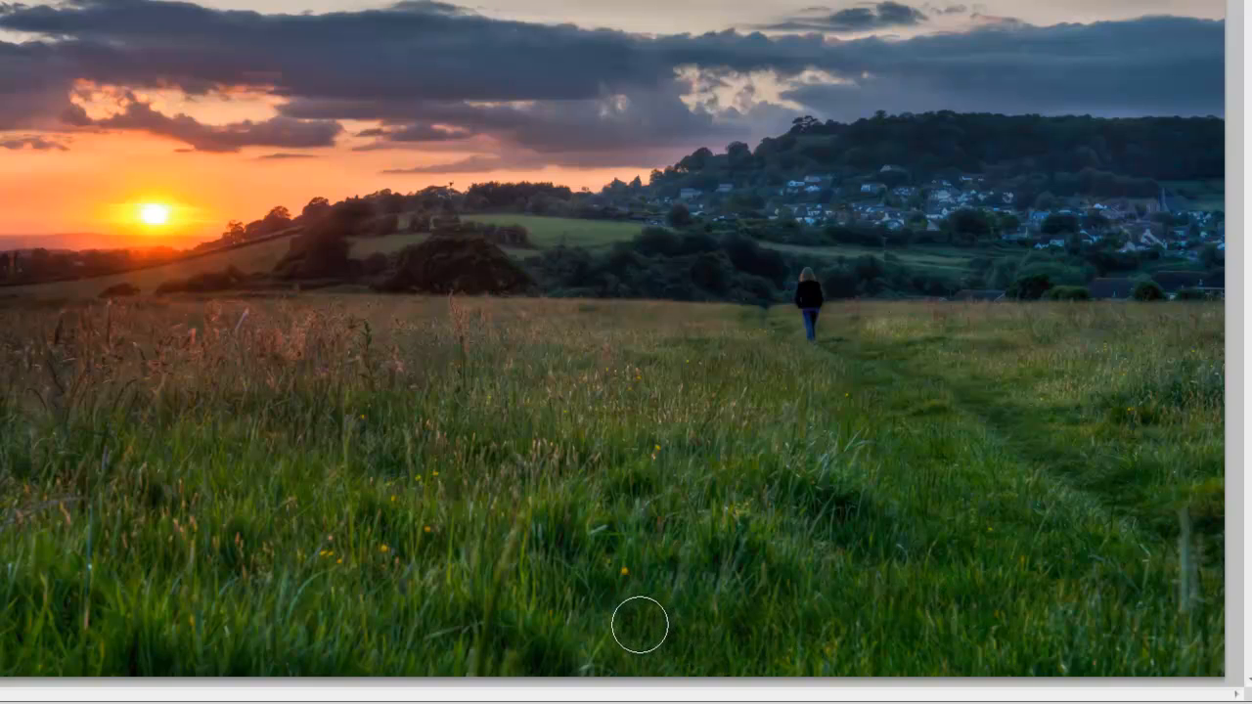
mouse_move(489, 596)
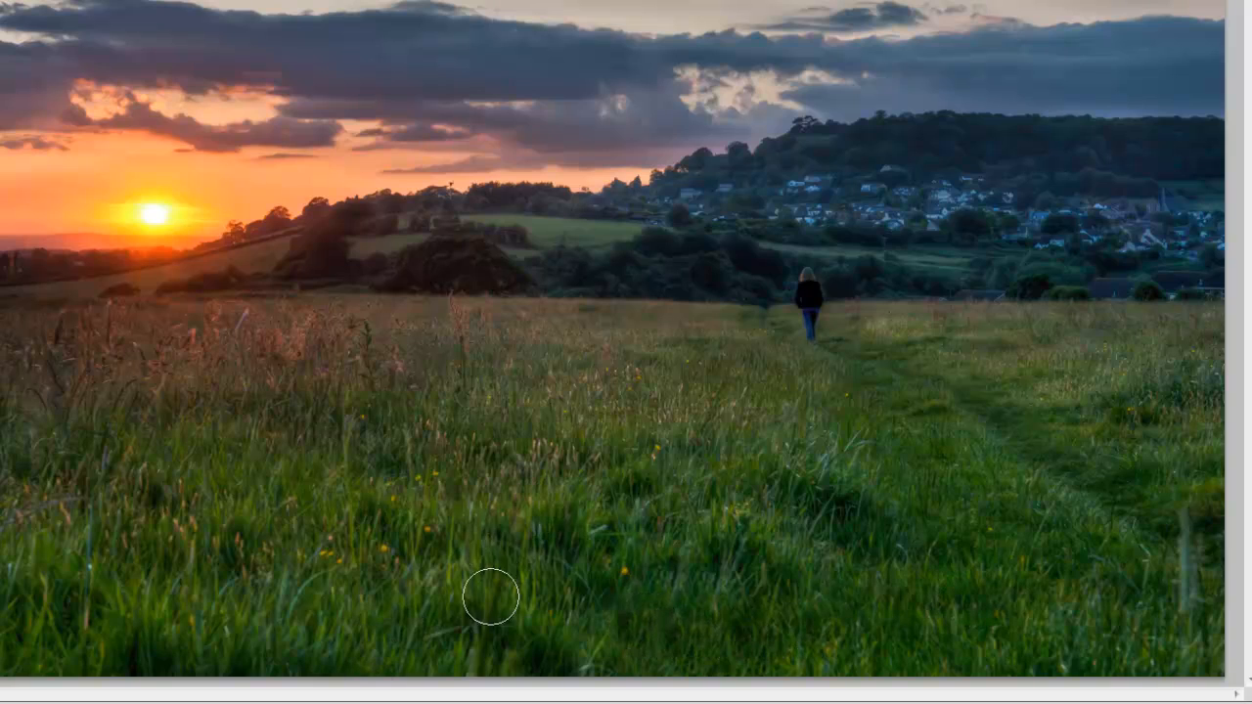
mouse_move(473, 614)
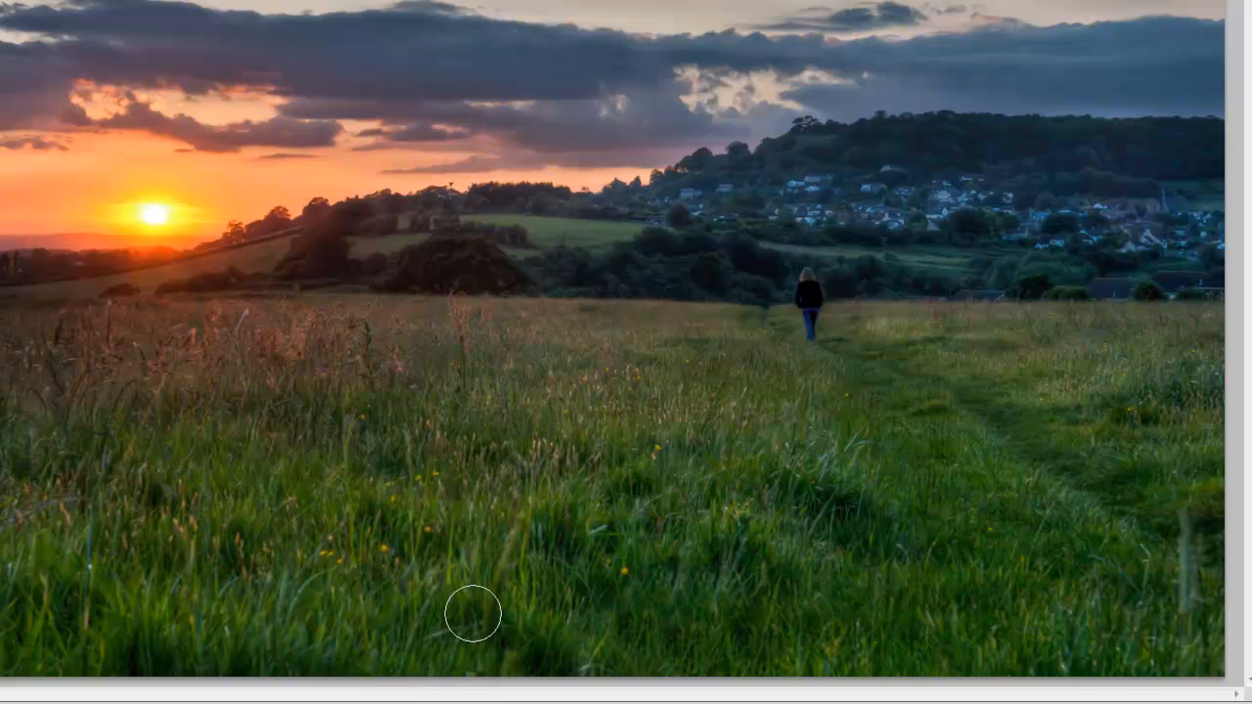
mouse_move(498, 575)
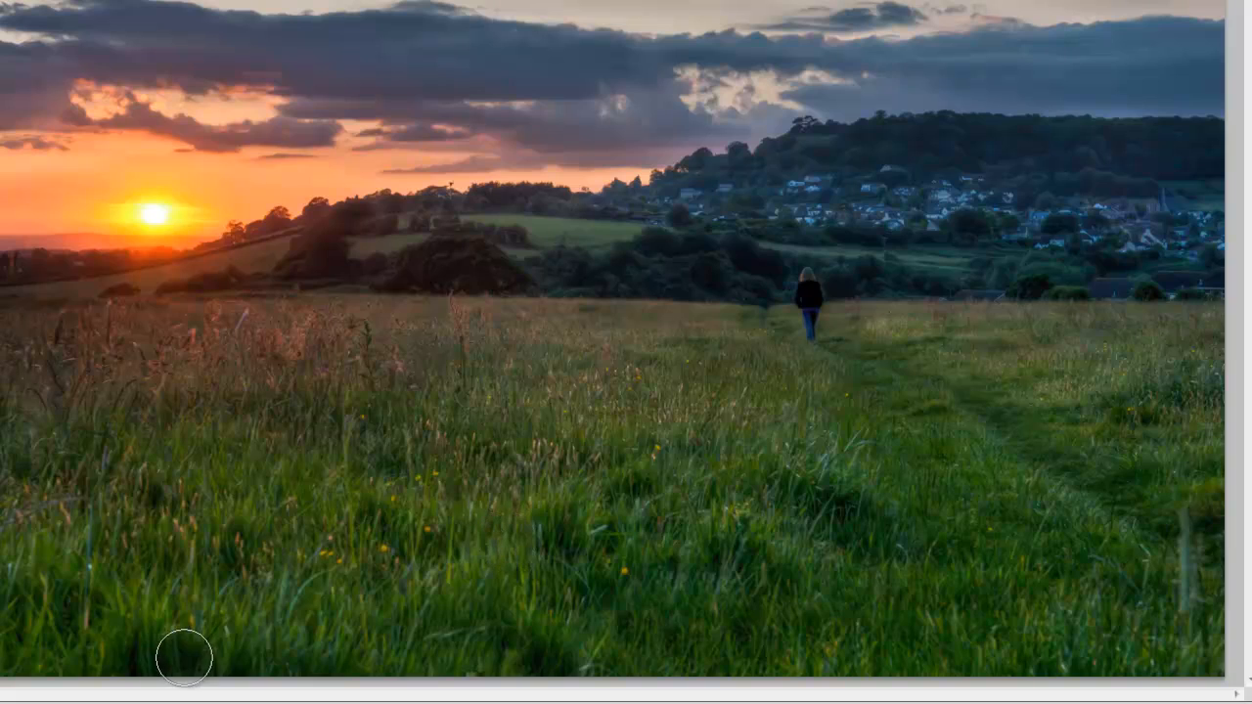
mouse_move(956, 658)
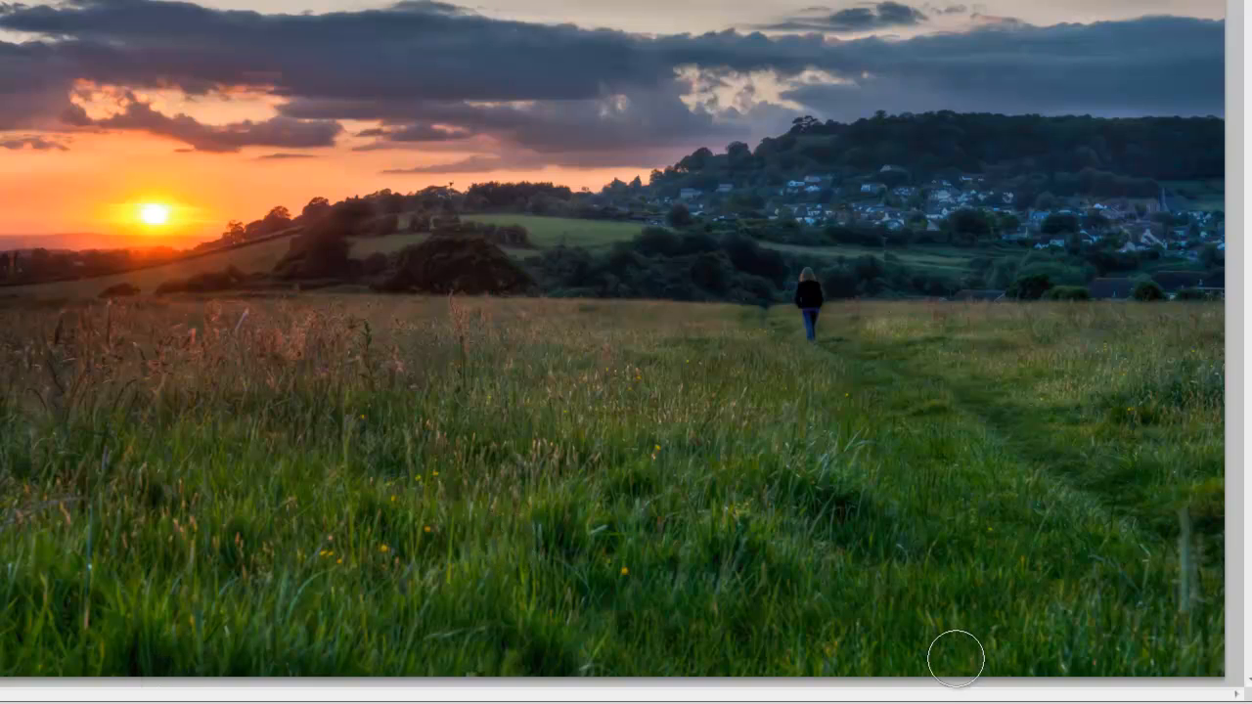
mouse_move(1190, 572)
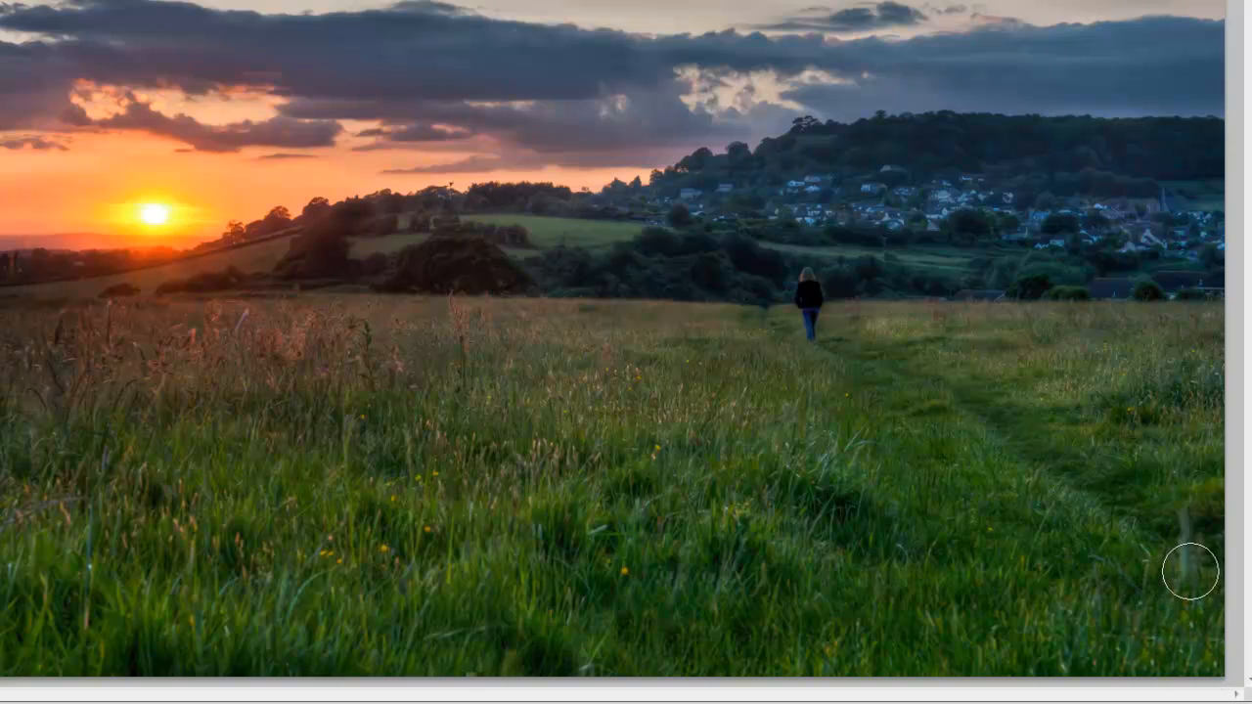
mouse_move(1144, 538)
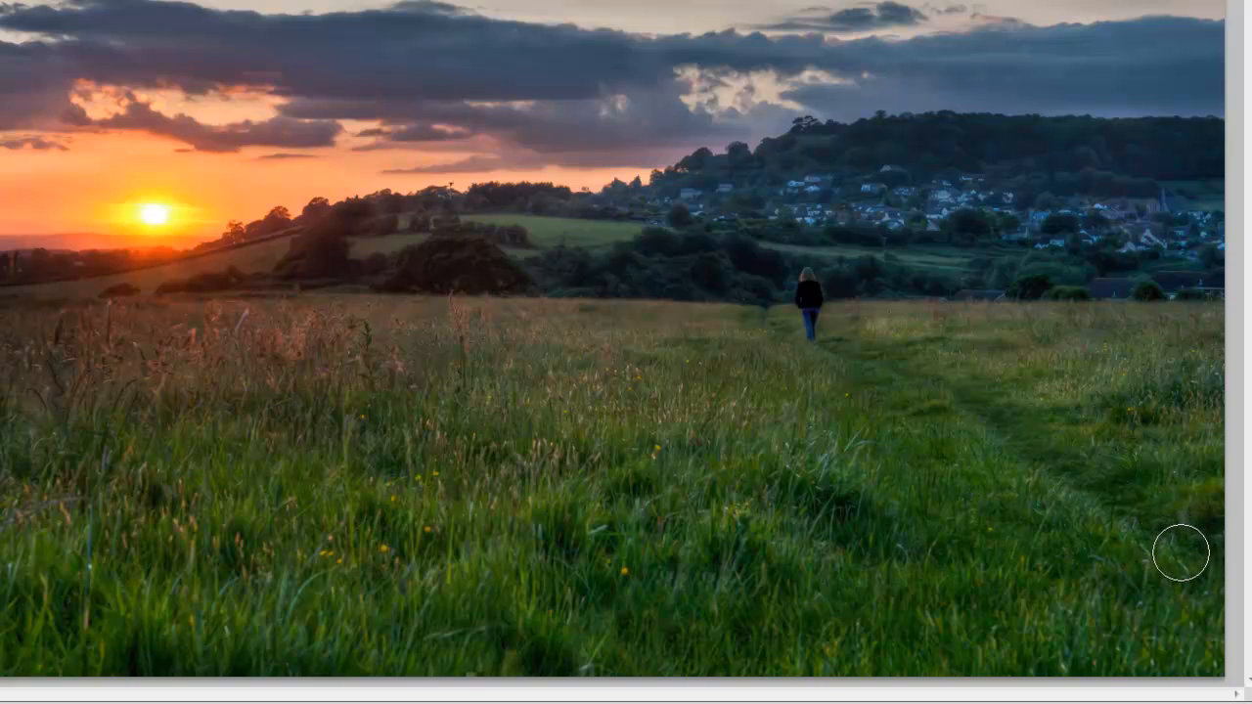
mouse_move(1188, 515)
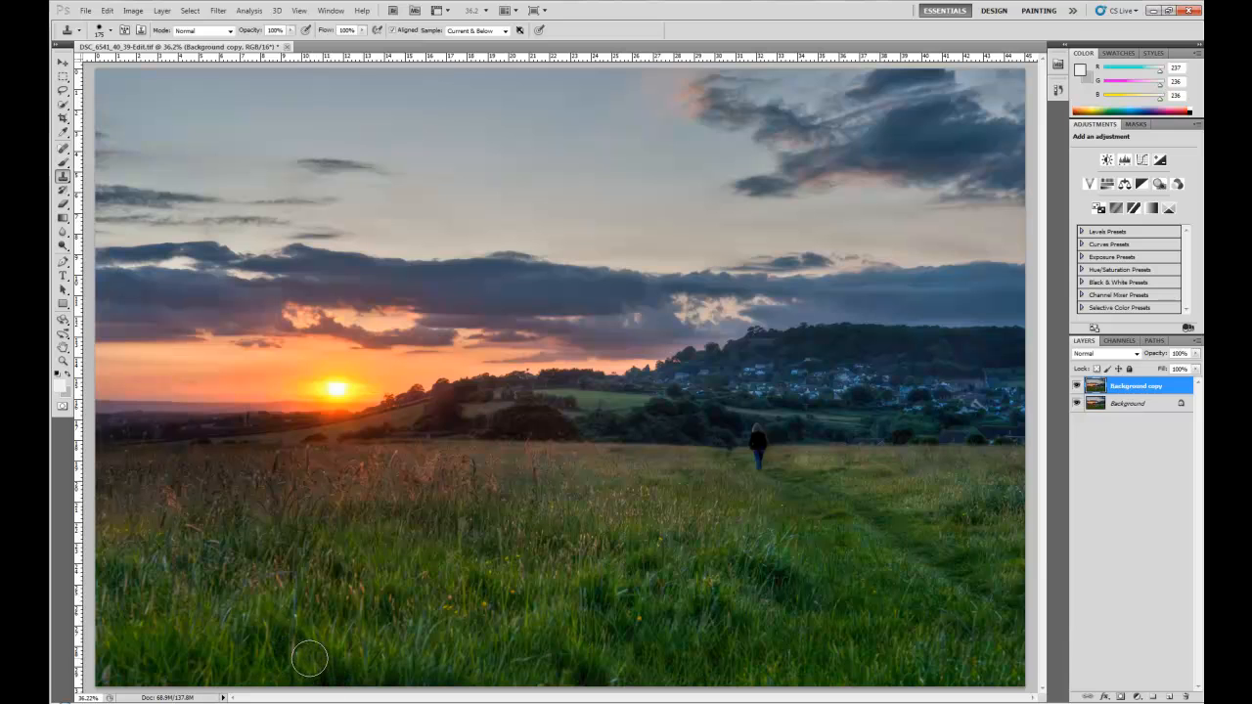
mouse_move(329, 654)
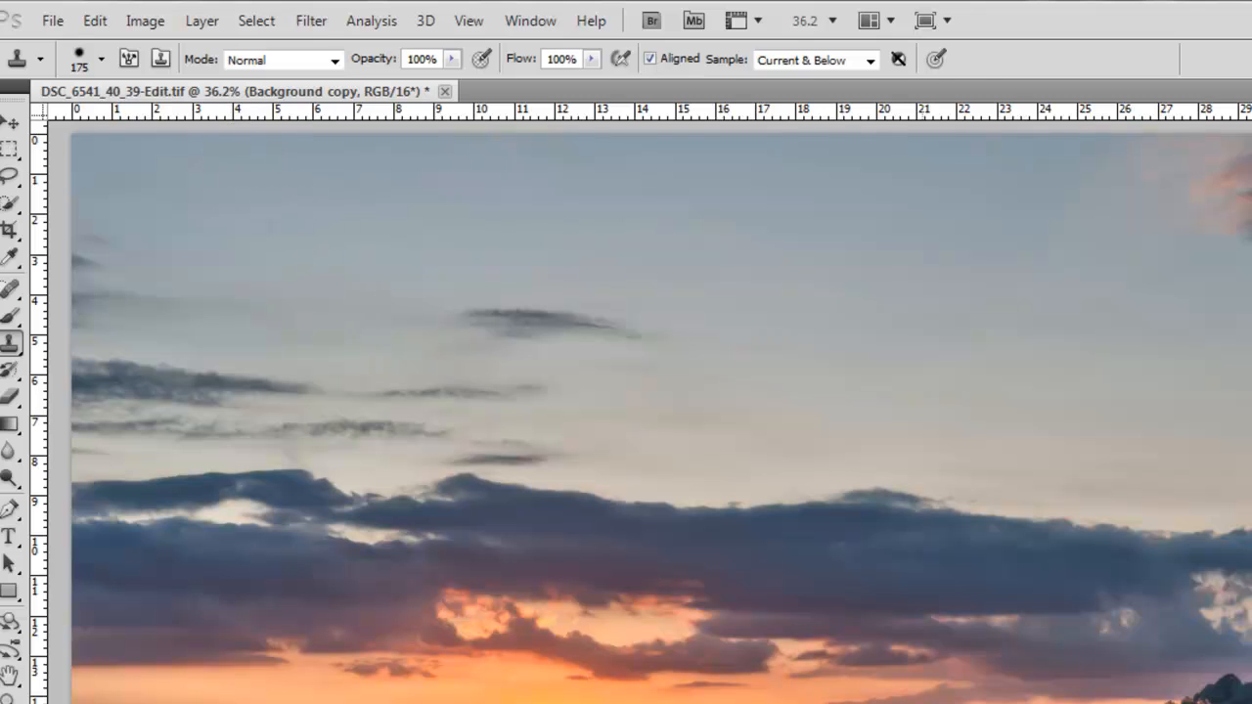
Step: Switch from the Clone Stamp to the Move tool and open the menu bar
left_click(13, 123)
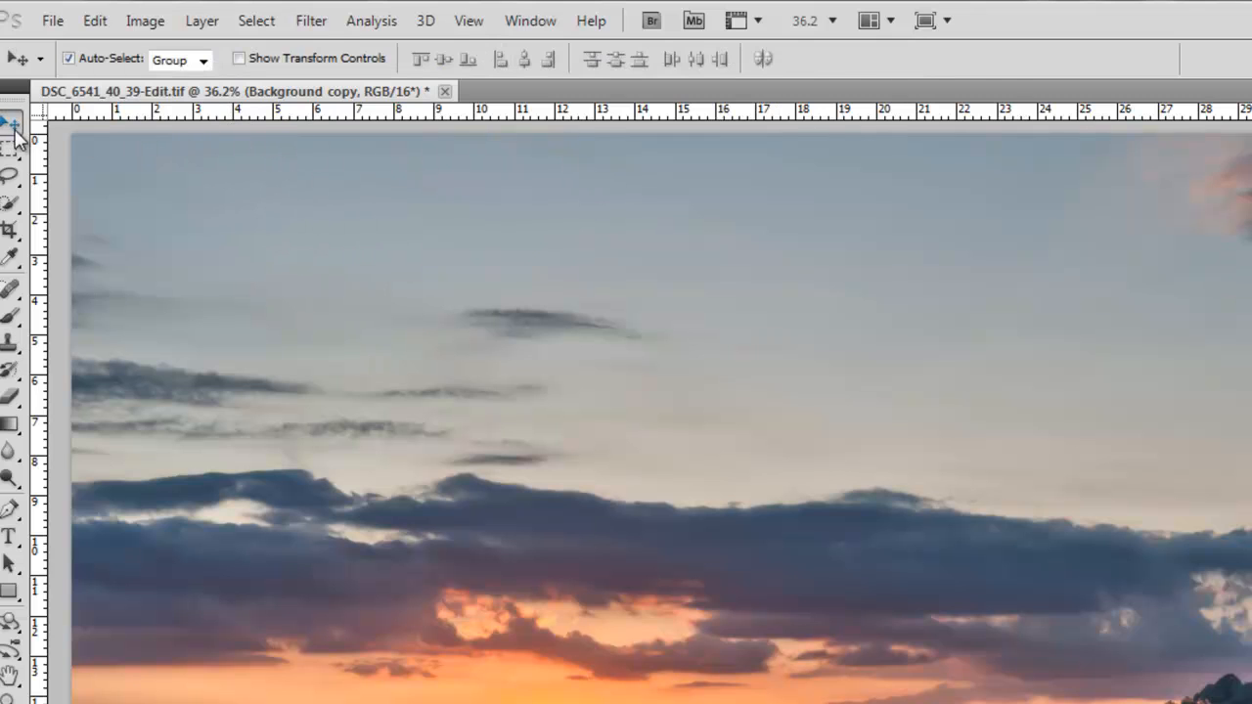
left_click(52, 20)
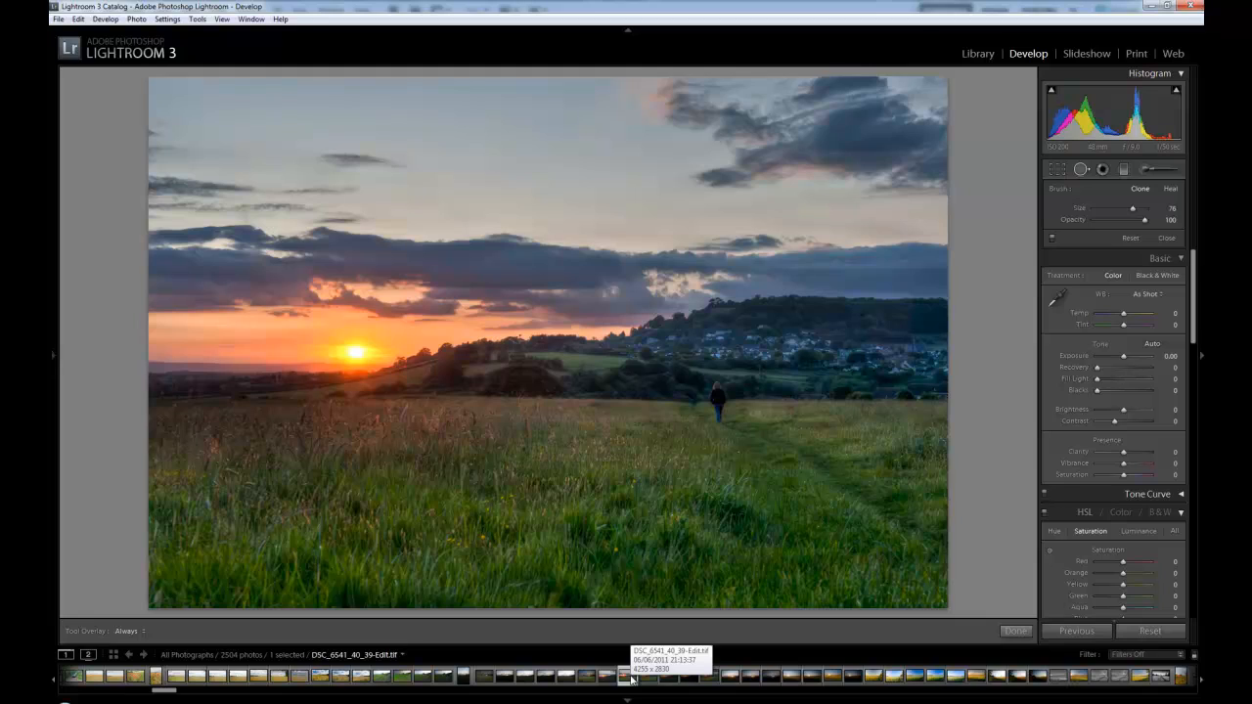
mouse_move(1028, 166)
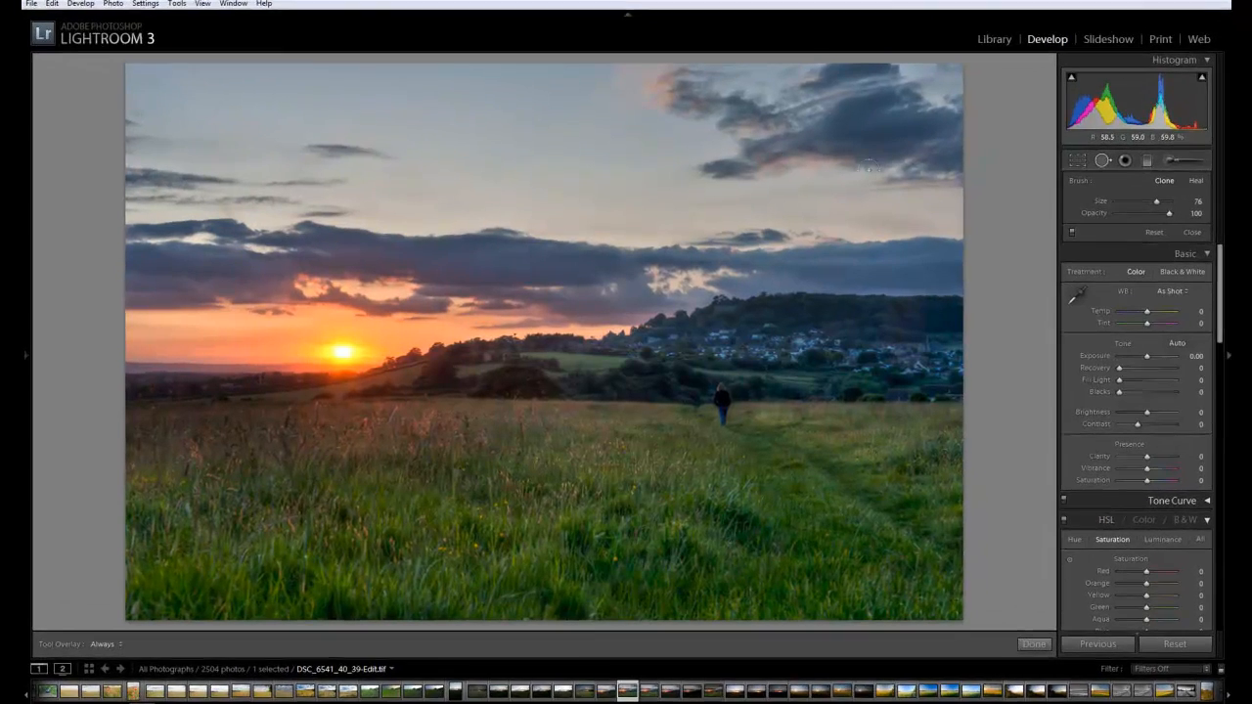
Step: Close the Spot Removal tool on the retouched edit copy in Develop
left_click(1034, 643)
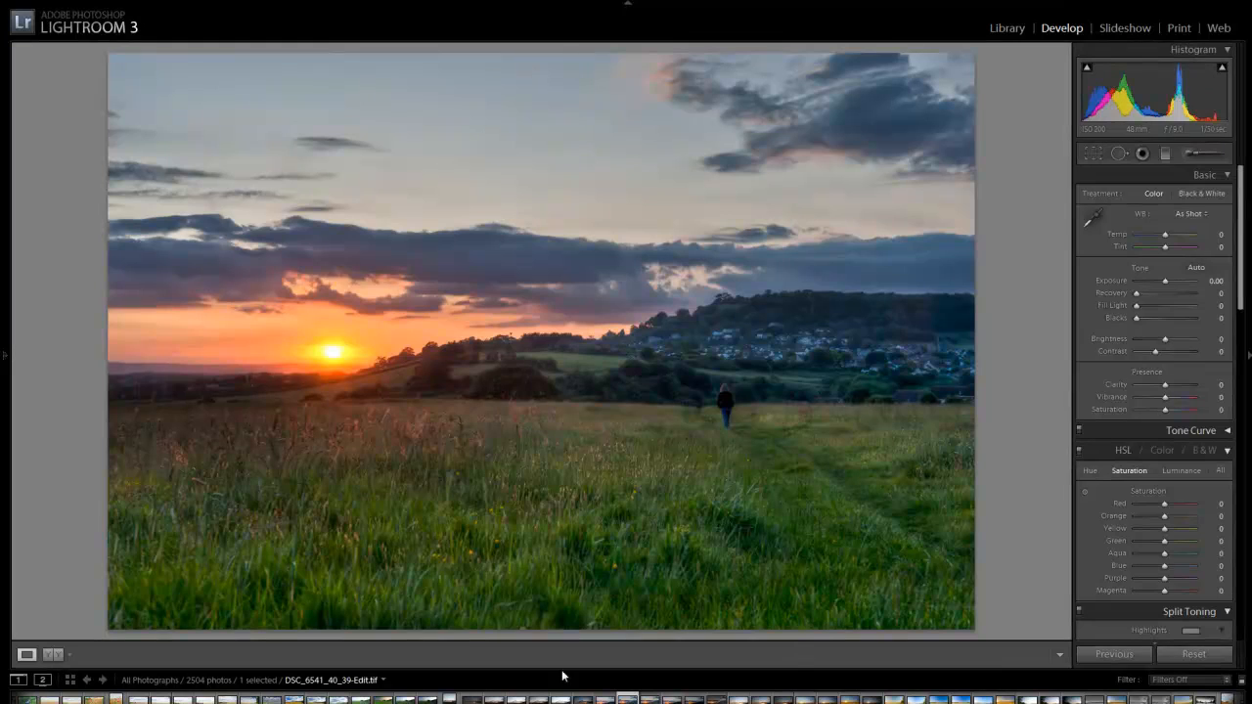
mouse_move(753, 418)
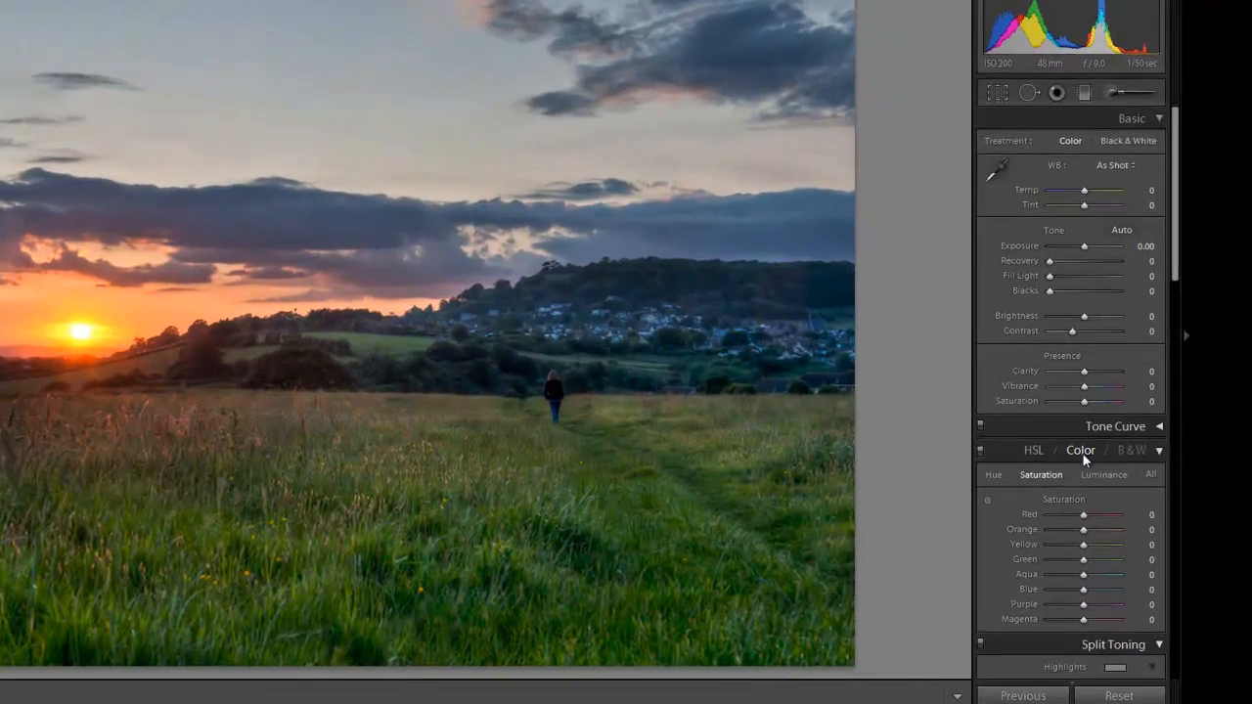
scroll("down", 3)
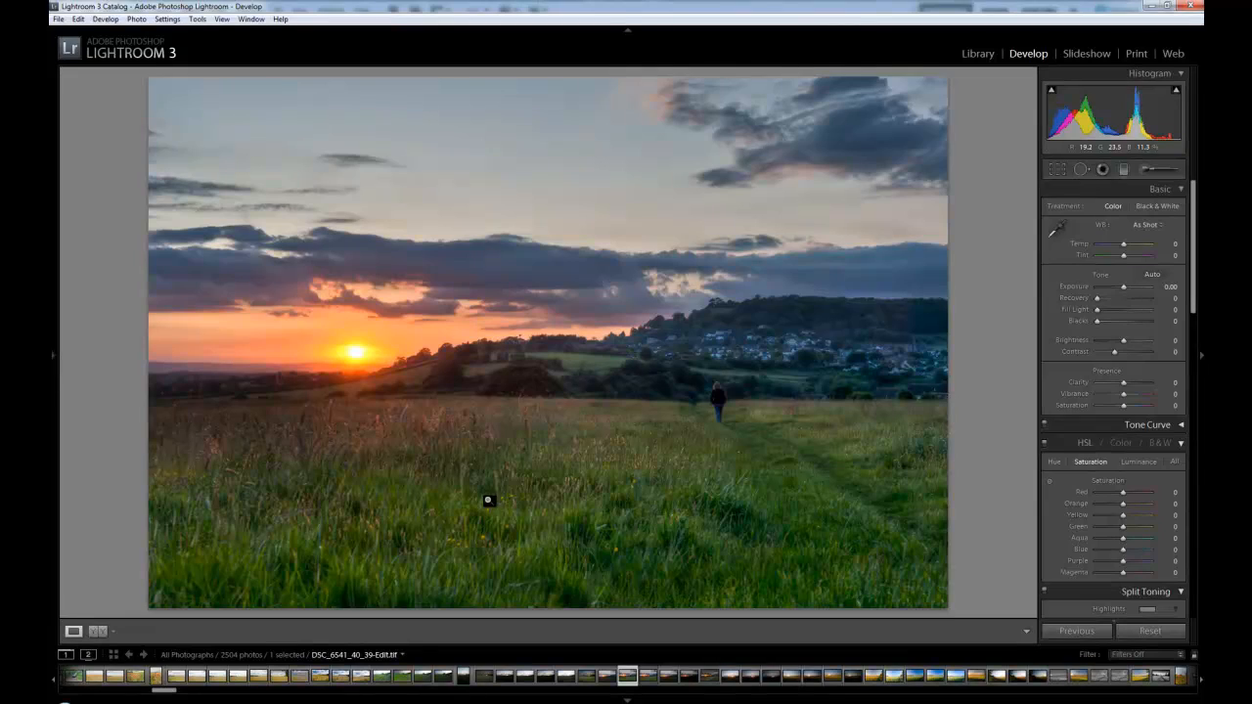
mouse_move(726, 399)
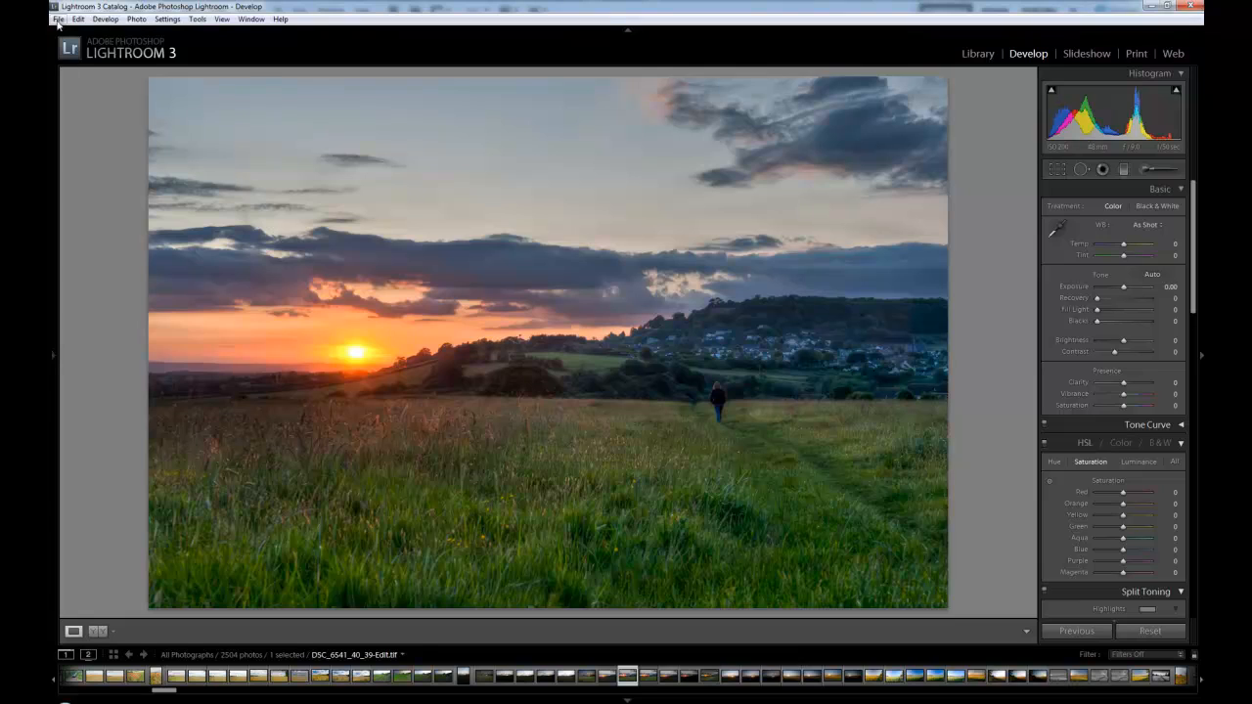
Step: Export the retouched edit copy as a JPEG using the JPG TL user preset
left_click(58, 18)
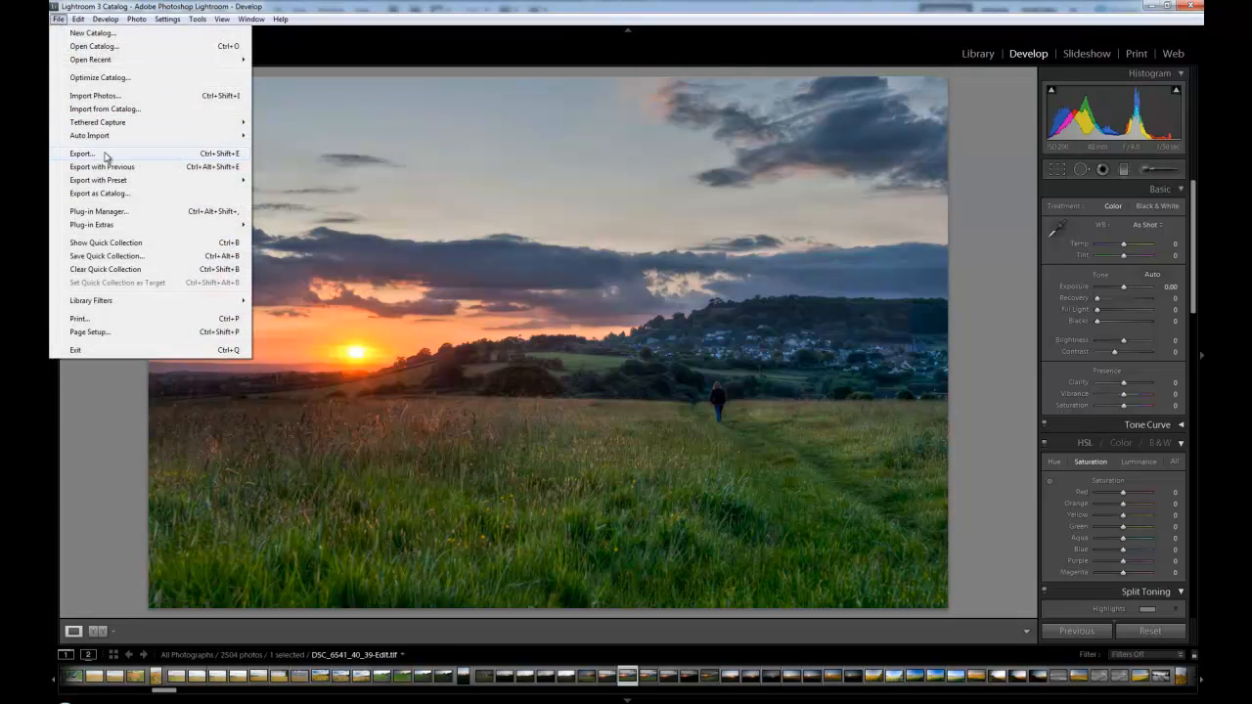
left_click(81, 153)
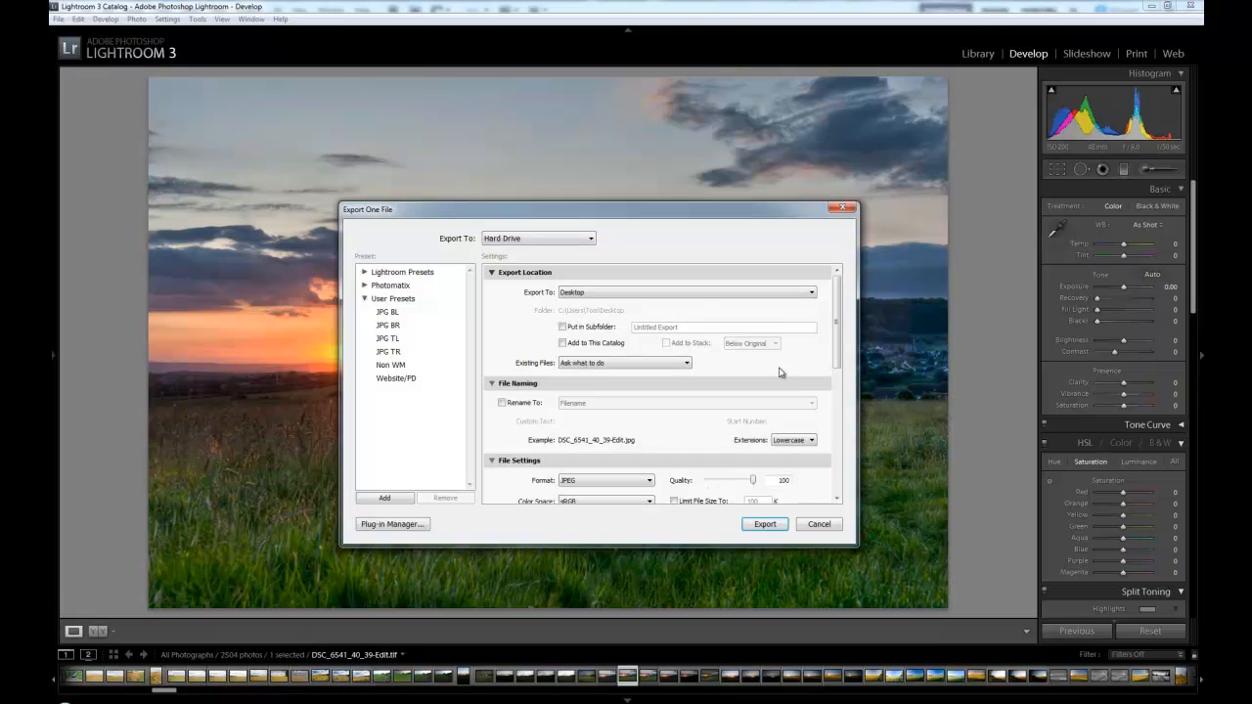
mouse_move(391, 318)
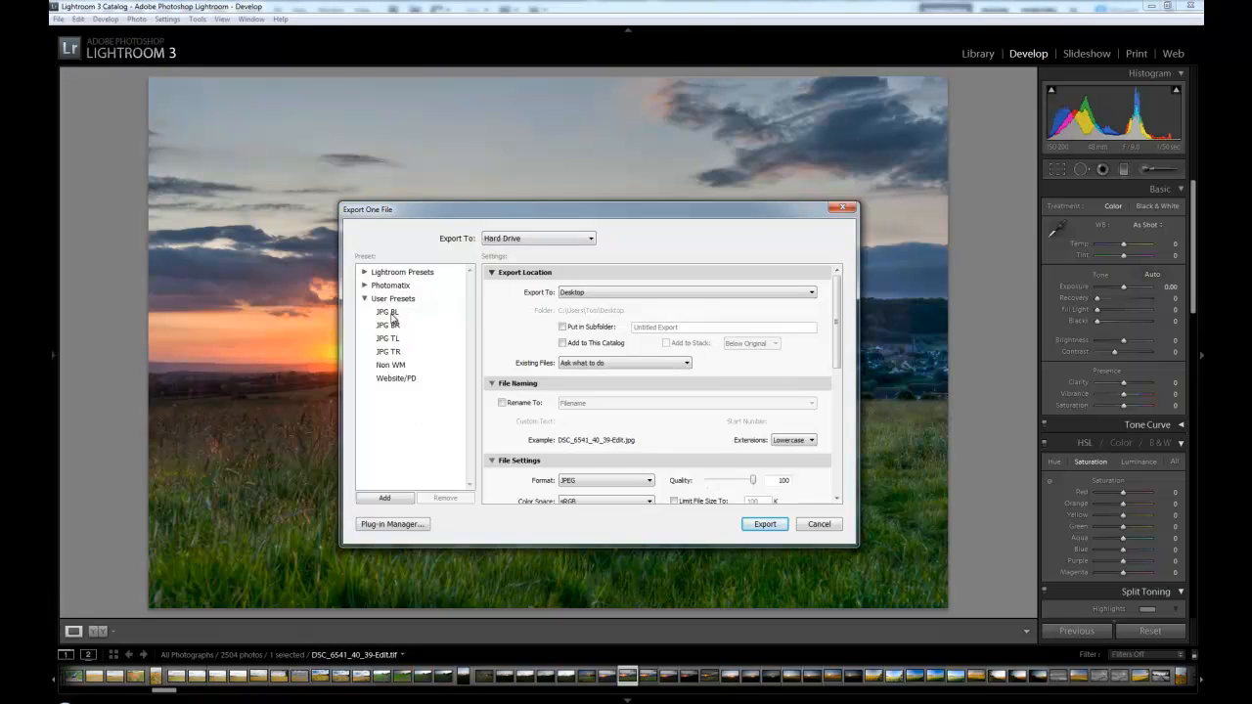
mouse_move(388, 321)
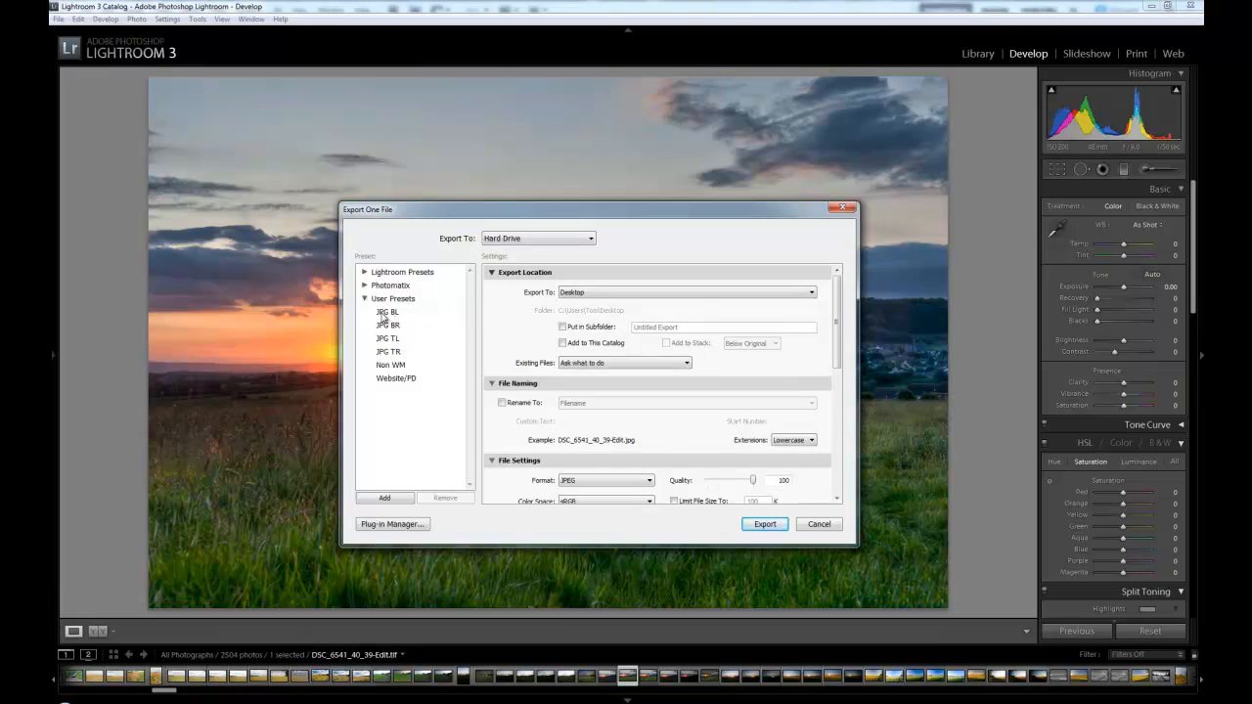
mouse_move(161, 100)
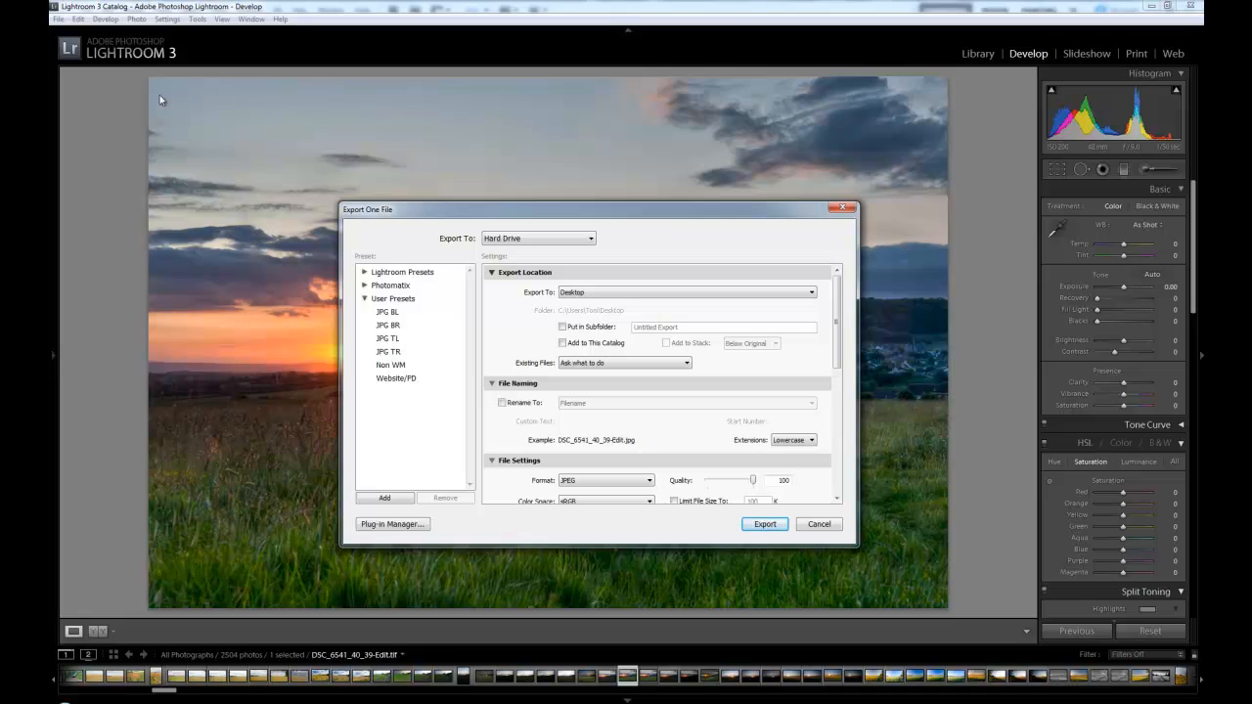
left_click(387, 337)
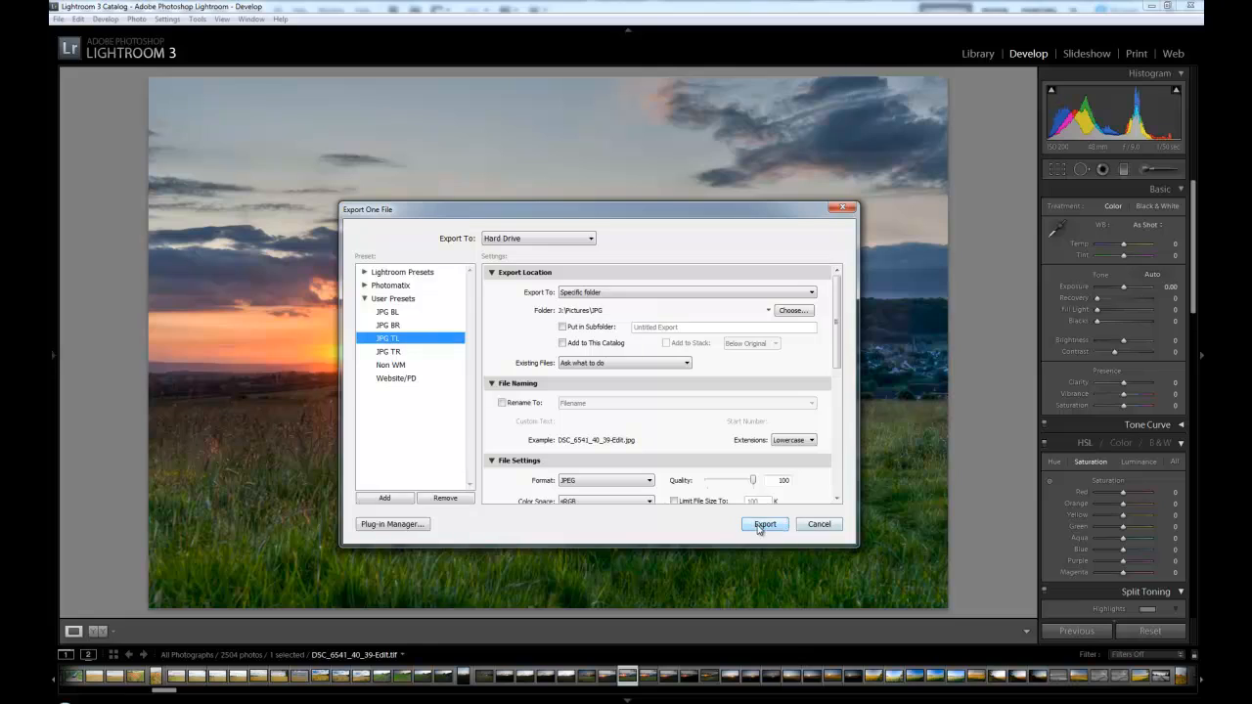
left_click(764, 524)
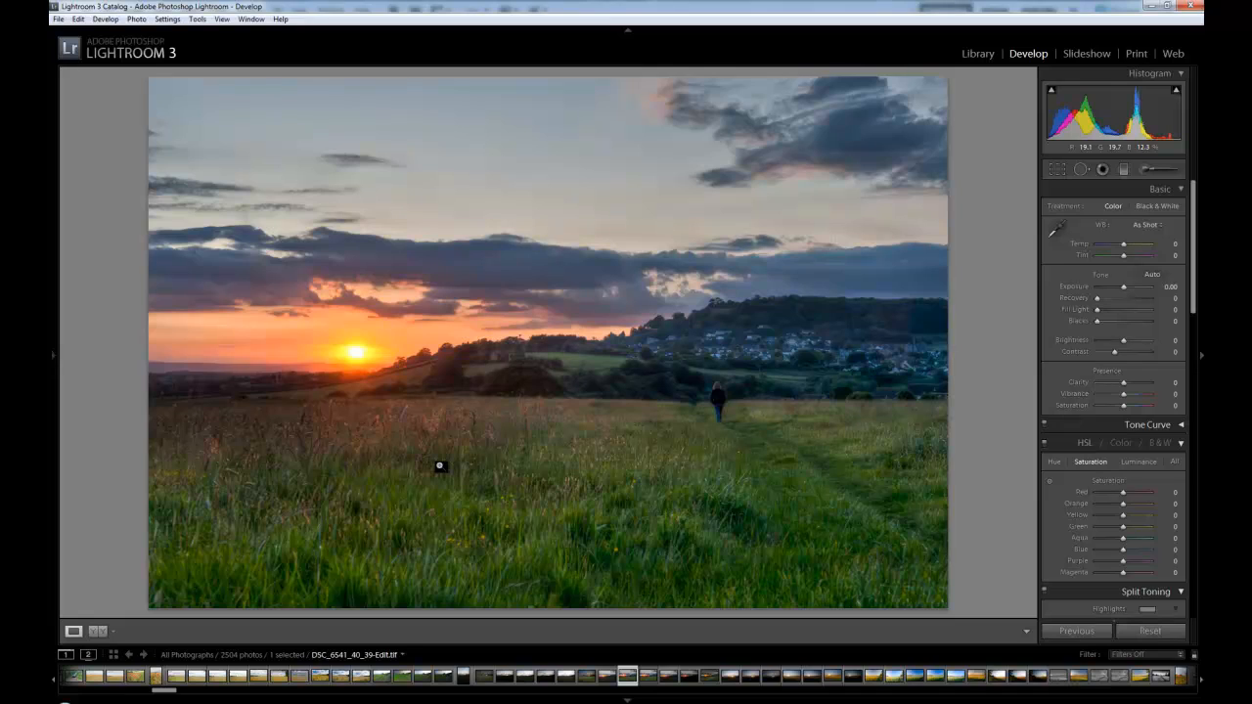
mouse_move(936, 488)
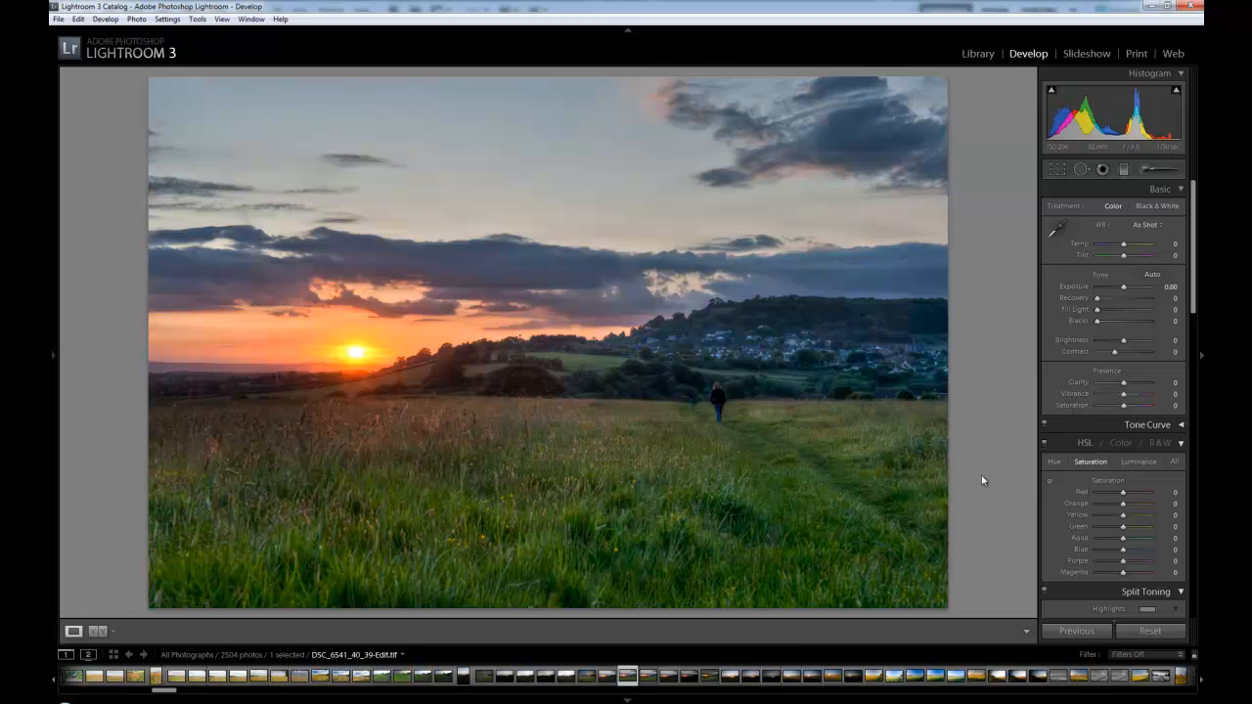
mouse_move(1006, 359)
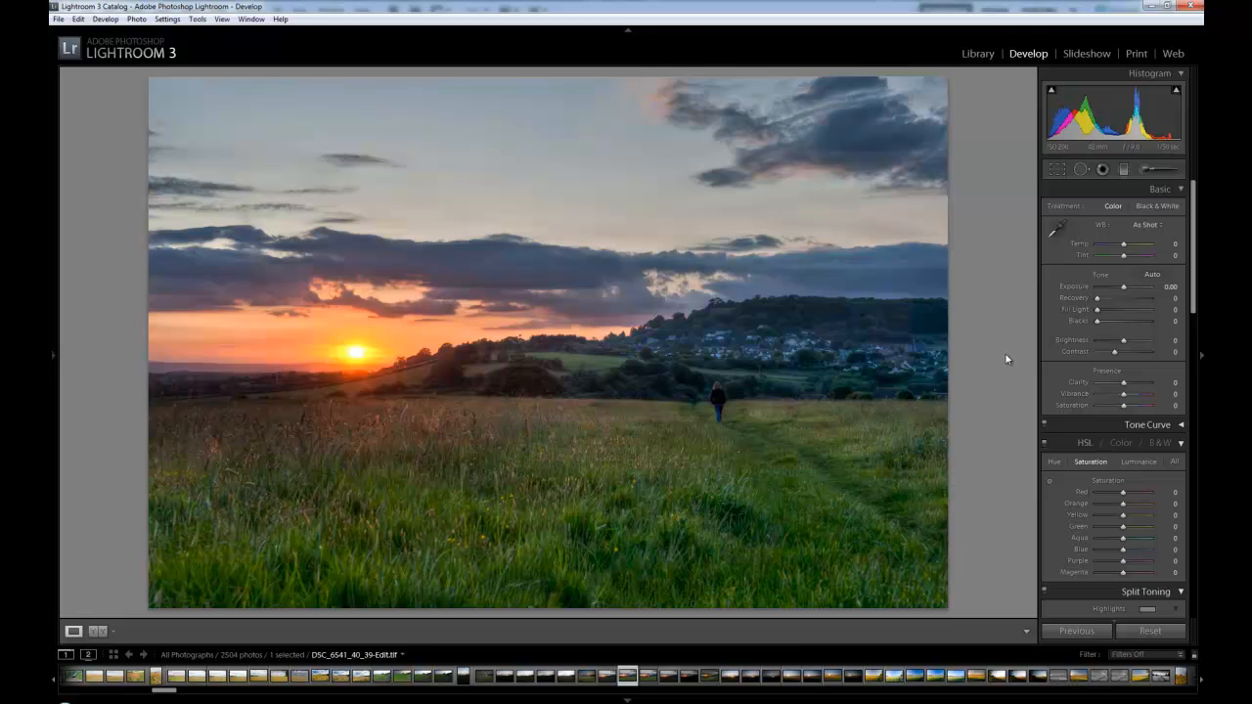